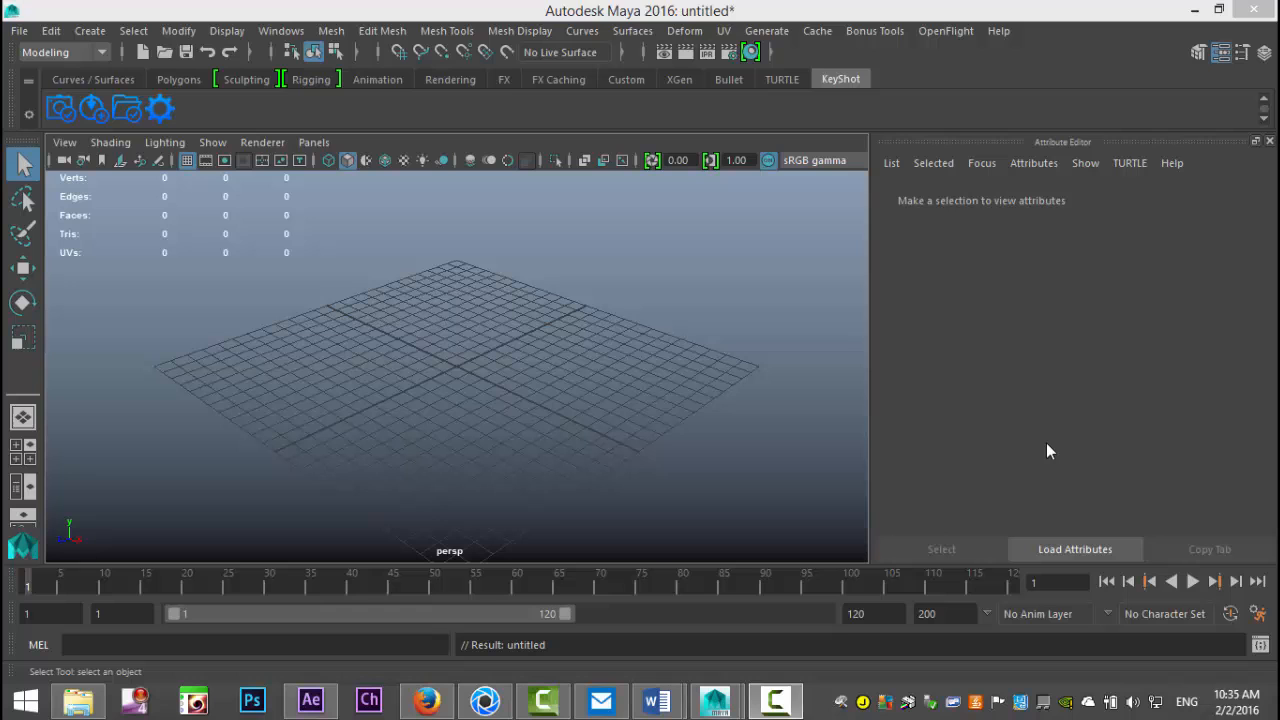
pyautogui.moveTo(688, 452)
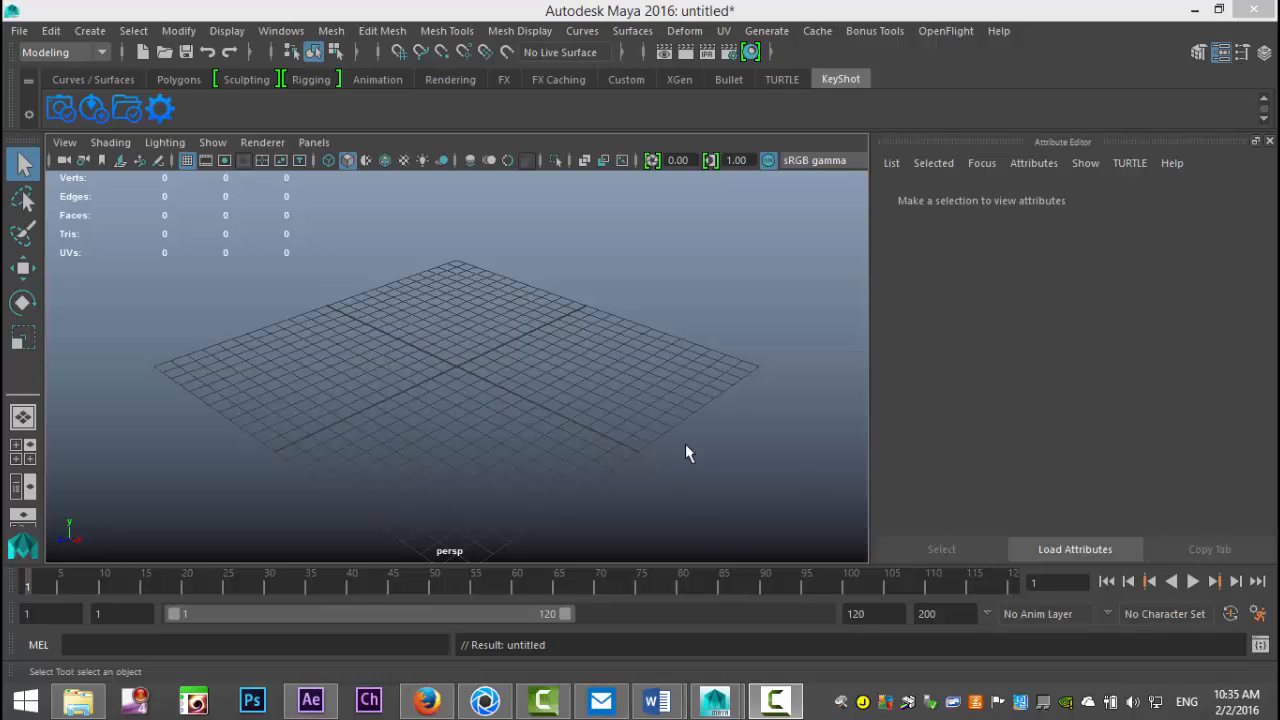
# Step: Launch KeyShot 6.1 Pro from Maya's KeyShot shelf
pyautogui.click(484, 700)
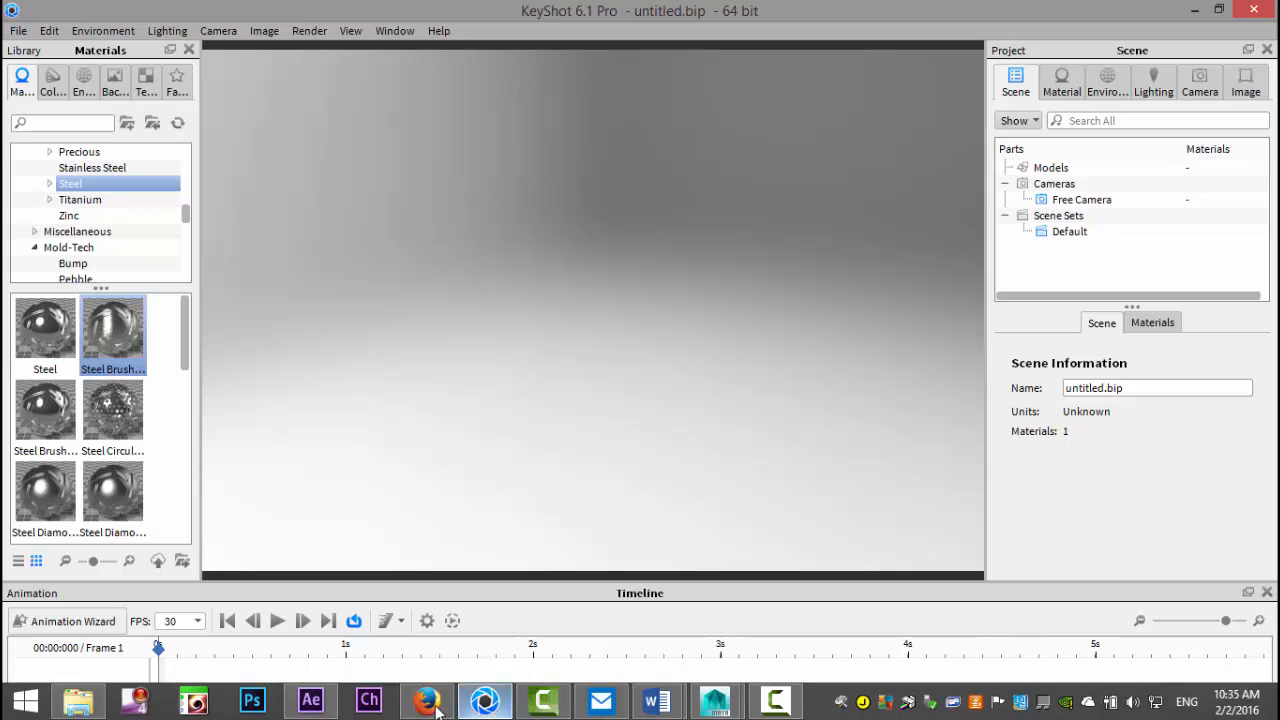
# Step: Switch to the browser showing the keyshot.com home page and glance down it
pyautogui.click(428, 700)
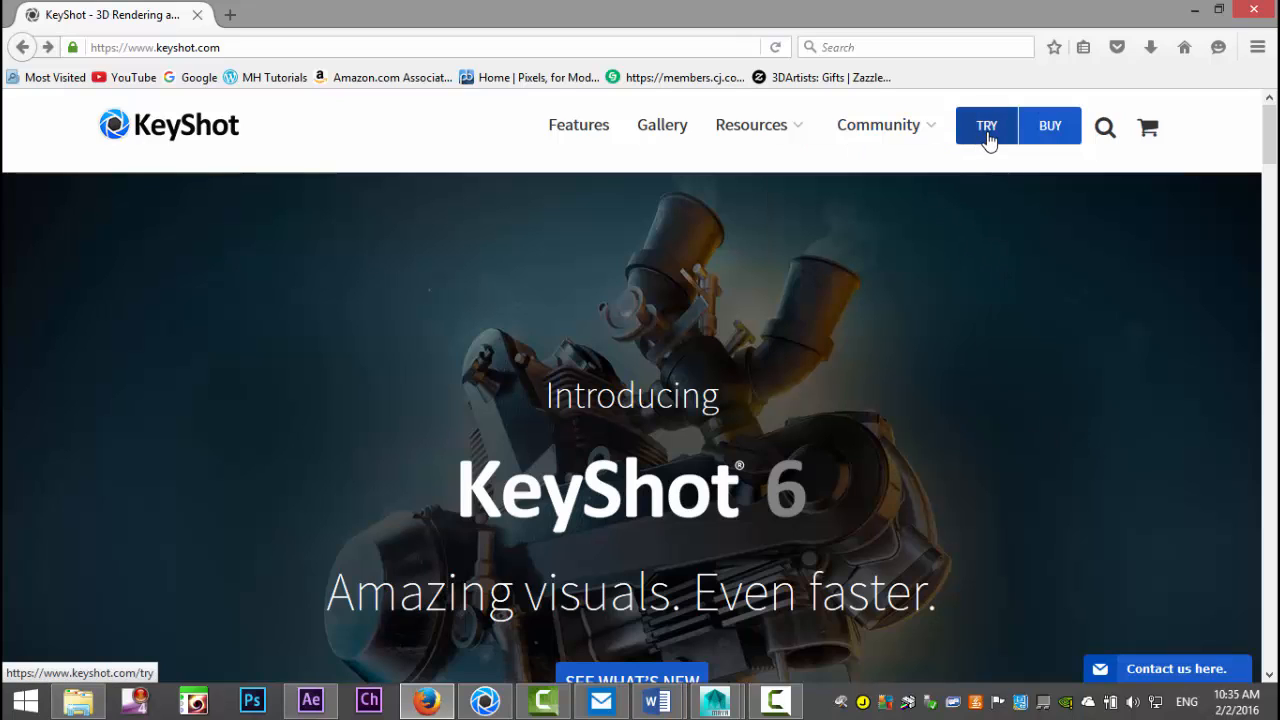
pyautogui.moveTo(1032, 408)
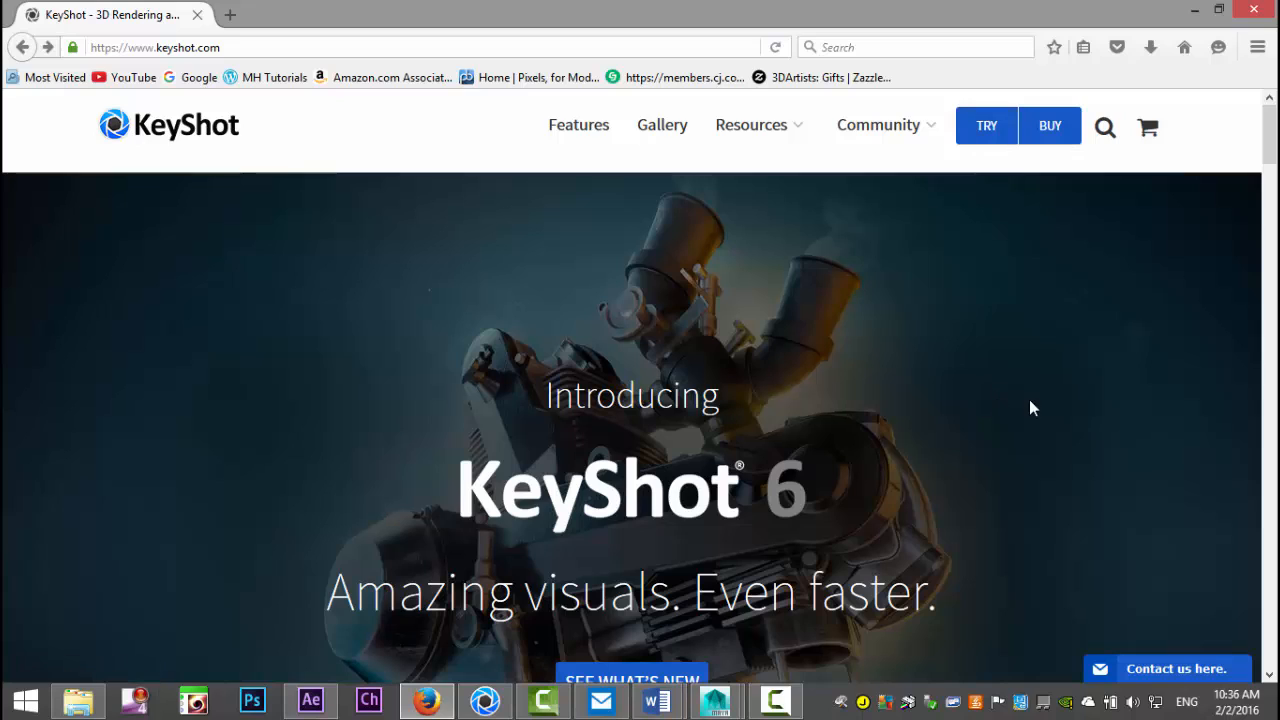
pyautogui.moveTo(1036, 400)
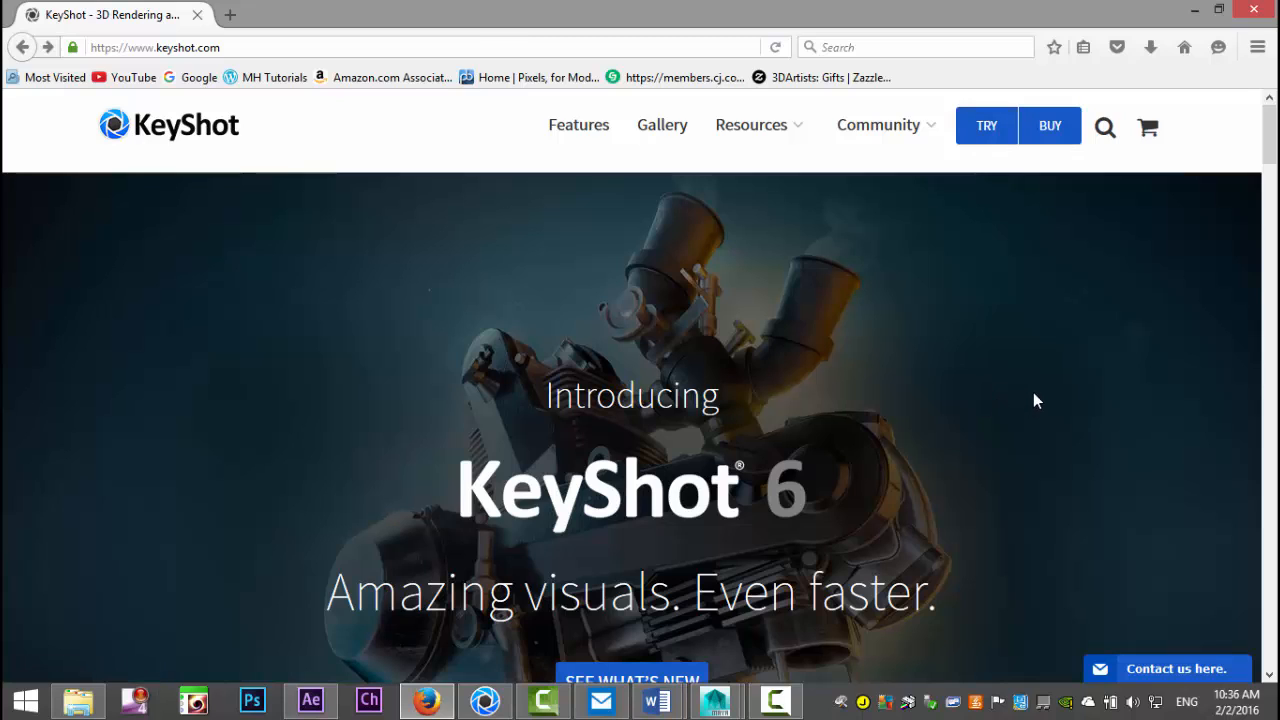
pyautogui.moveTo(984, 124)
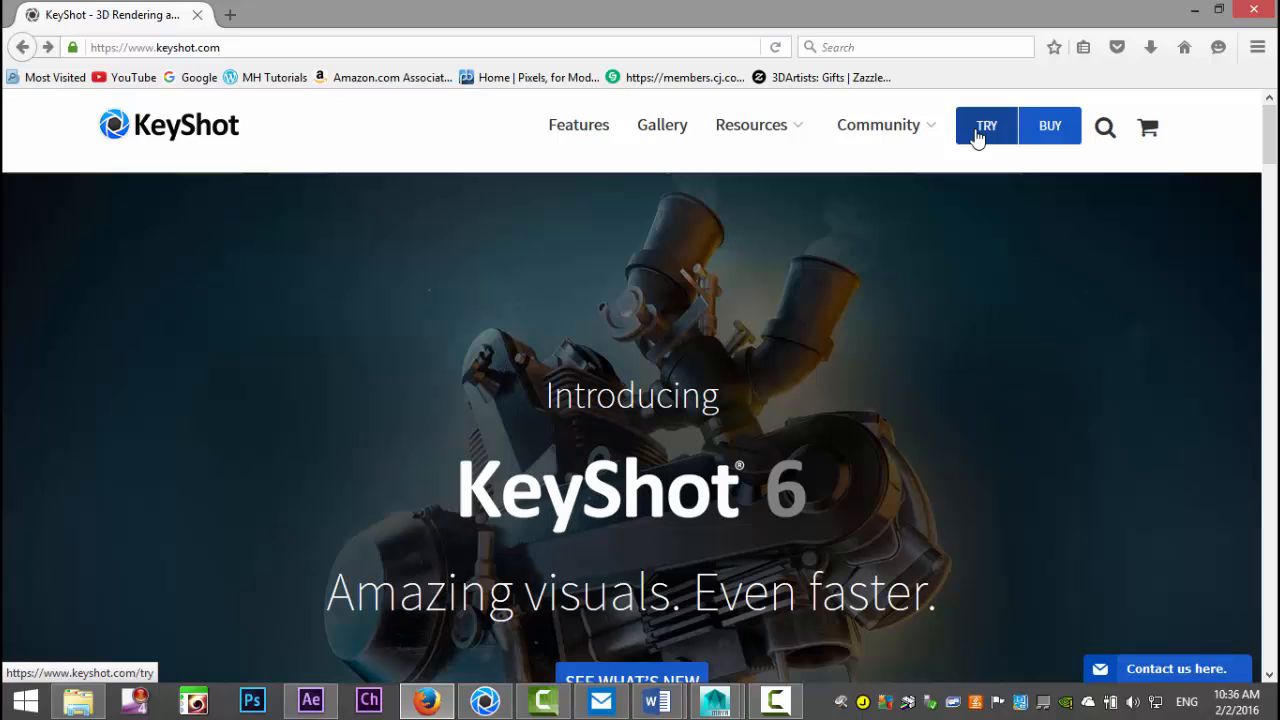
pyautogui.moveTo(1012, 396)
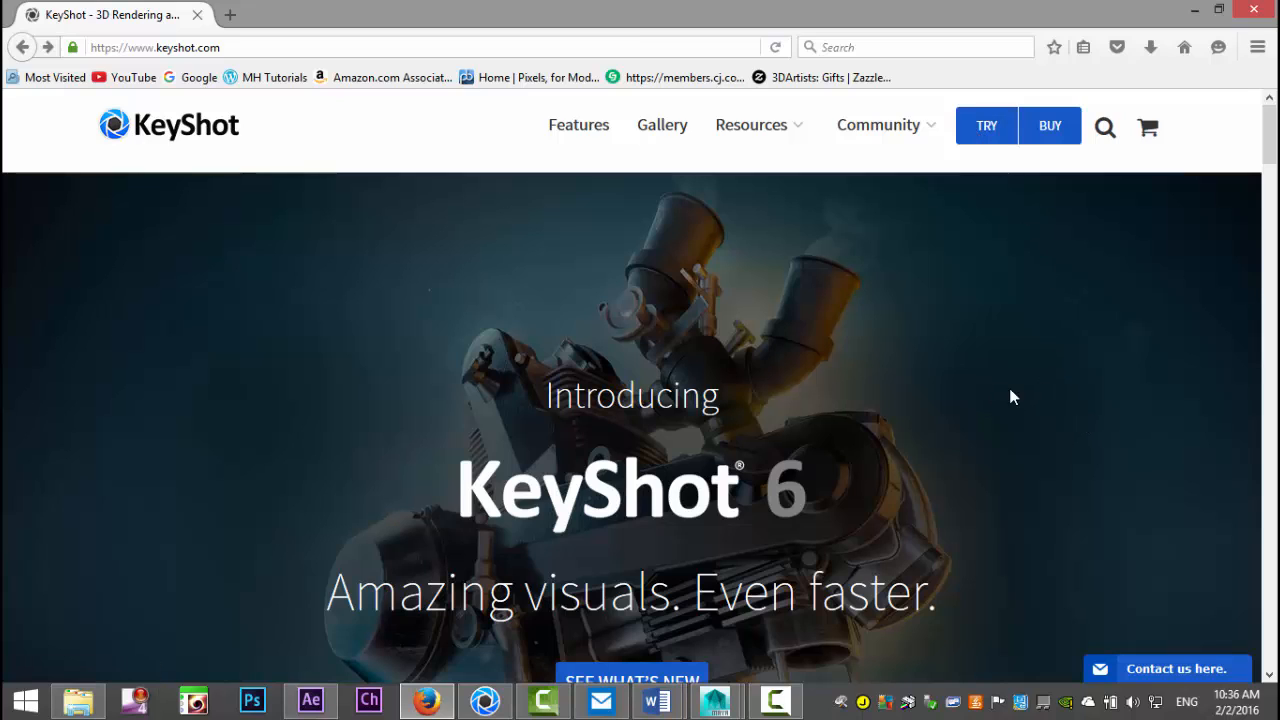
pyautogui.moveTo(1024, 420)
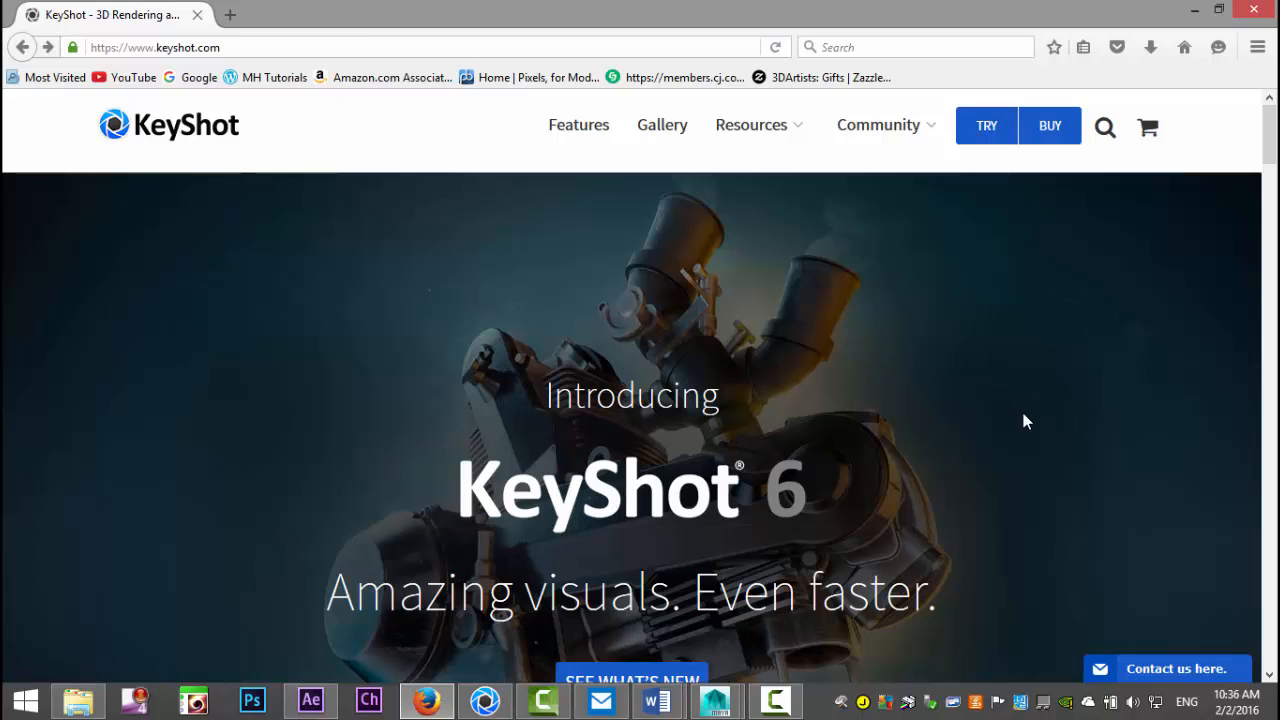
pyautogui.scroll(-3)
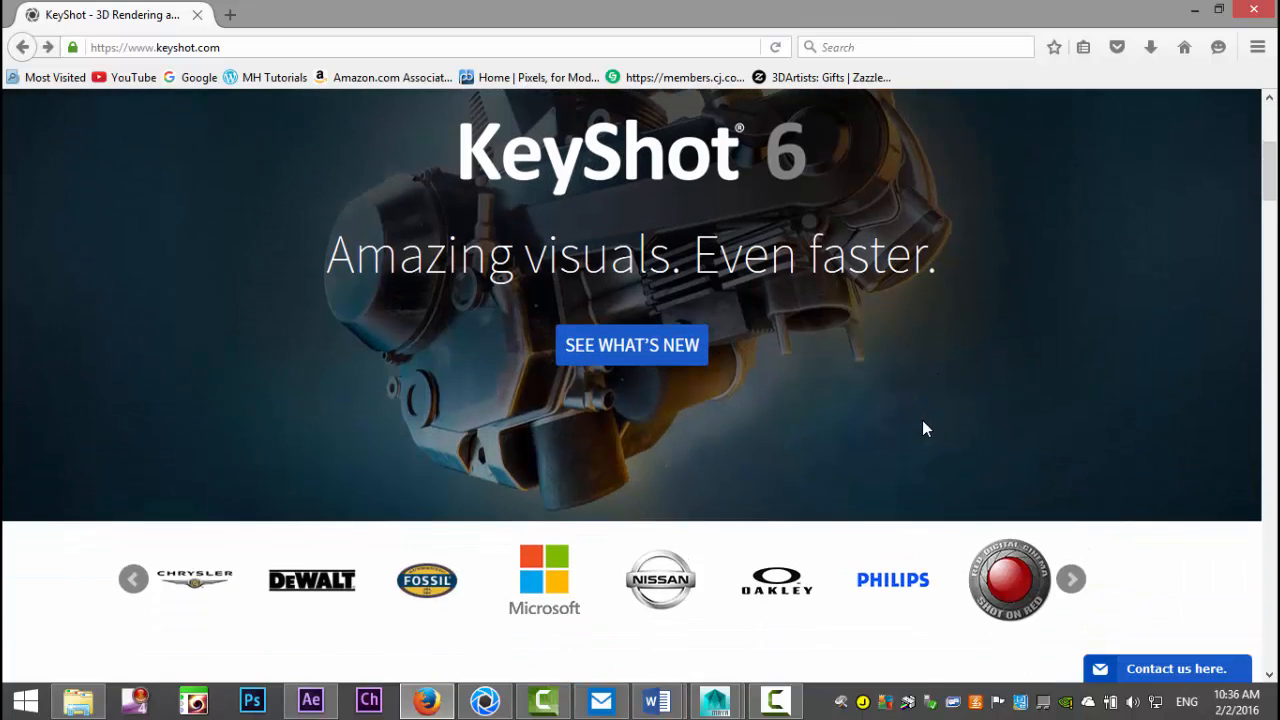
pyautogui.scroll(3)
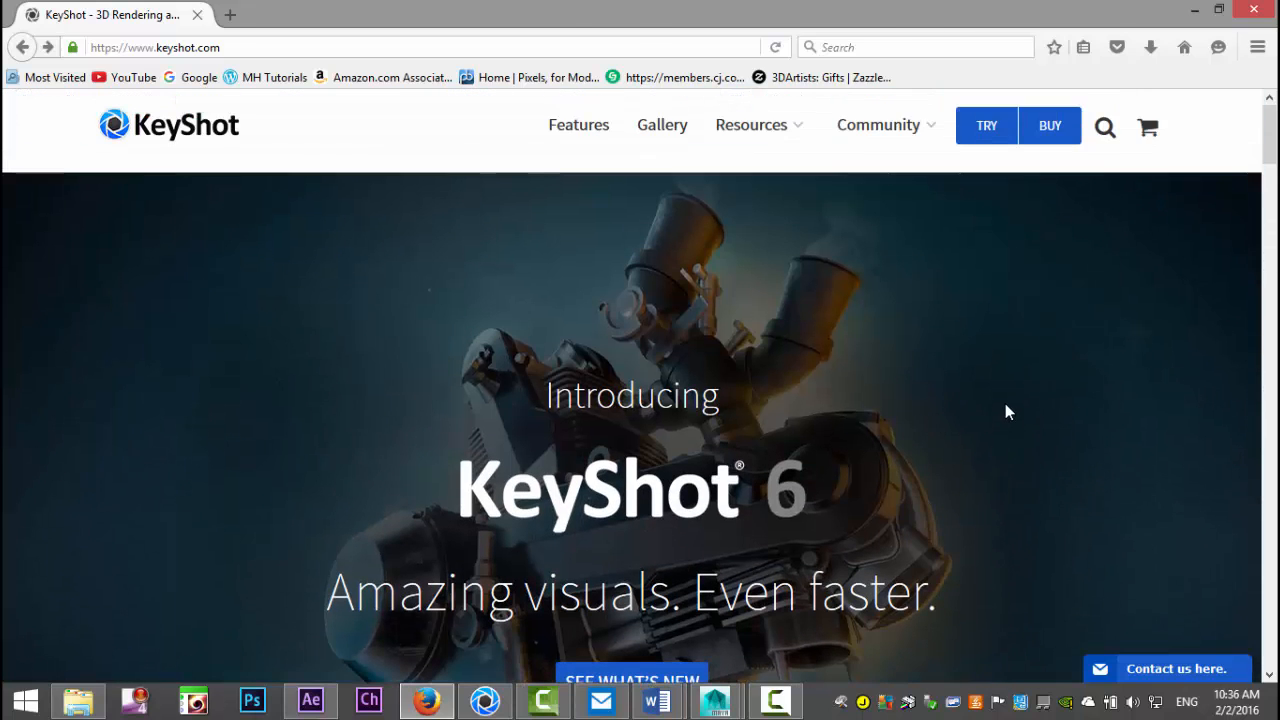
pyautogui.moveTo(540, 700)
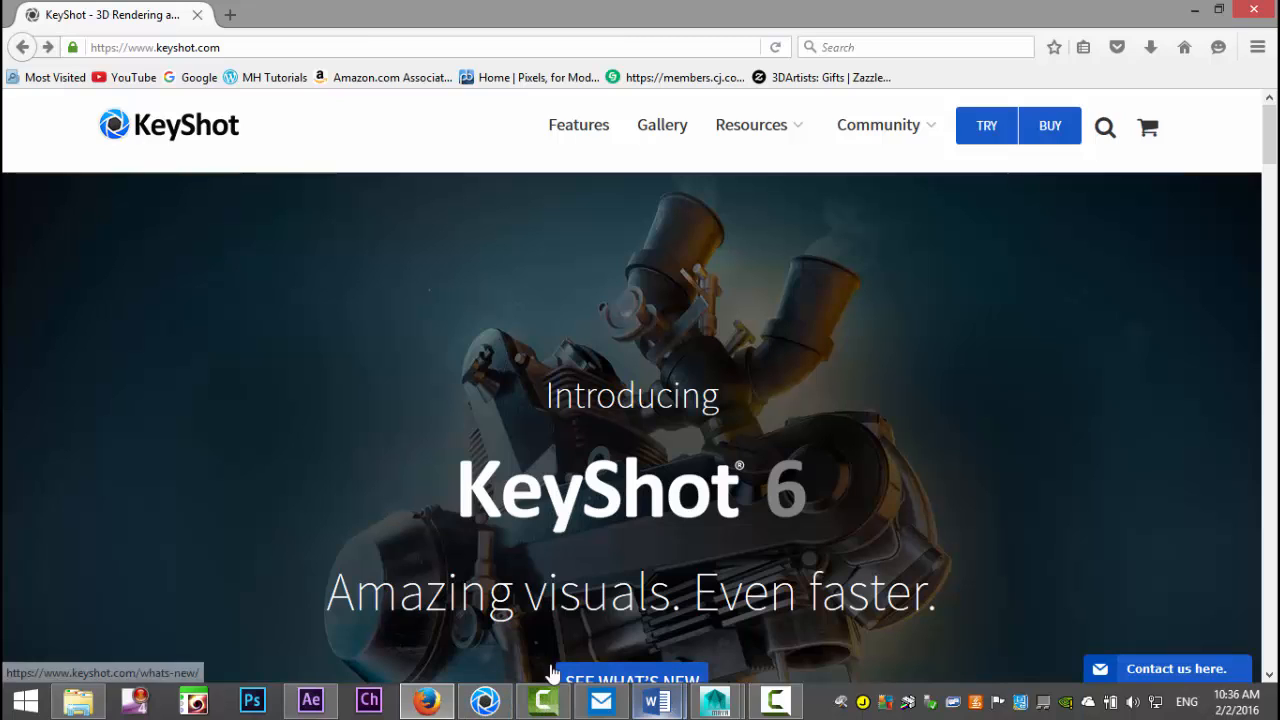
pyautogui.moveTo(248, 492)
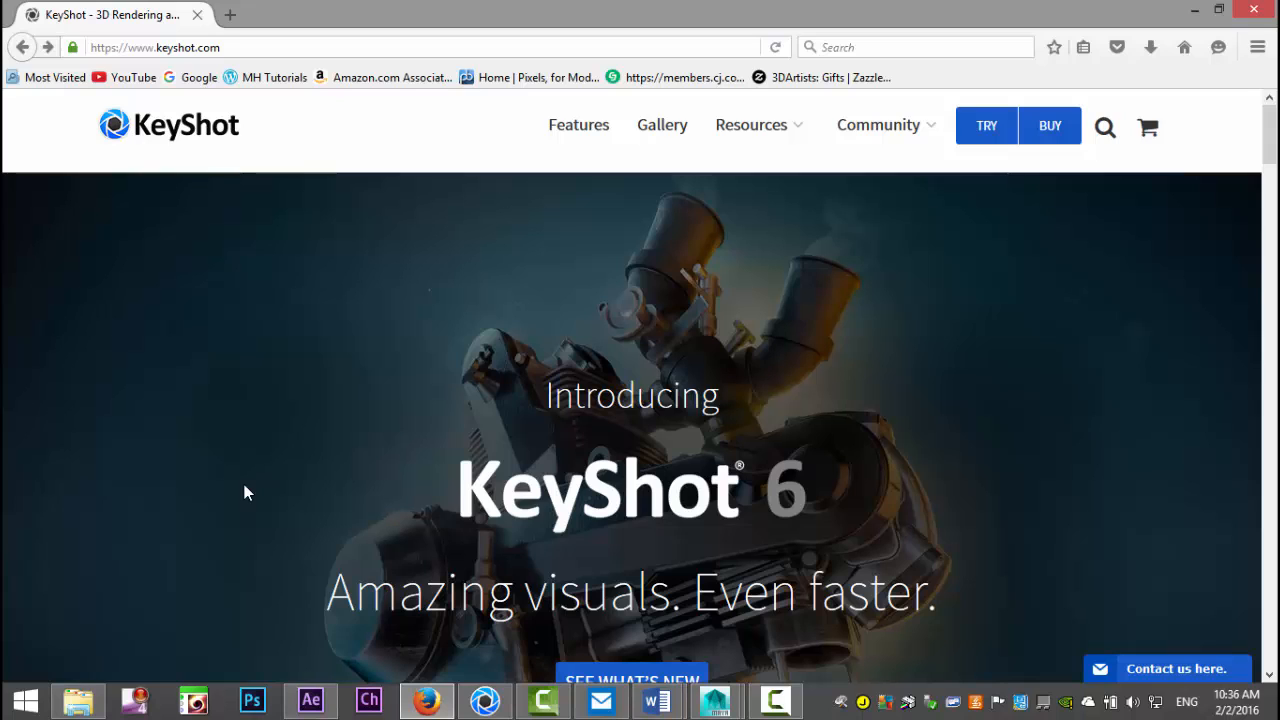
pyautogui.moveTo(688, 88)
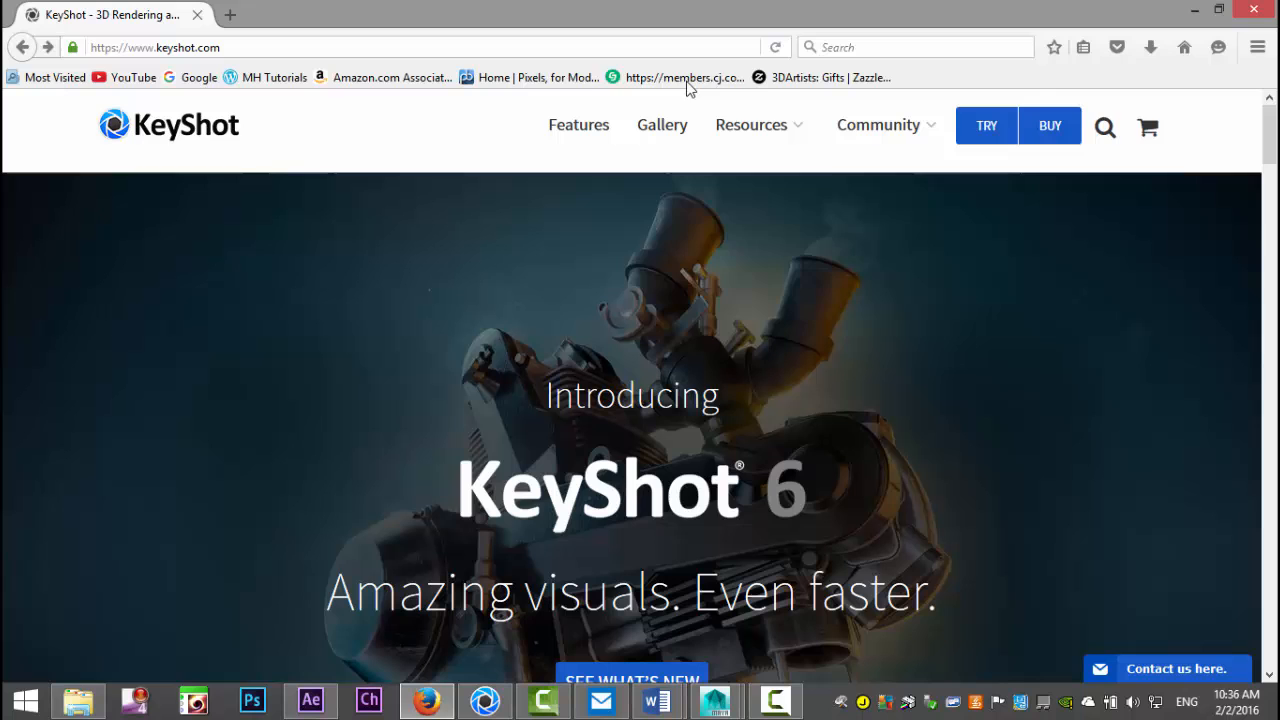
# Step: Navigate Resources > Downloads > Plugins and scroll to the grid of supported modelling programs
pyautogui.click(692, 236)
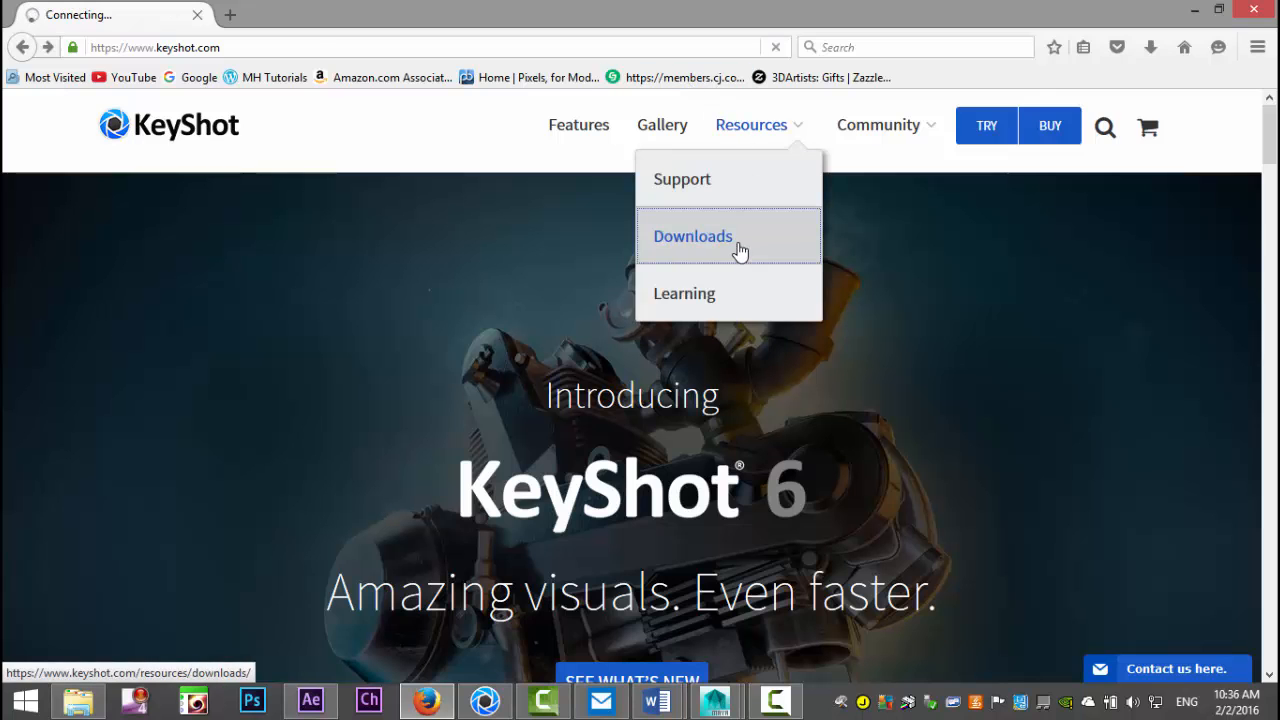
pyautogui.click(692, 236)
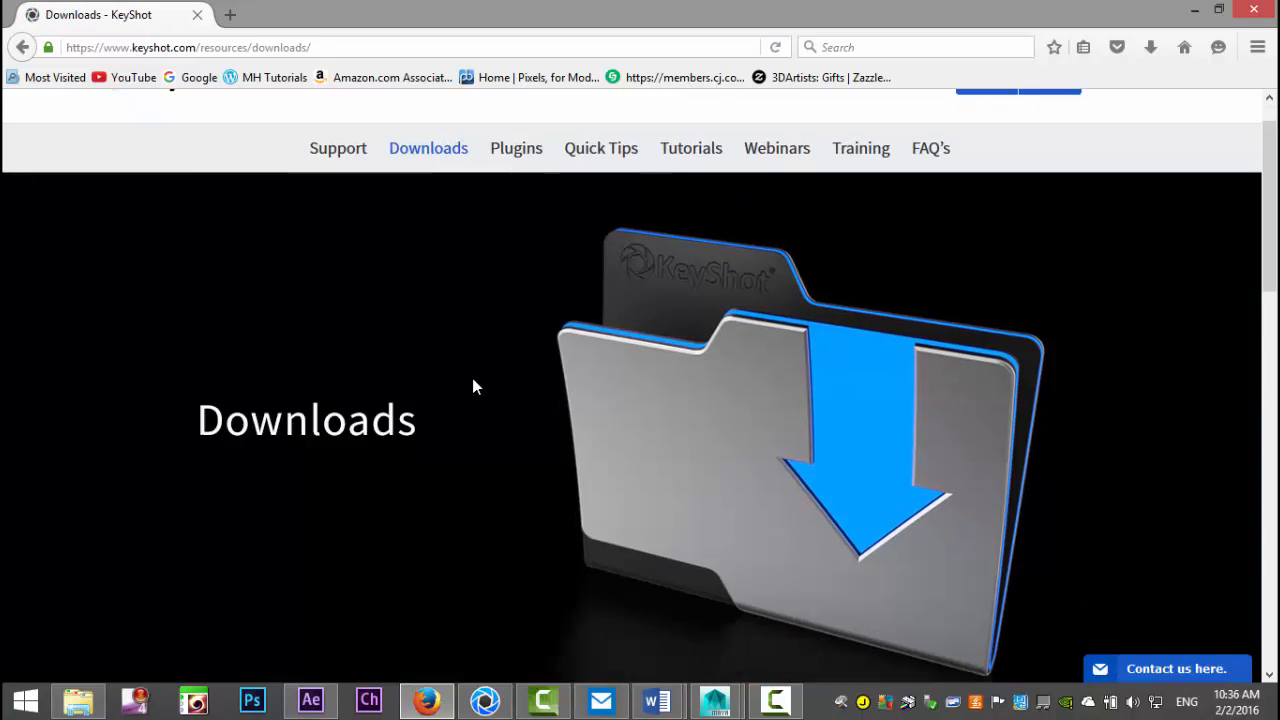
pyautogui.scroll(-3)
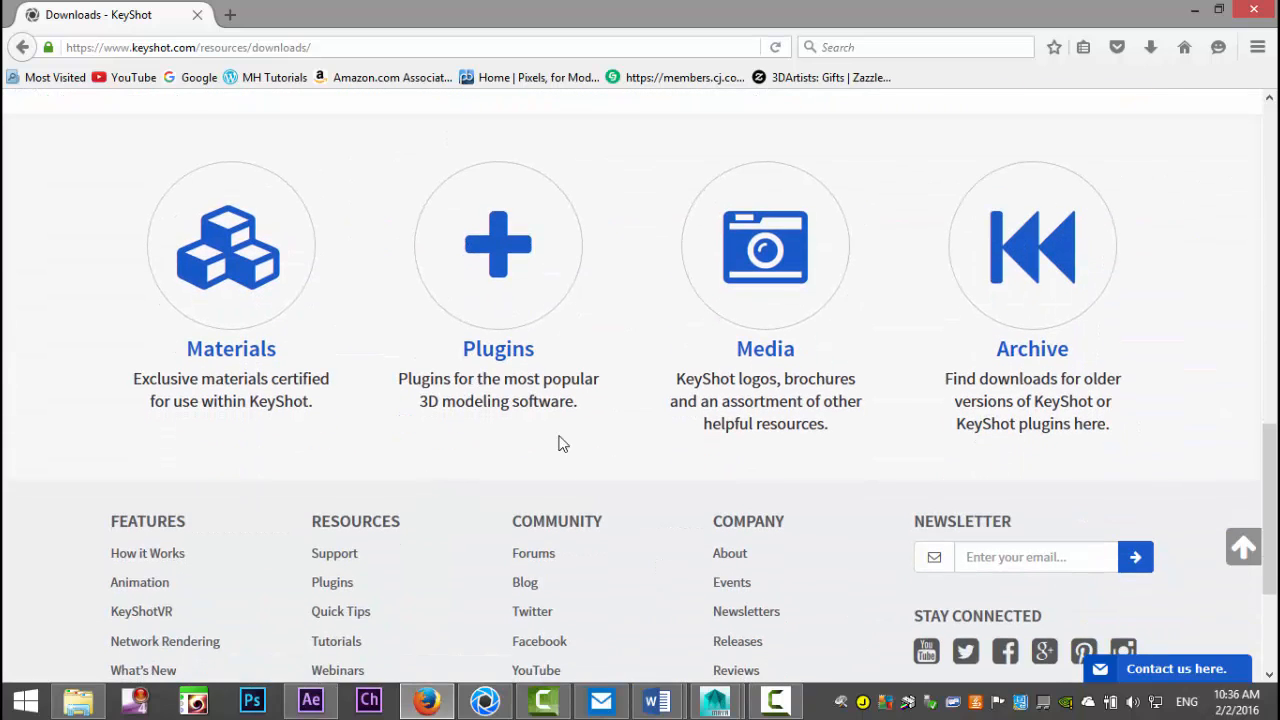
pyautogui.click(498, 244)
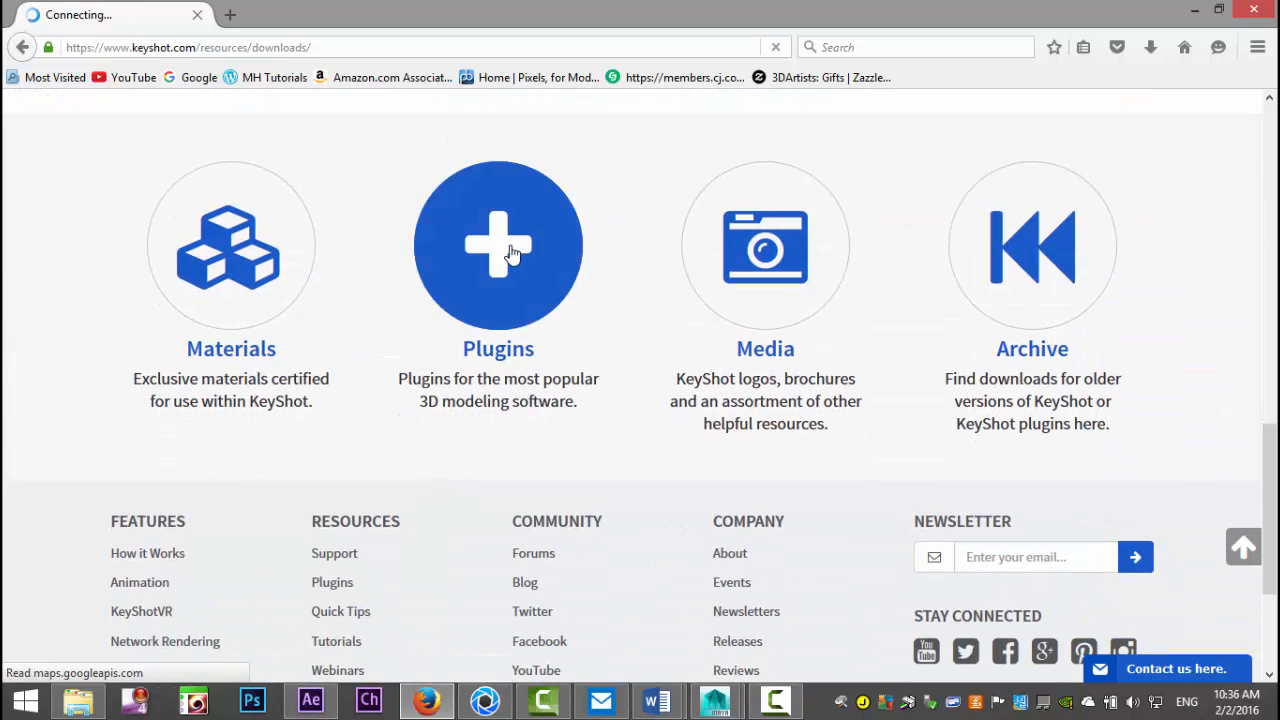
pyautogui.click(498, 244)
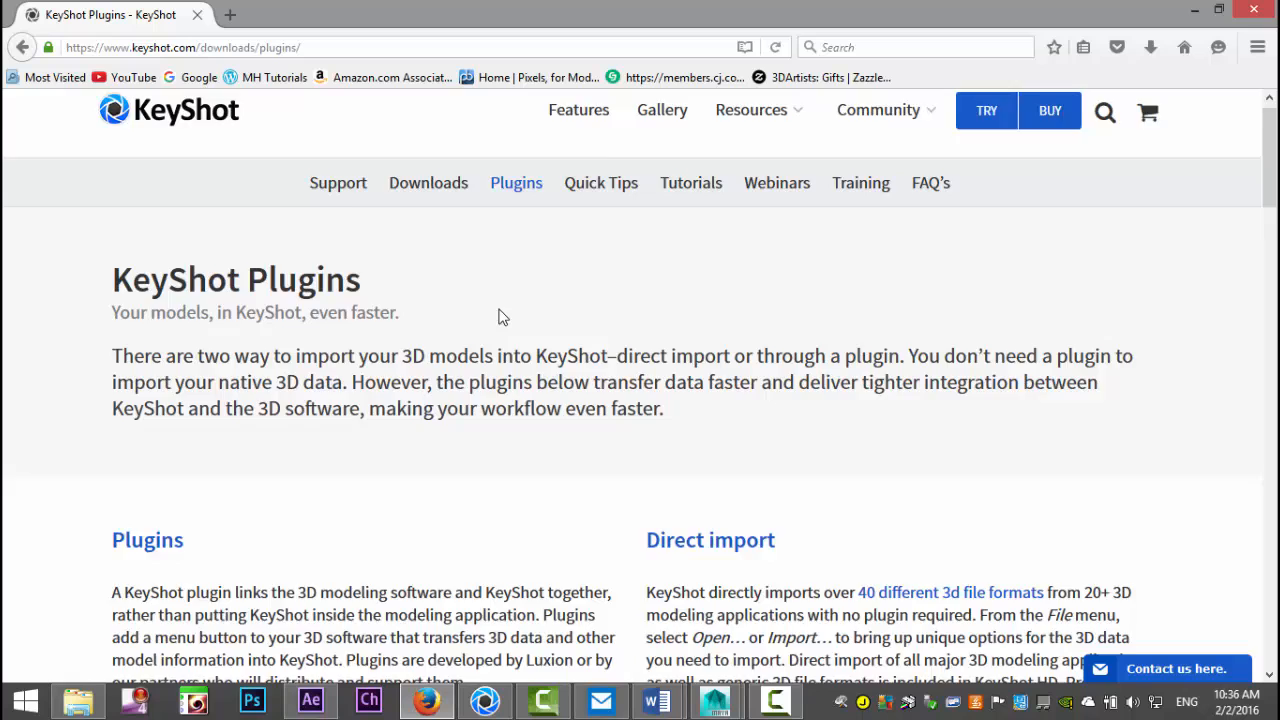
pyautogui.scroll(-3)
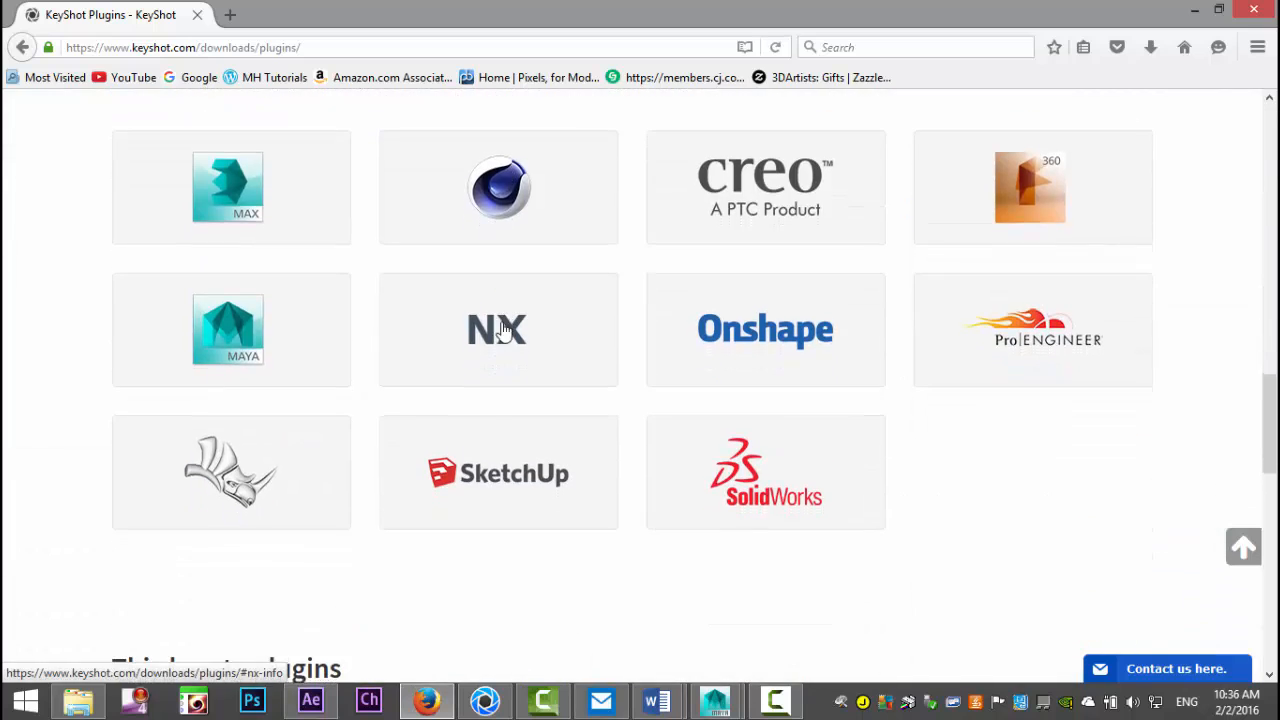
pyautogui.moveTo(236, 356)
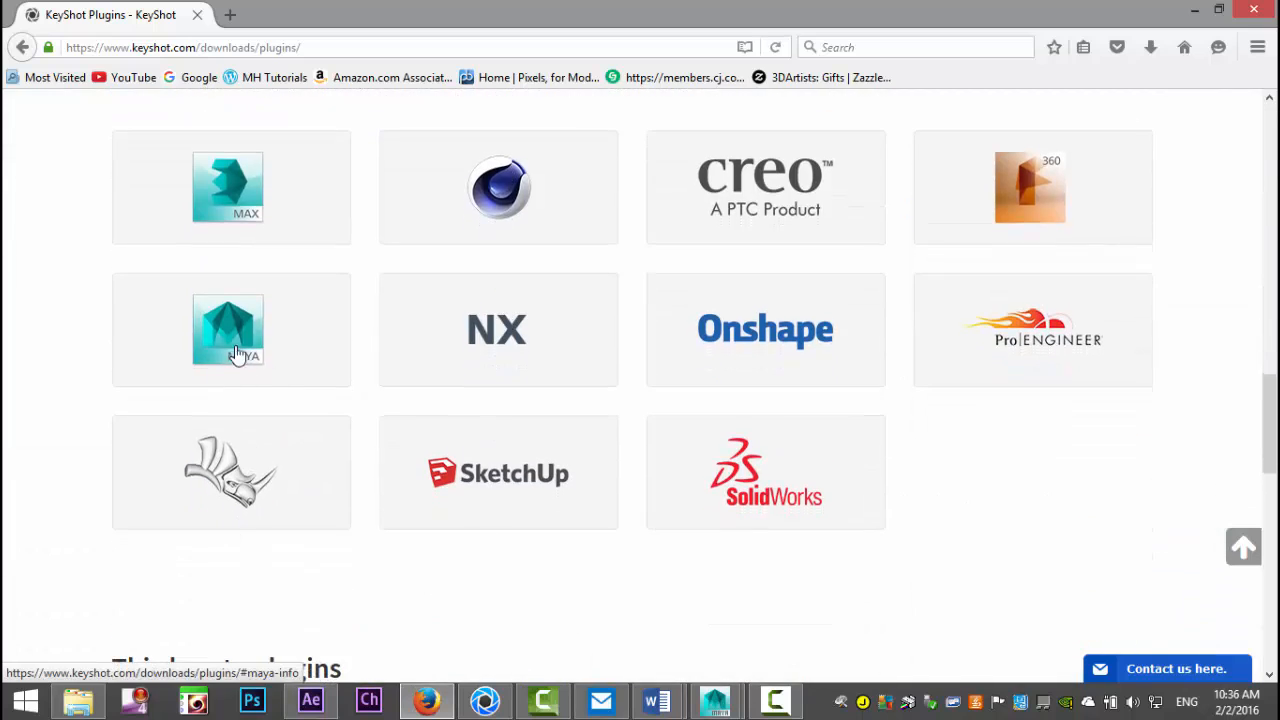
# Step: Choose the Maya logo and scroll to the Maya 2016 Win 64 / Mac OS X plugin buttons
pyautogui.click(232, 330)
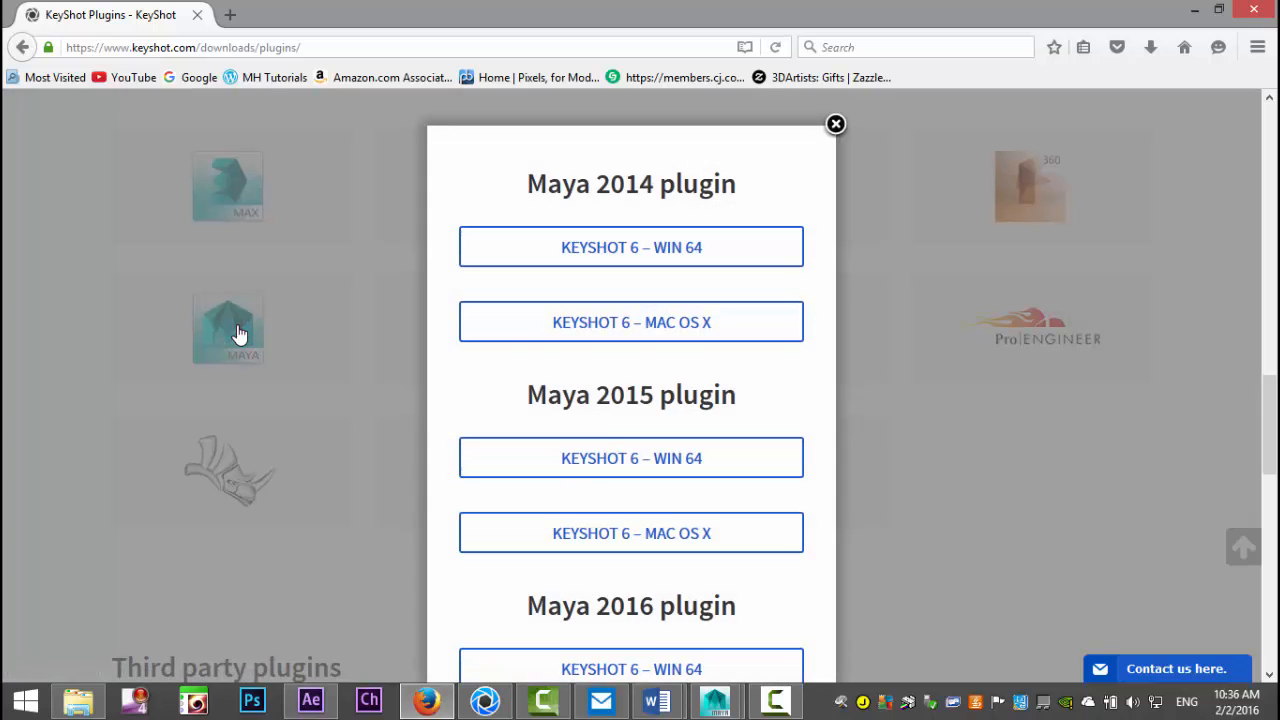
pyautogui.scroll(-3)
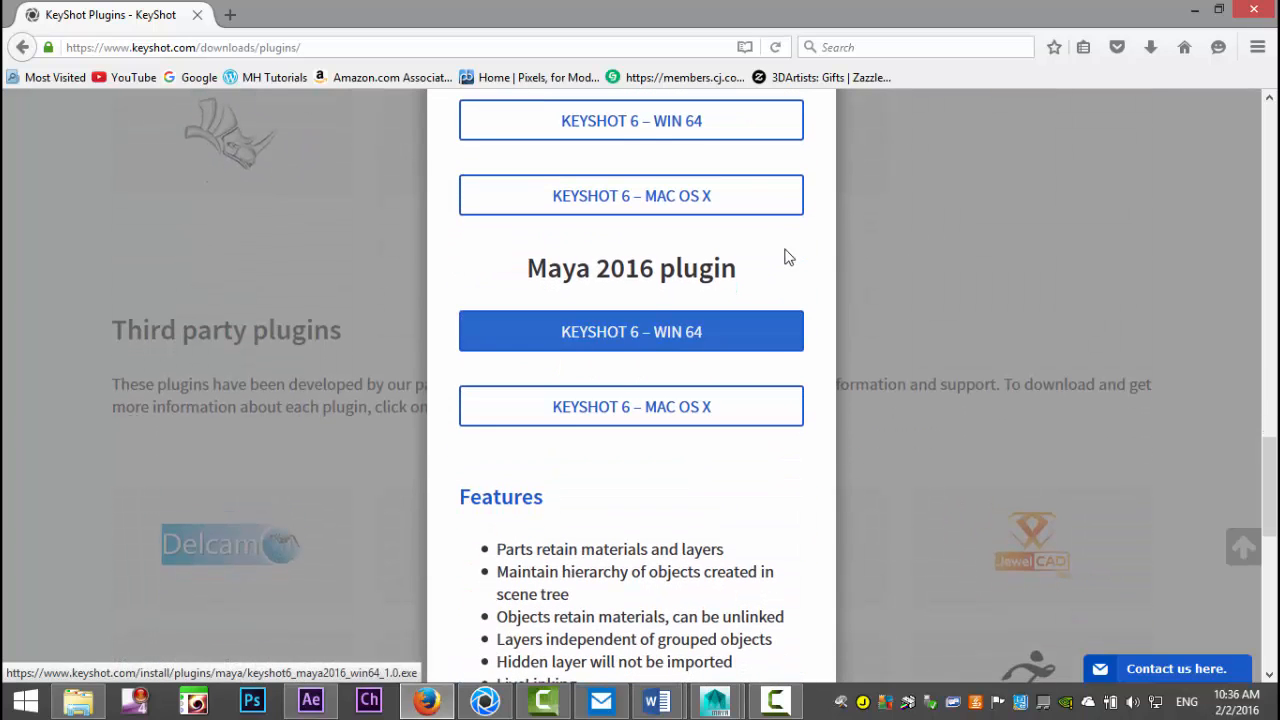
pyautogui.moveTo(632, 268)
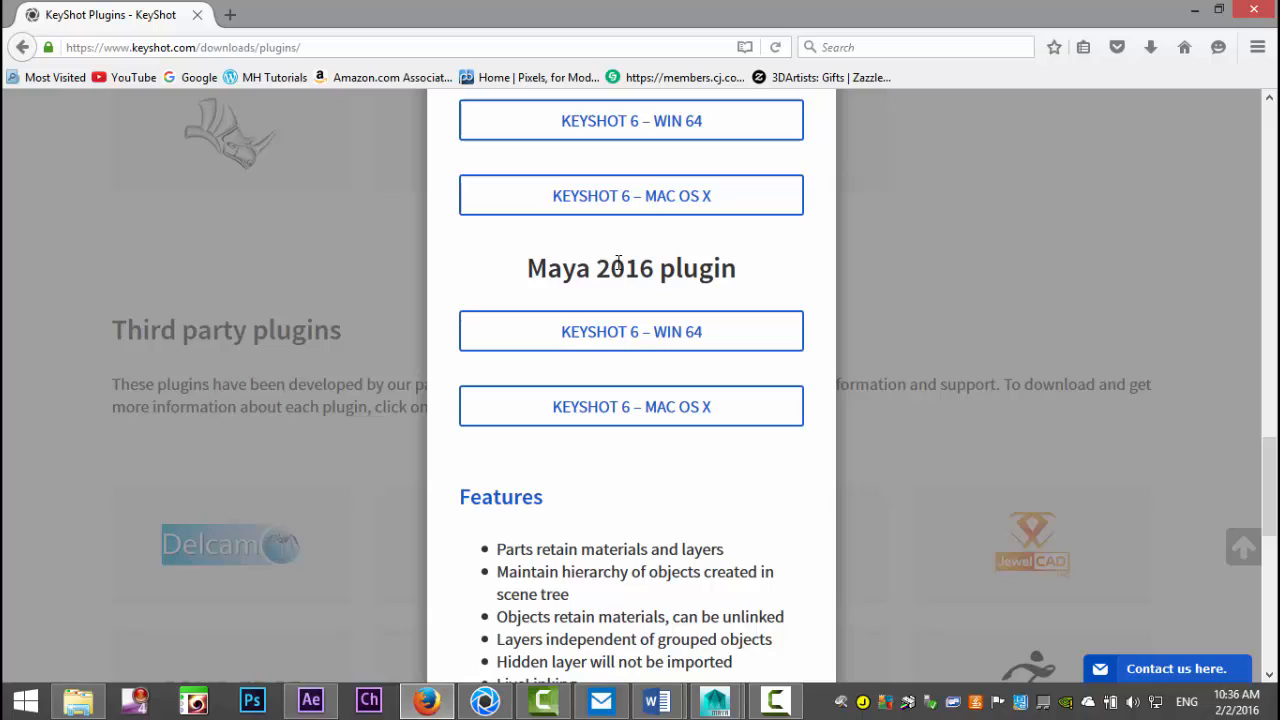
pyautogui.moveTo(786, 328)
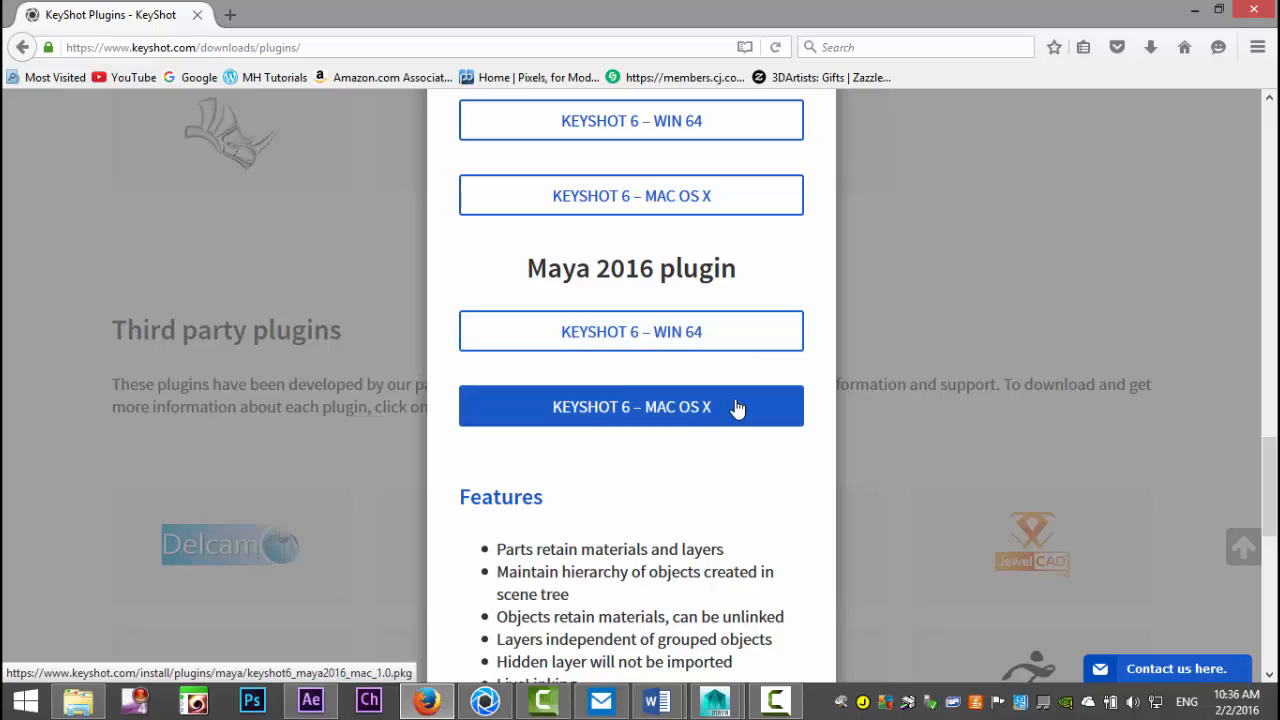
pyautogui.moveTo(836, 424)
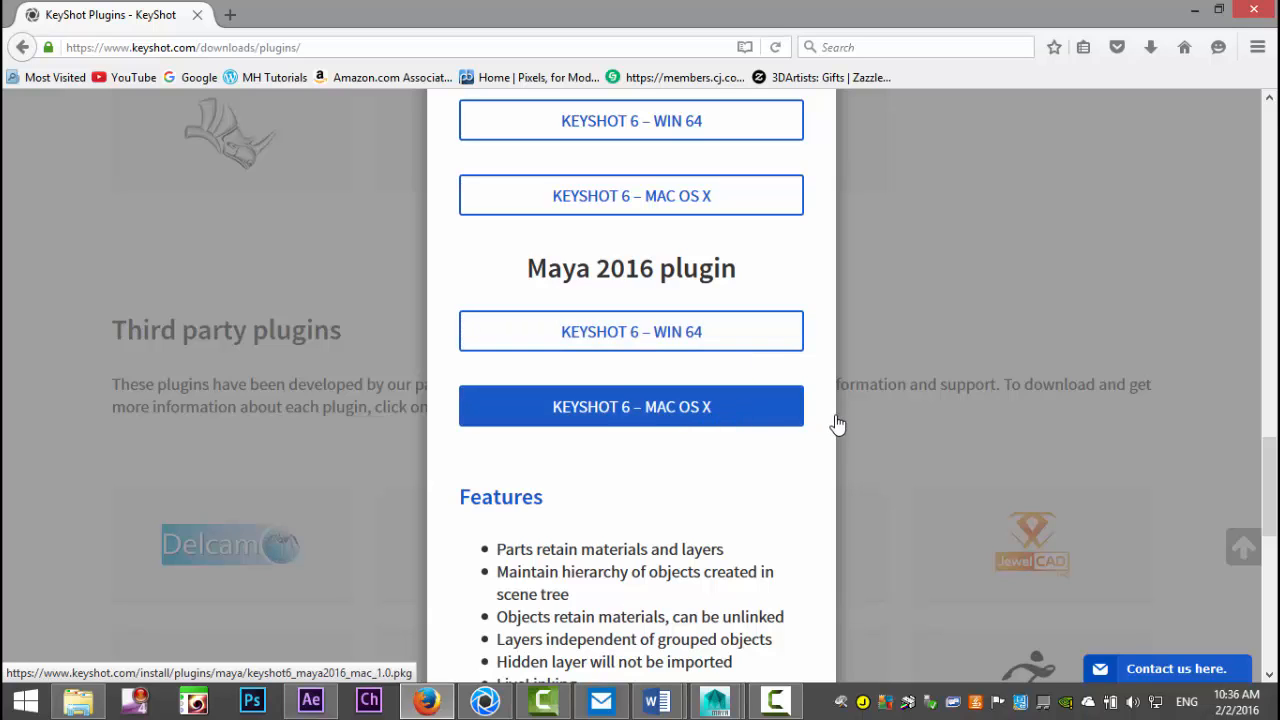
pyautogui.moveTo(632, 332)
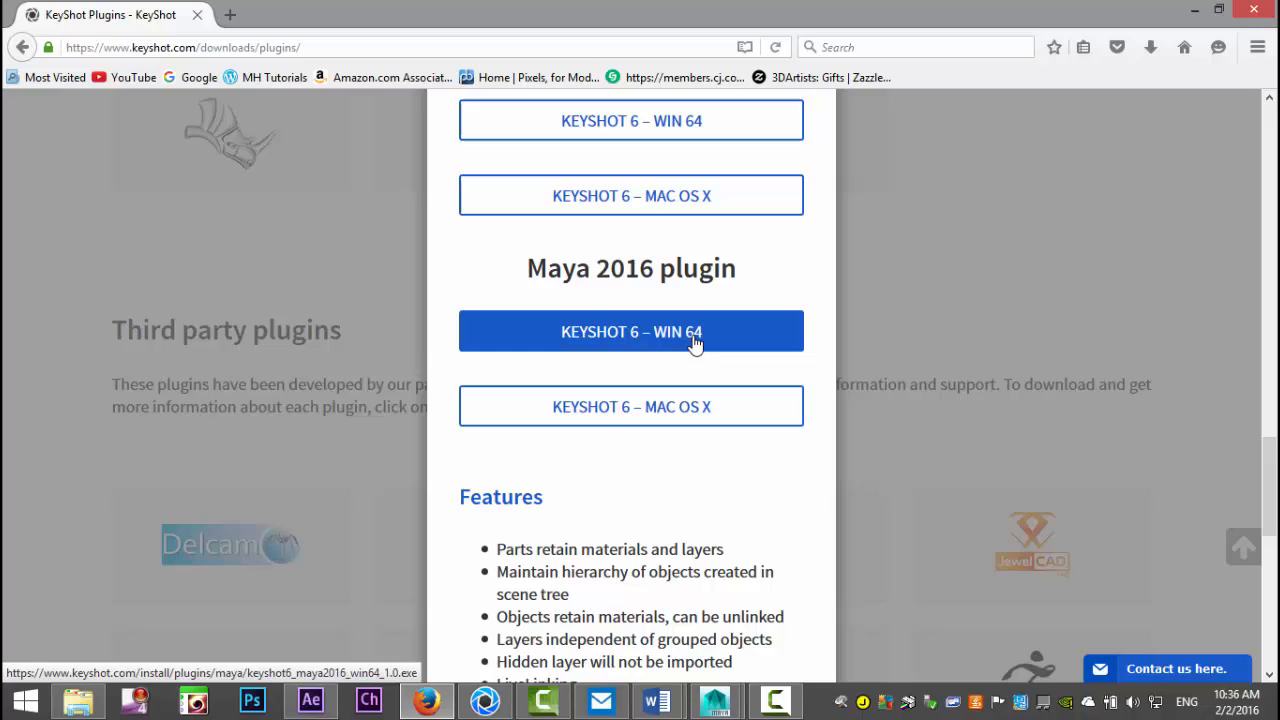
pyautogui.moveTo(712, 332)
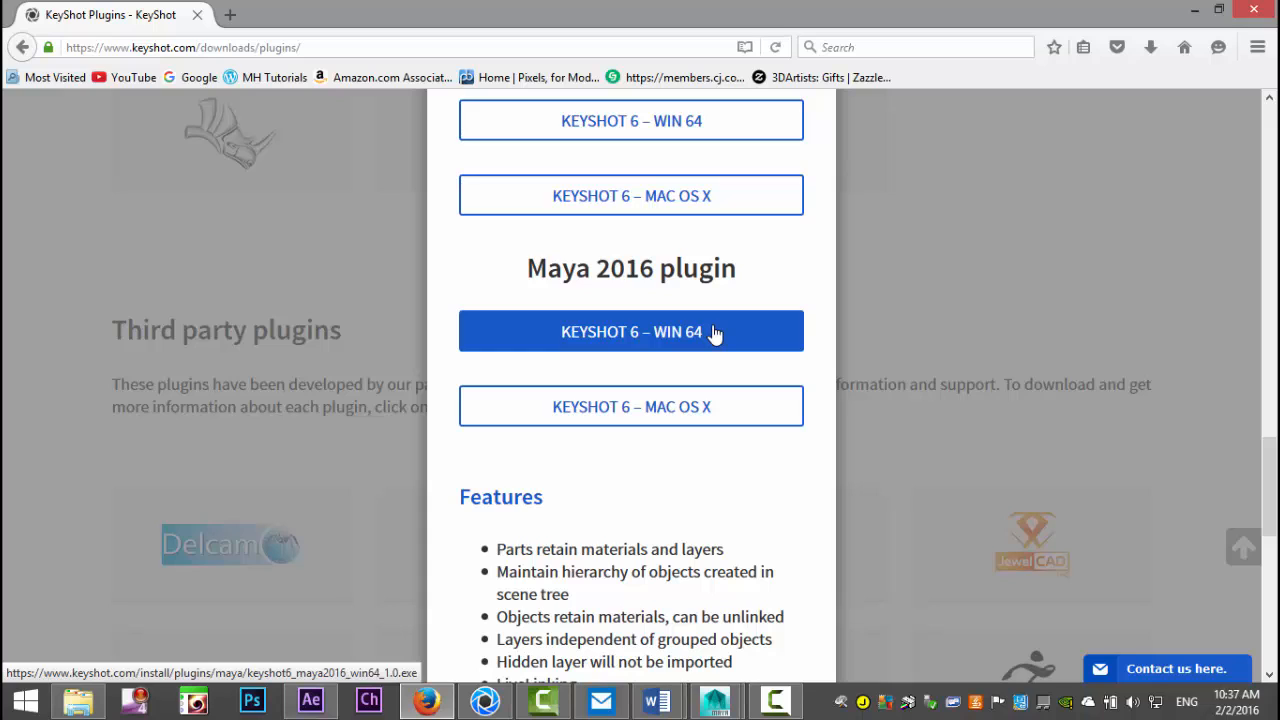
pyautogui.moveTo(706, 332)
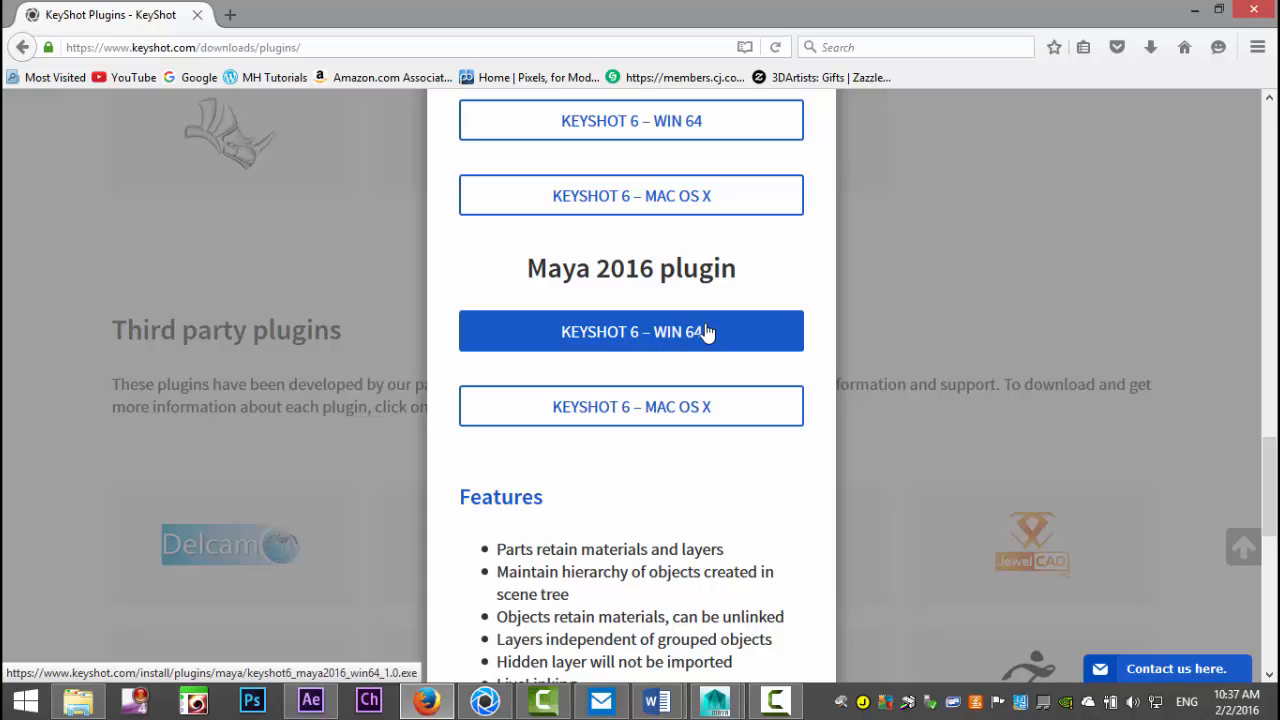
pyautogui.moveTo(716, 700)
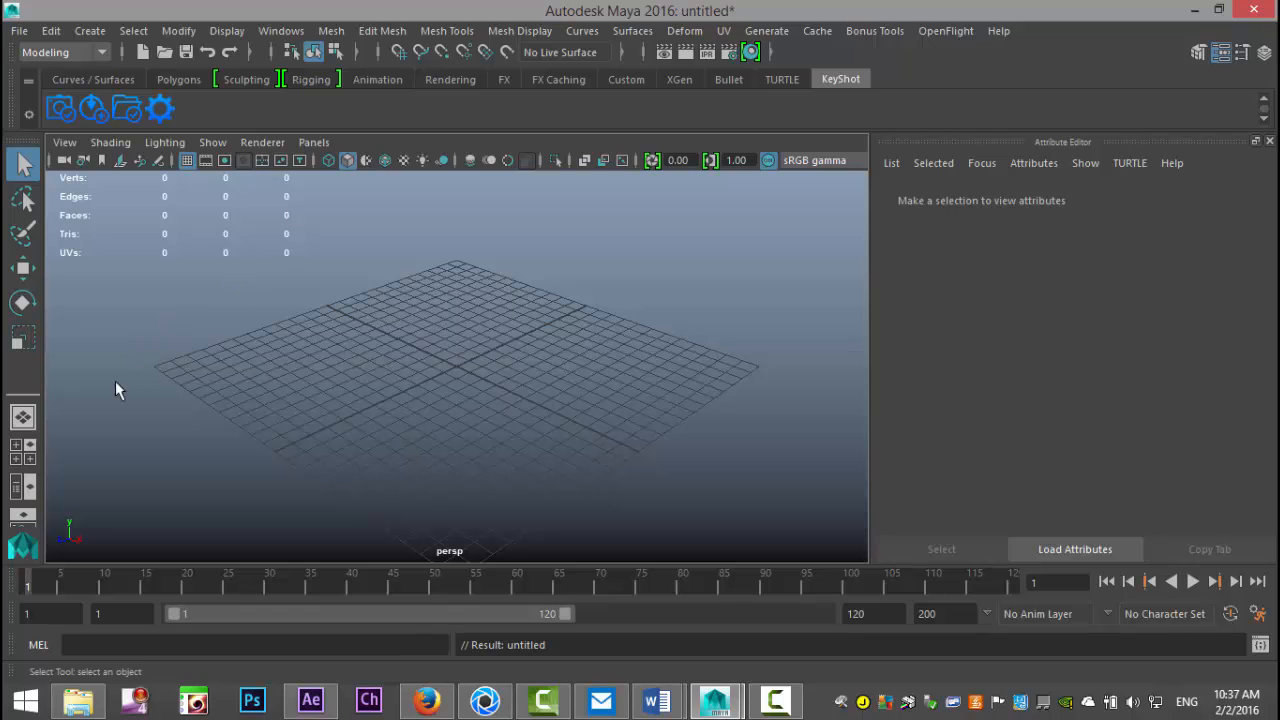
pyautogui.moveTo(324, 378)
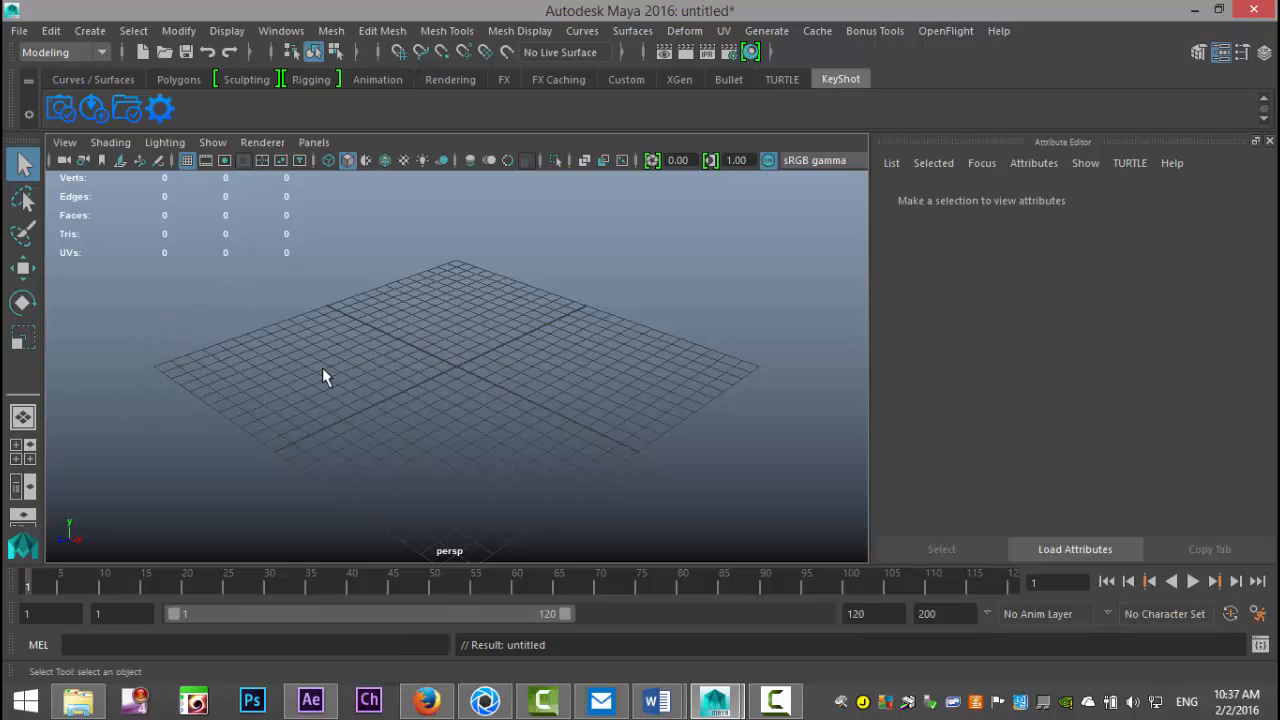
pyautogui.moveTo(370, 374)
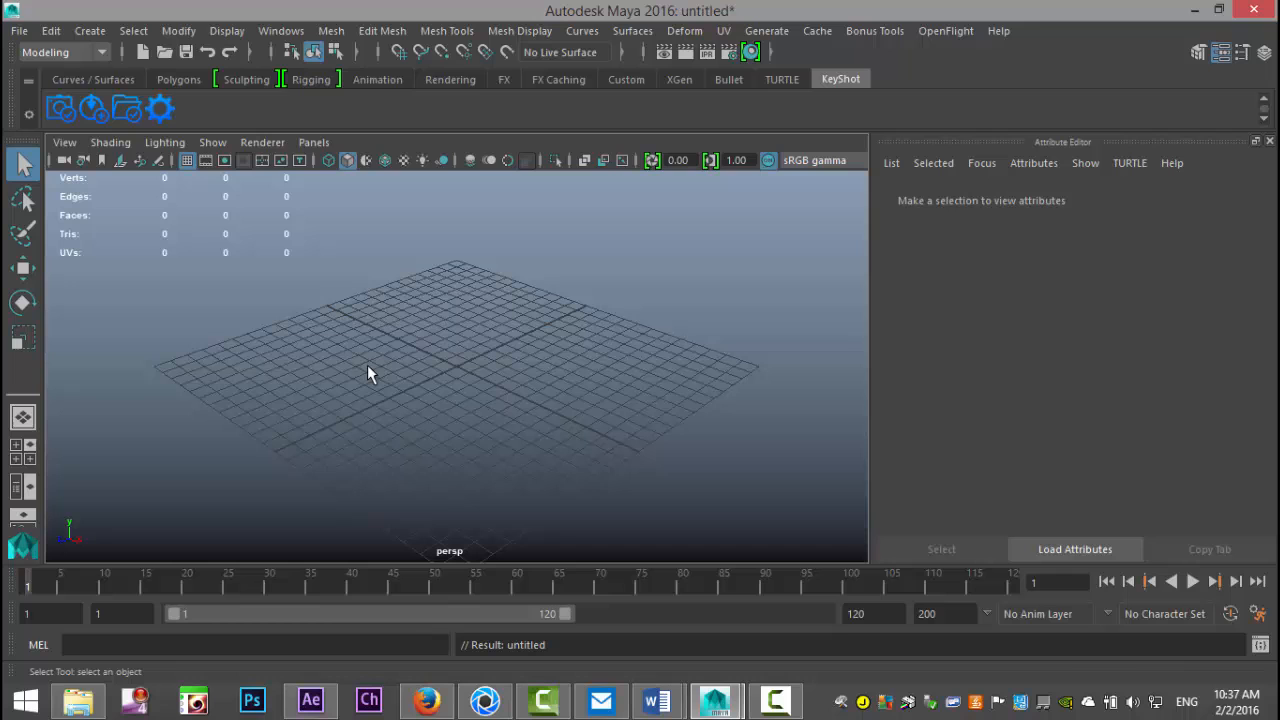
# Step: Bring up Maya's Windows menu, heading for Settings/Preferences
pyautogui.click(280, 30)
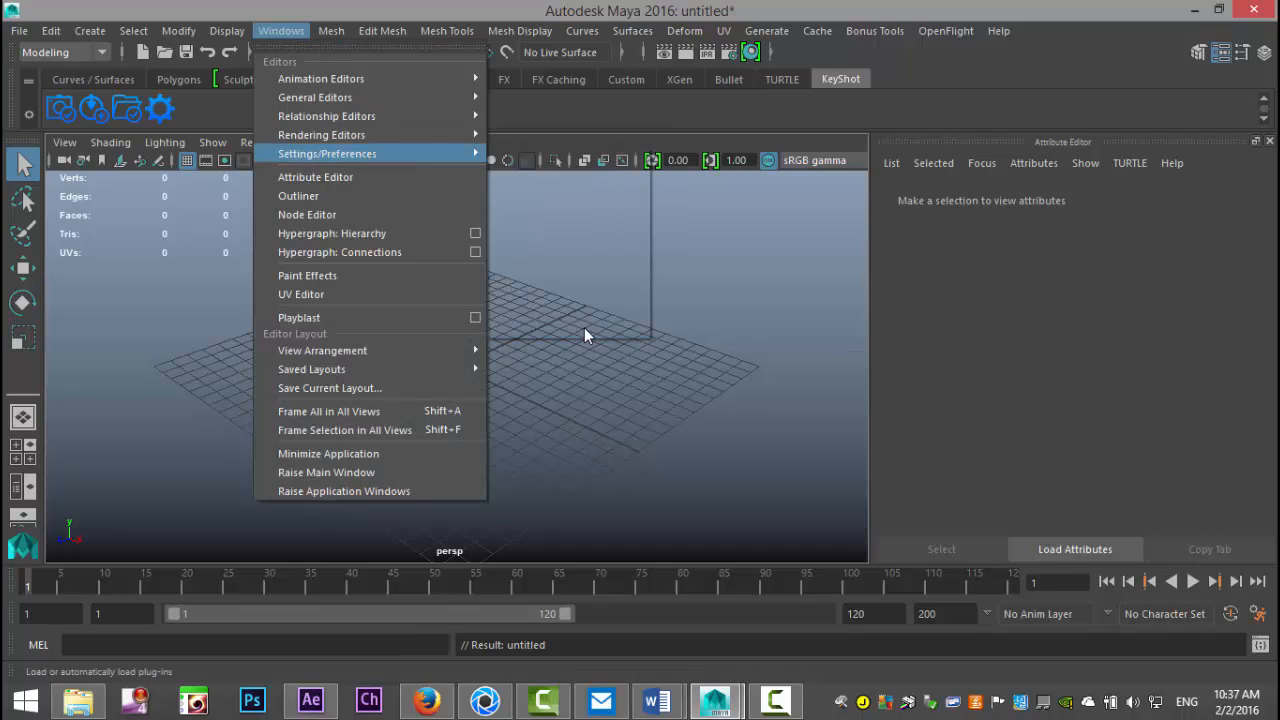
pyautogui.click(328, 152)
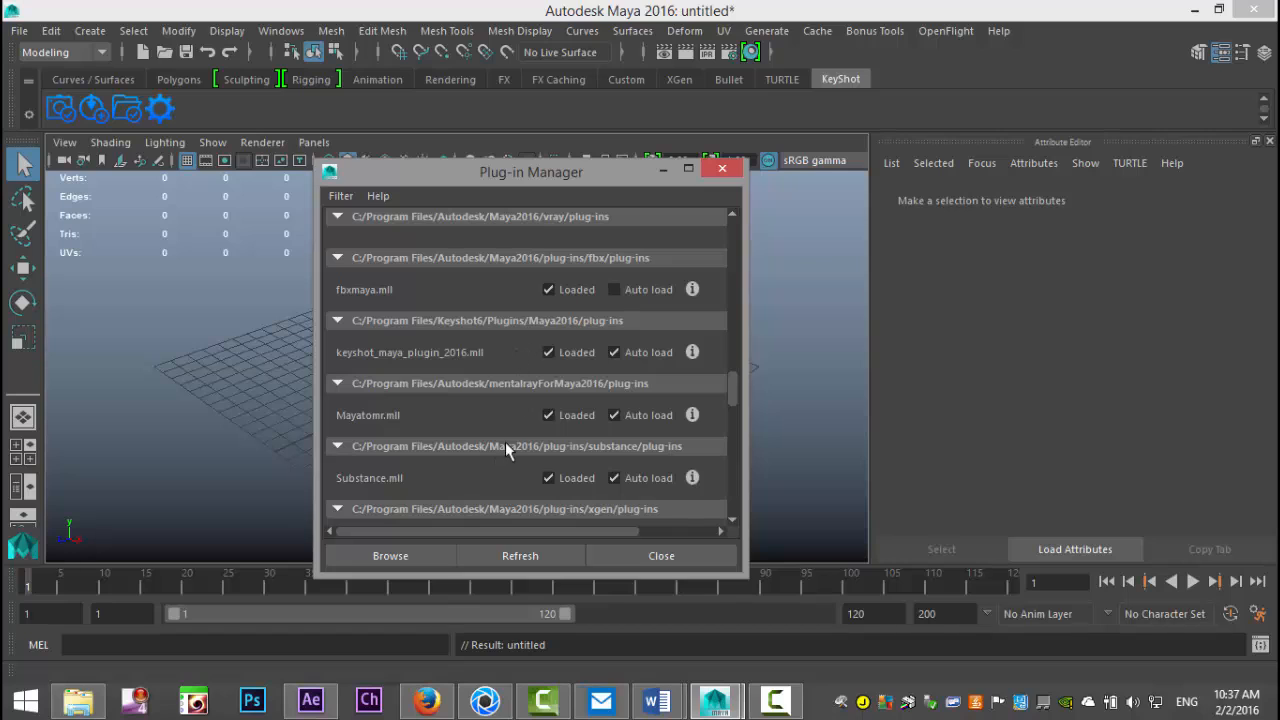
pyautogui.moveTo(416, 368)
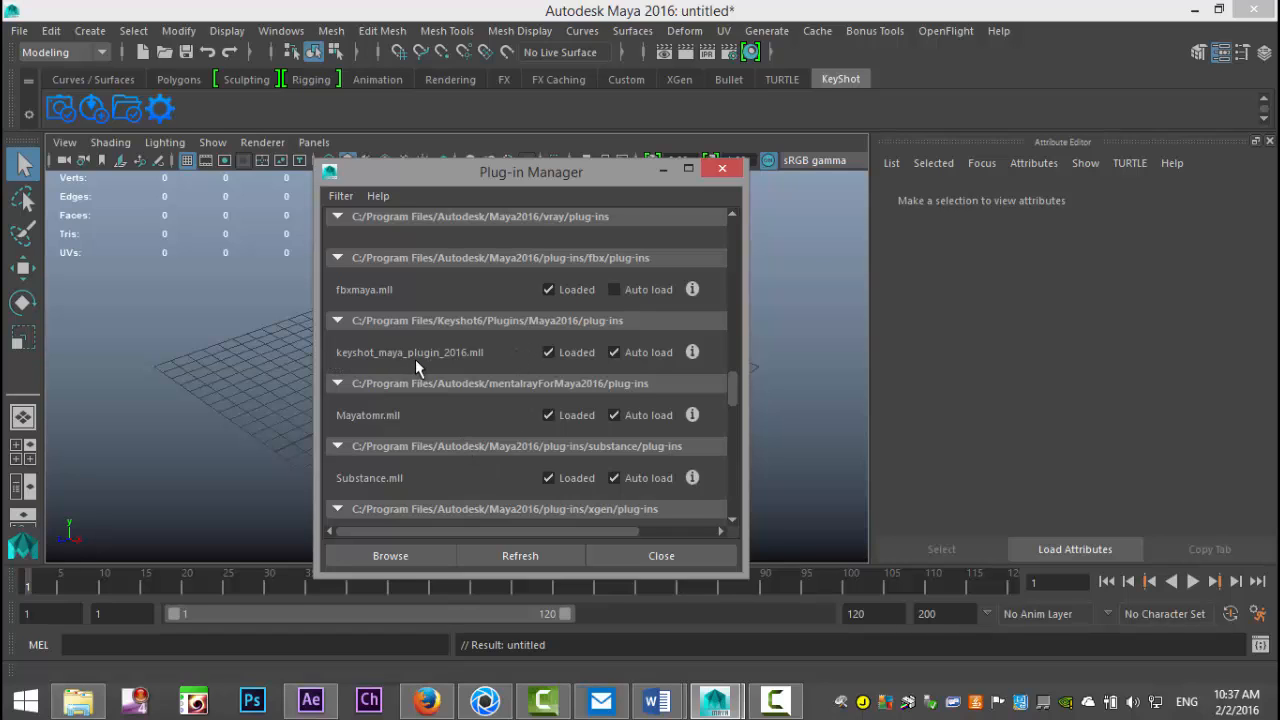
pyautogui.moveTo(464, 370)
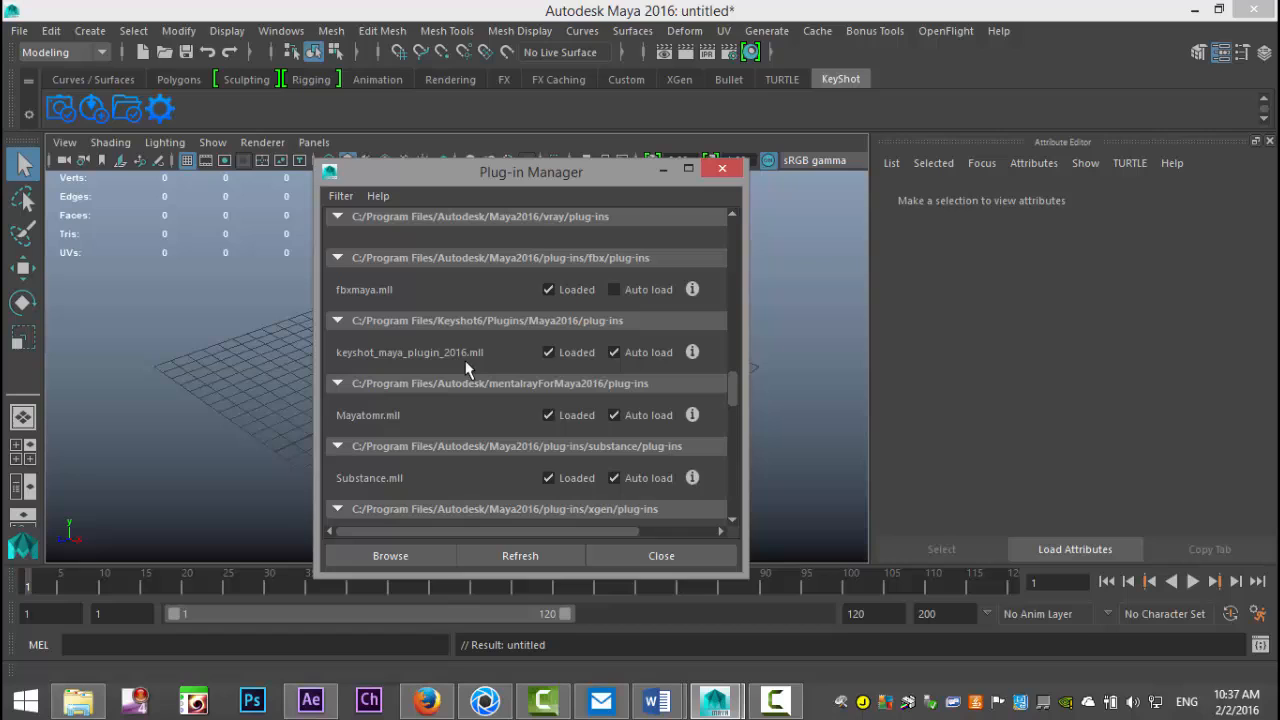
pyautogui.moveTo(576, 376)
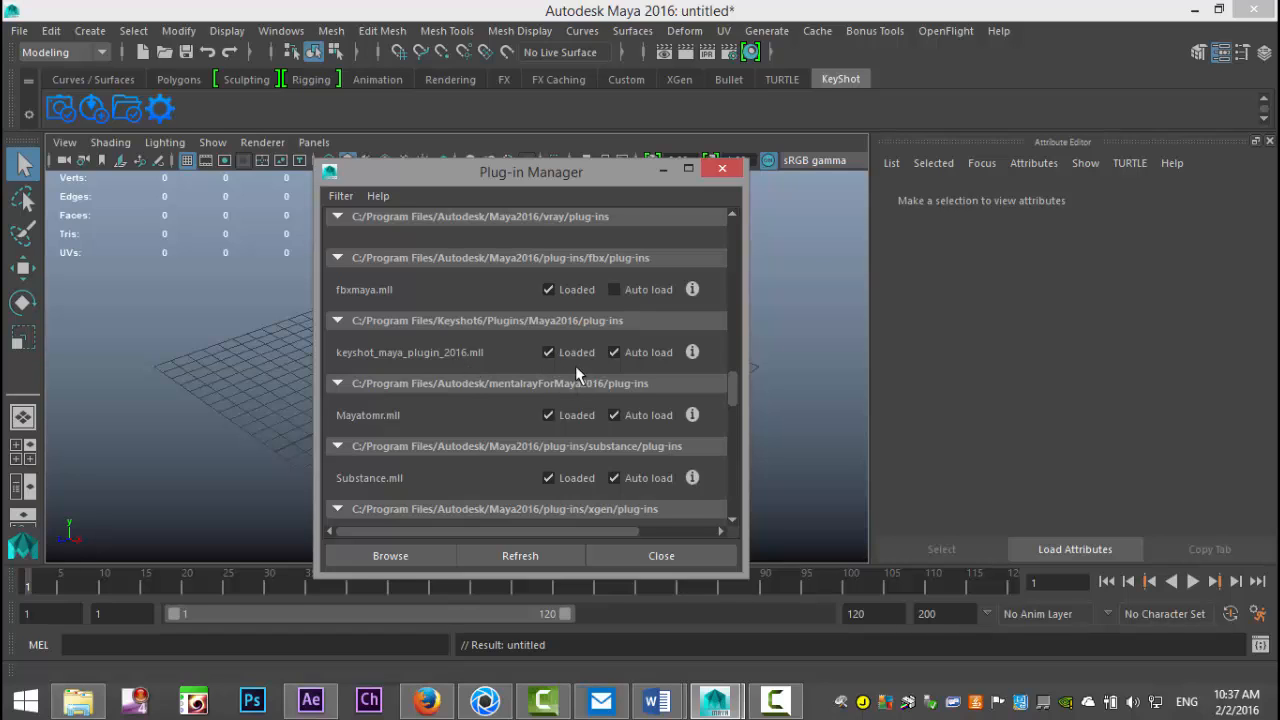
pyautogui.moveTo(538, 384)
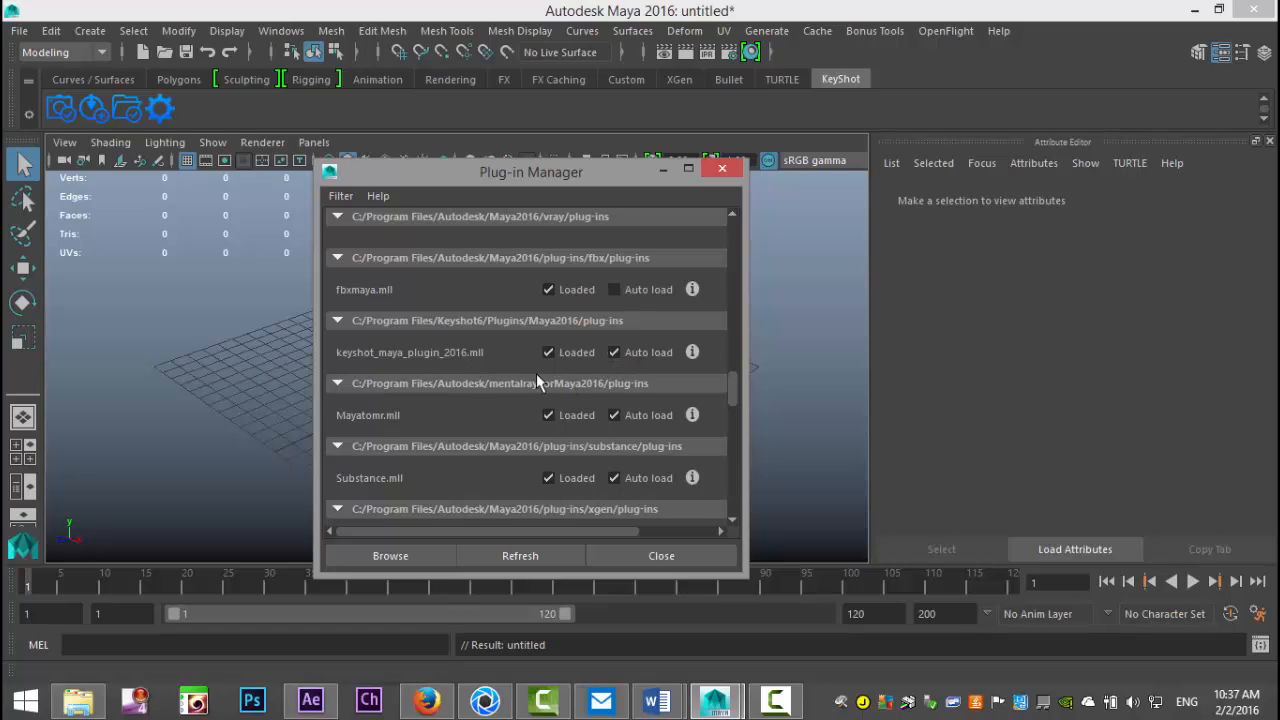
pyautogui.moveTo(500, 372)
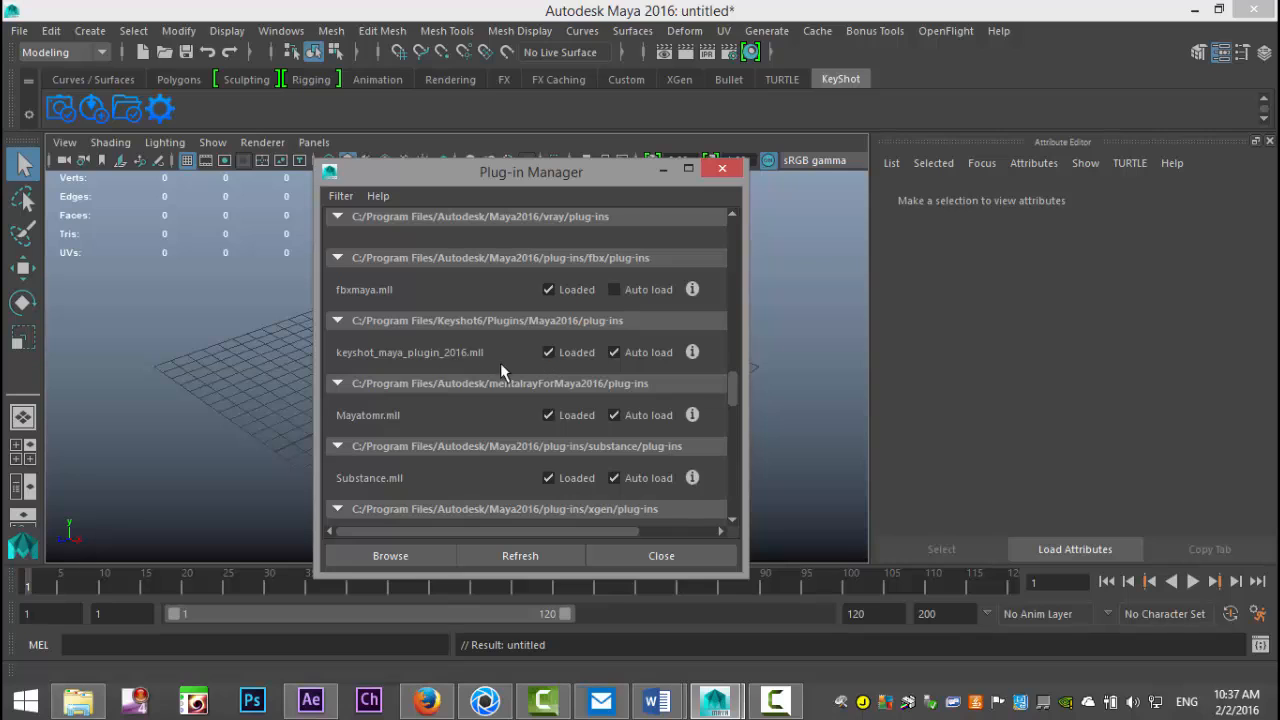
pyautogui.moveTo(596, 382)
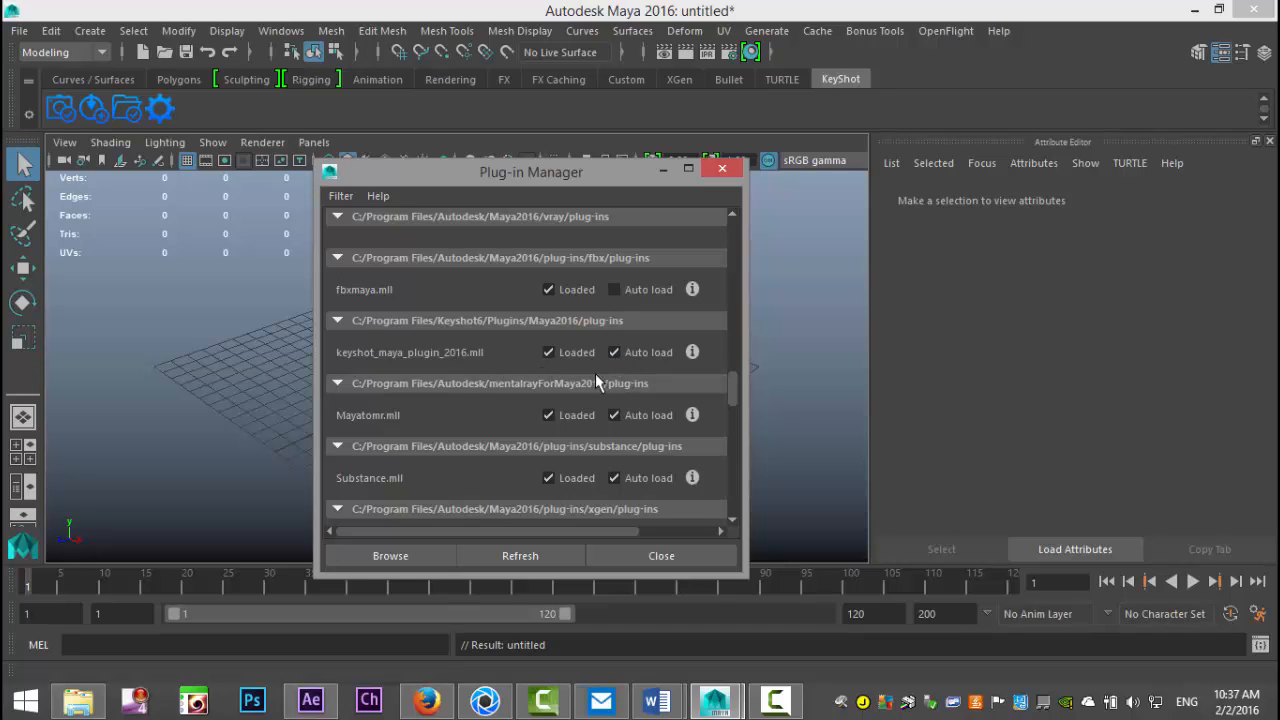
pyautogui.moveTo(722, 168)
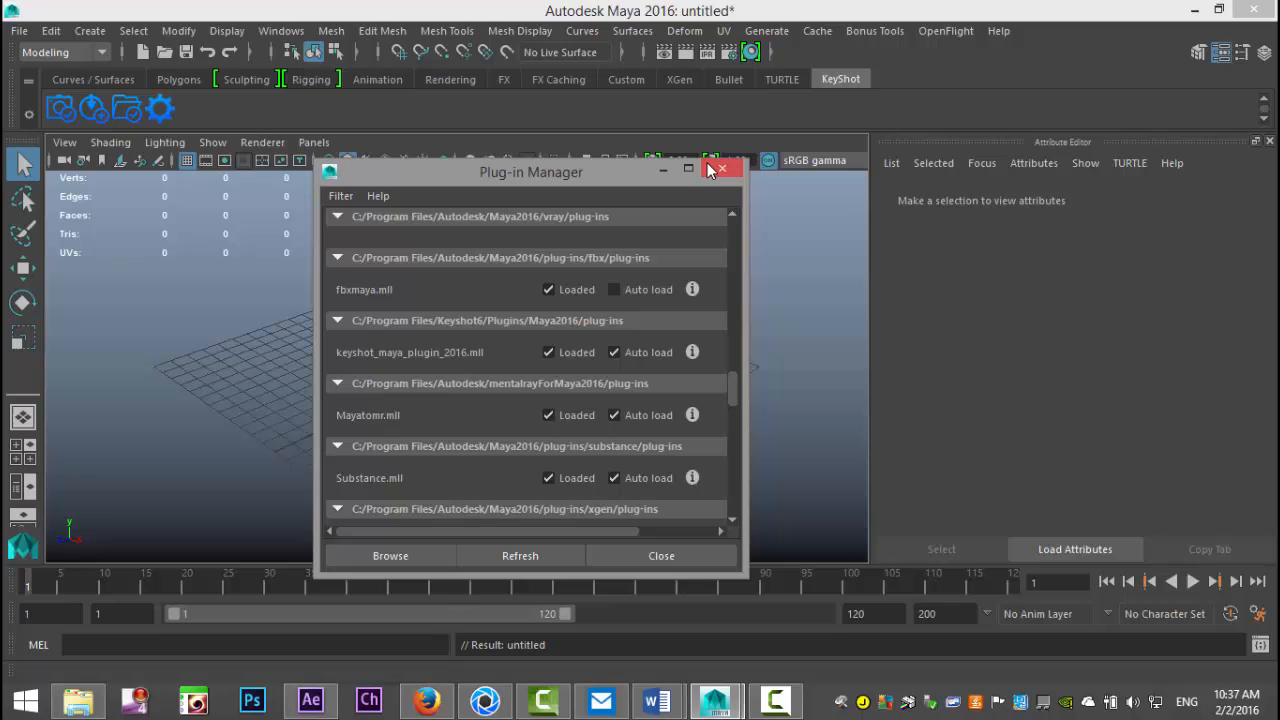
pyautogui.click(720, 168)
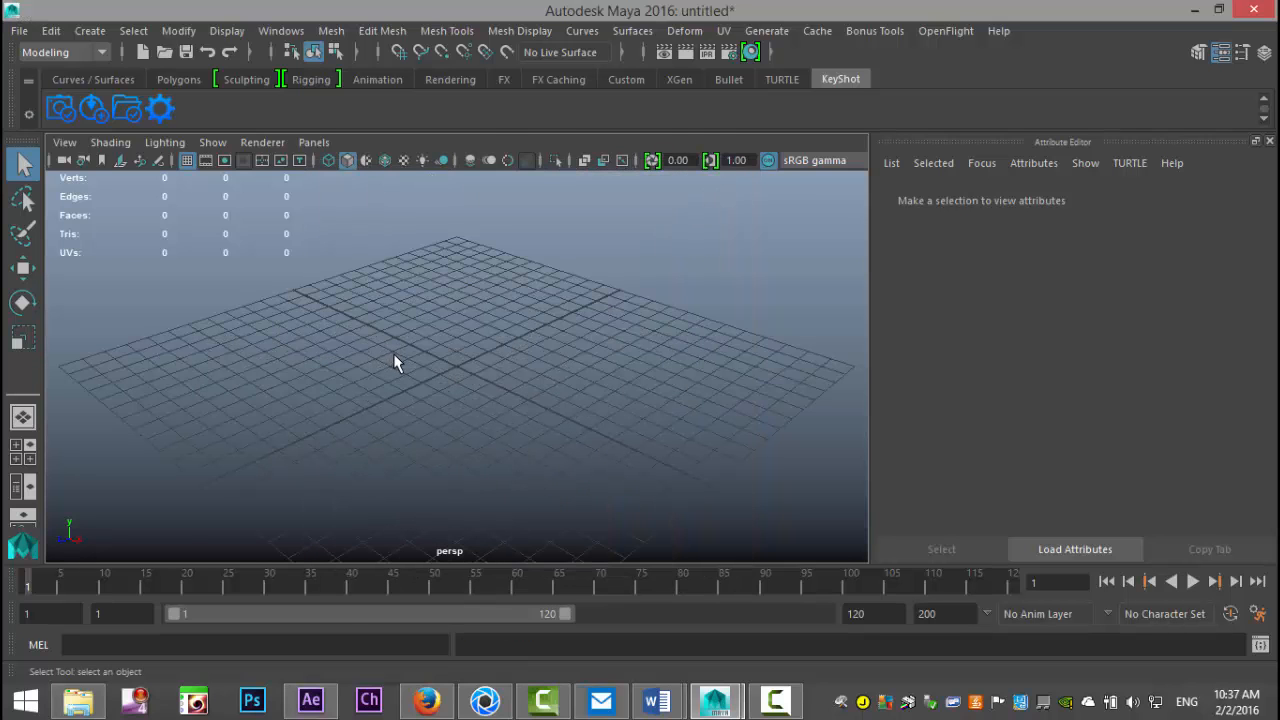
# Step: Create a polygon cube on the grid from the Polygons shelf and select the Move tool
pyautogui.moveTo(396, 362); pyautogui.dragTo(478, 372)
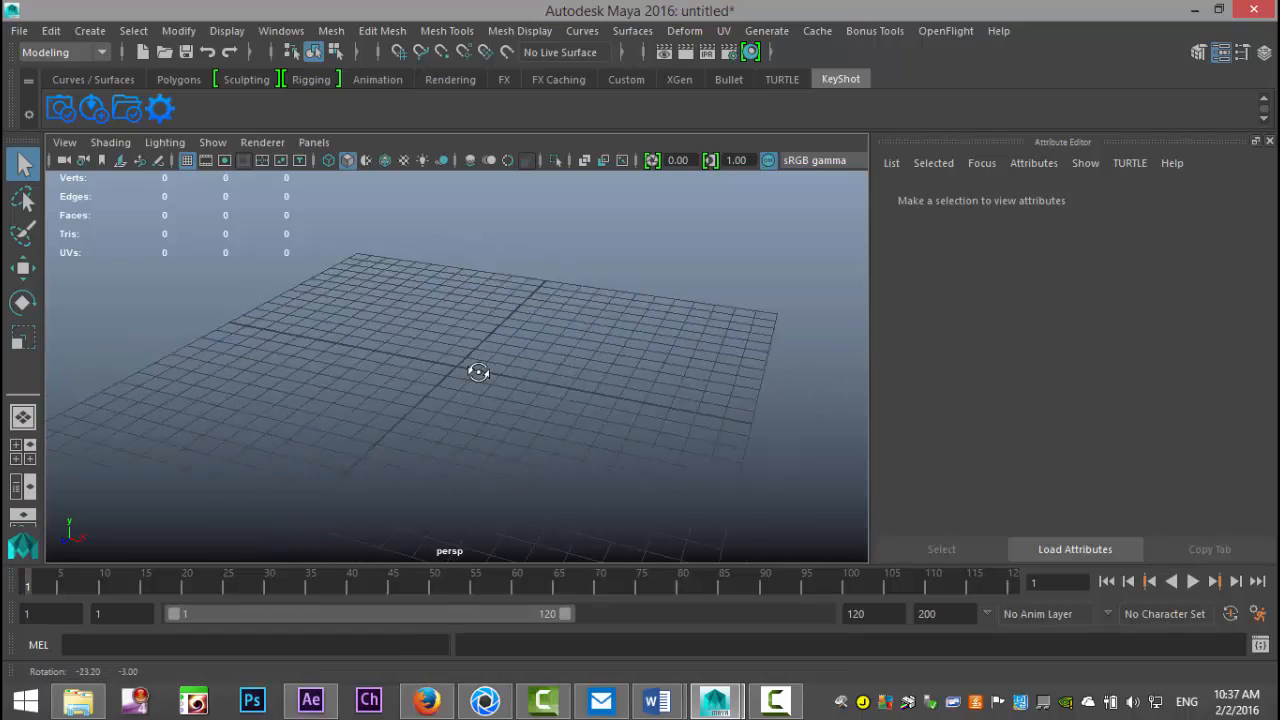
pyautogui.moveTo(480, 372); pyautogui.dragTo(440, 376)
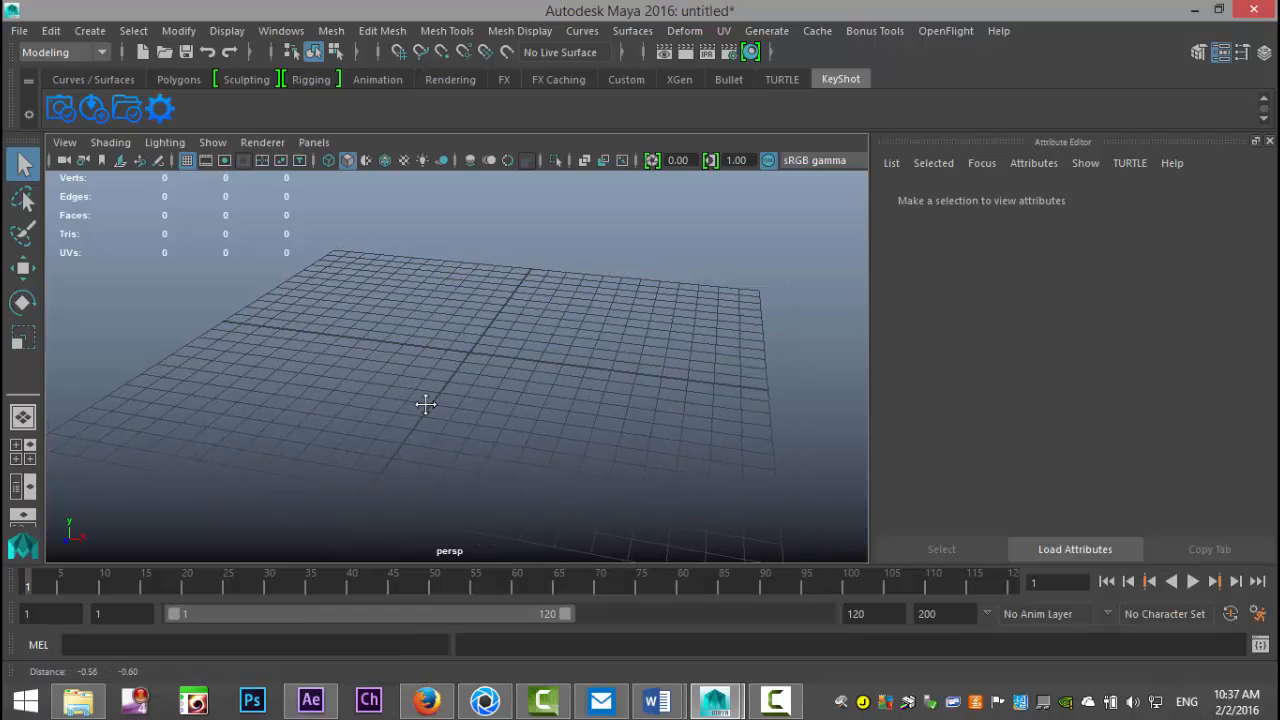
pyautogui.click(178, 80)
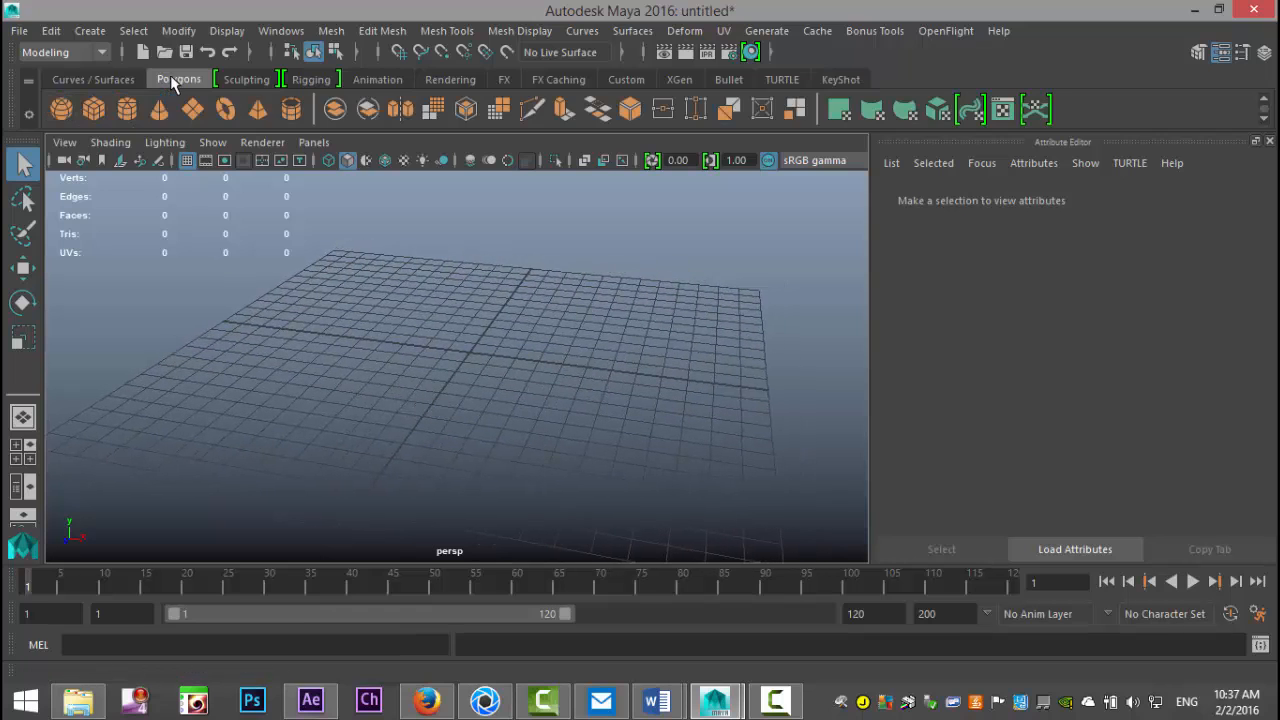
pyautogui.moveTo(92, 108)
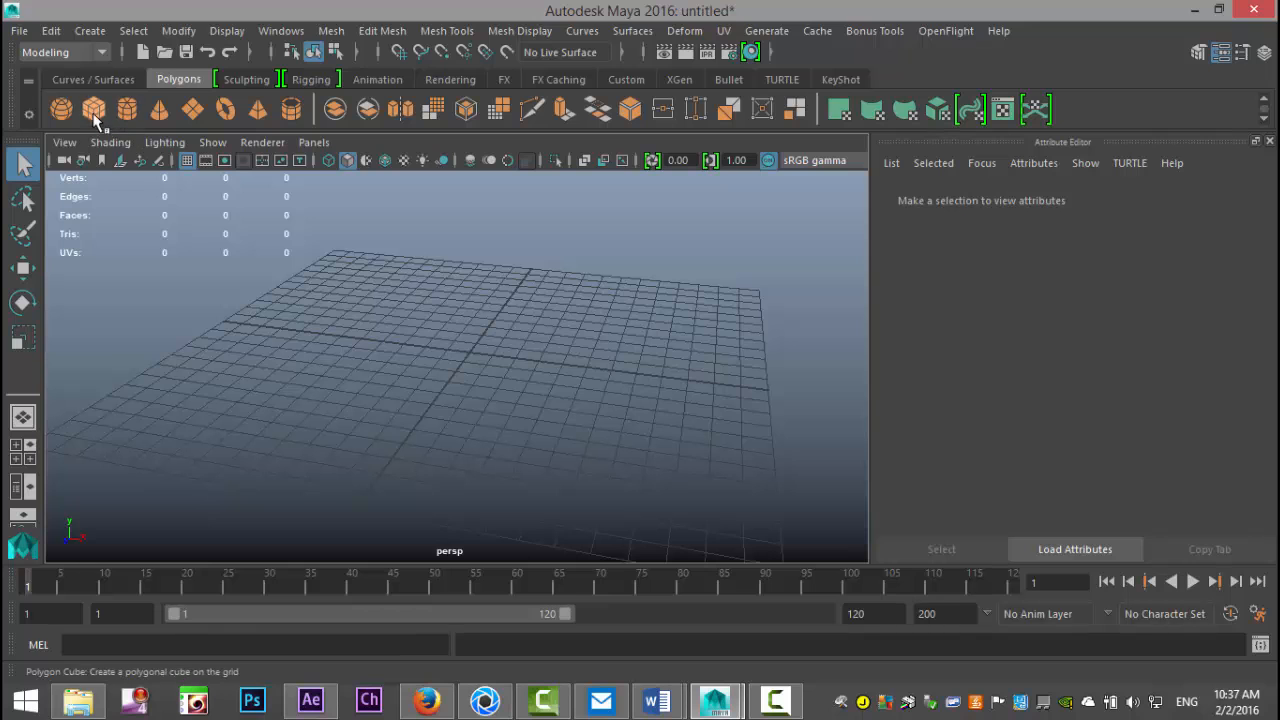
pyautogui.click(92, 108)
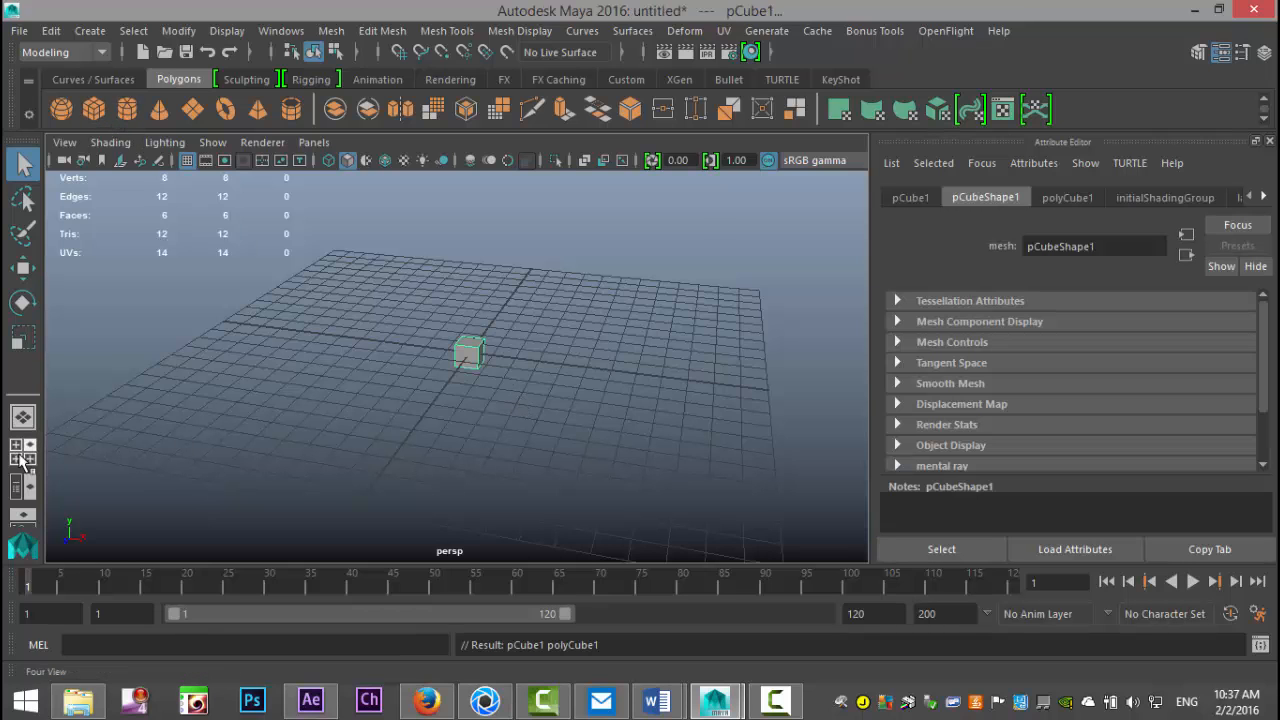
pyautogui.click(24, 460)
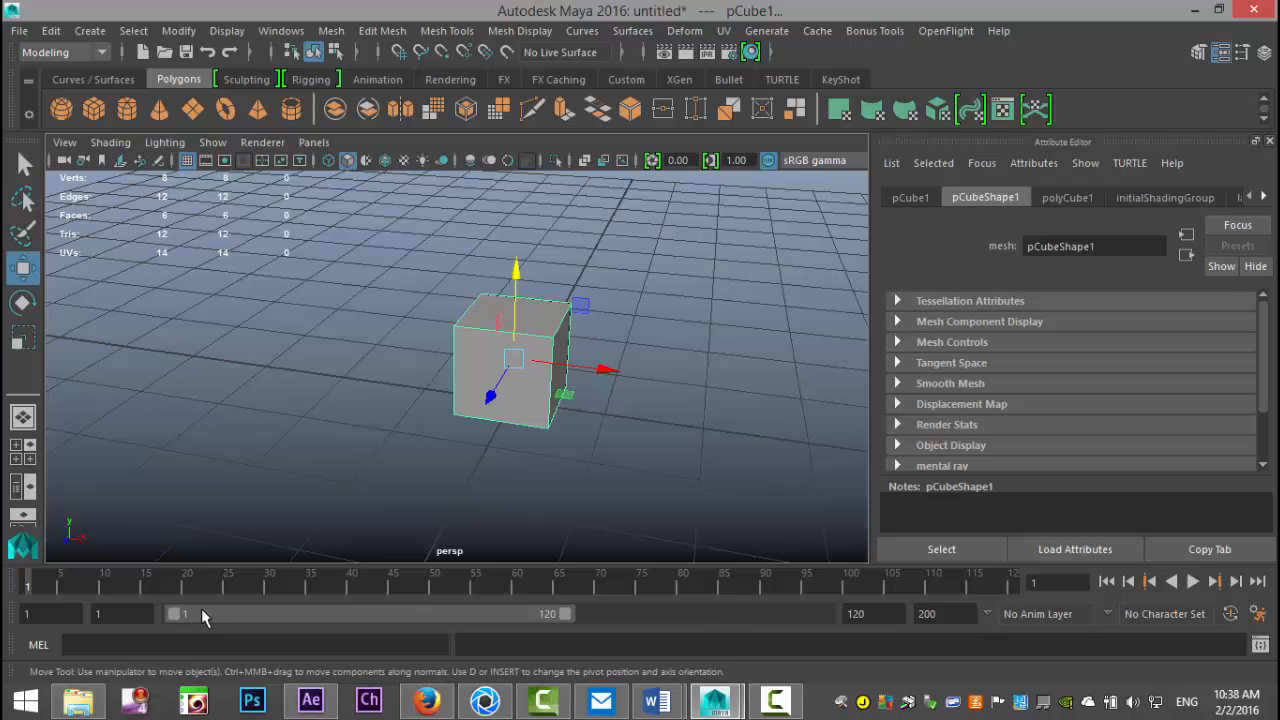
pyautogui.moveTo(518, 320)
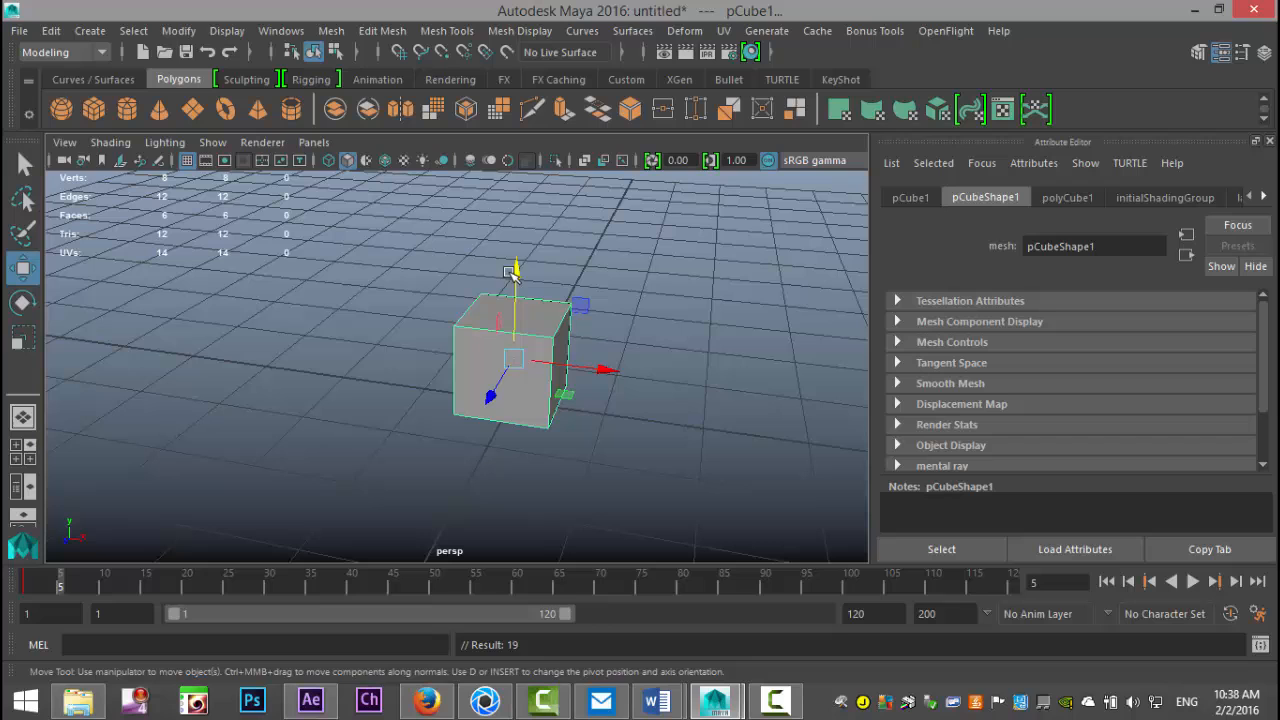
# Step: Keyframe the cube rising off the grid, rewind and play the animation back
pyautogui.moveTo(512, 270); pyautogui.dragTo(518, 200)
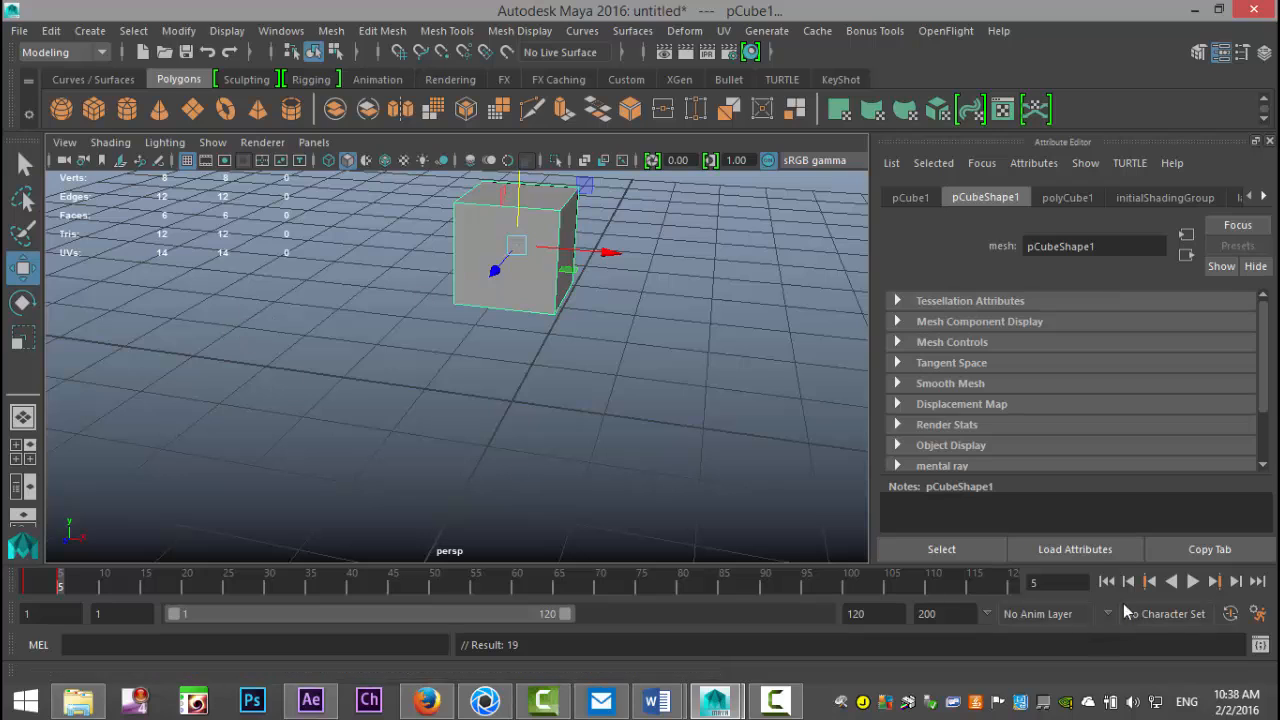
pyautogui.click(1108, 580)
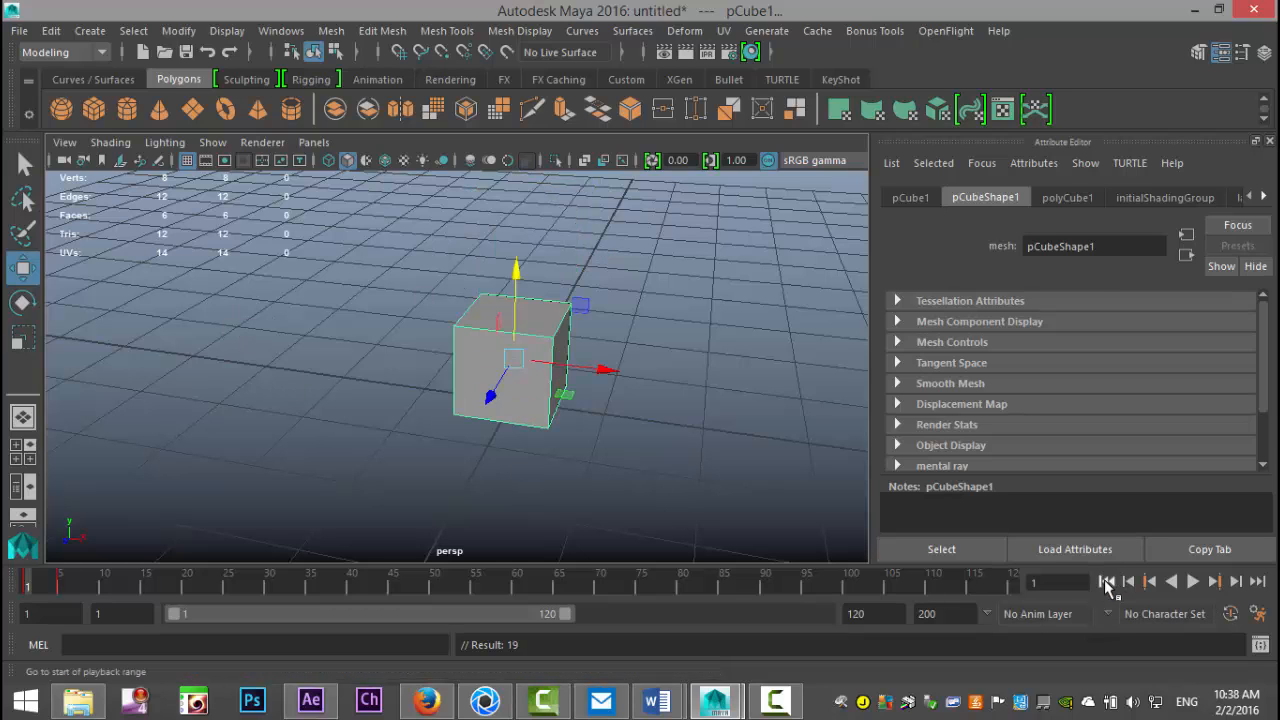
pyautogui.click(1192, 580)
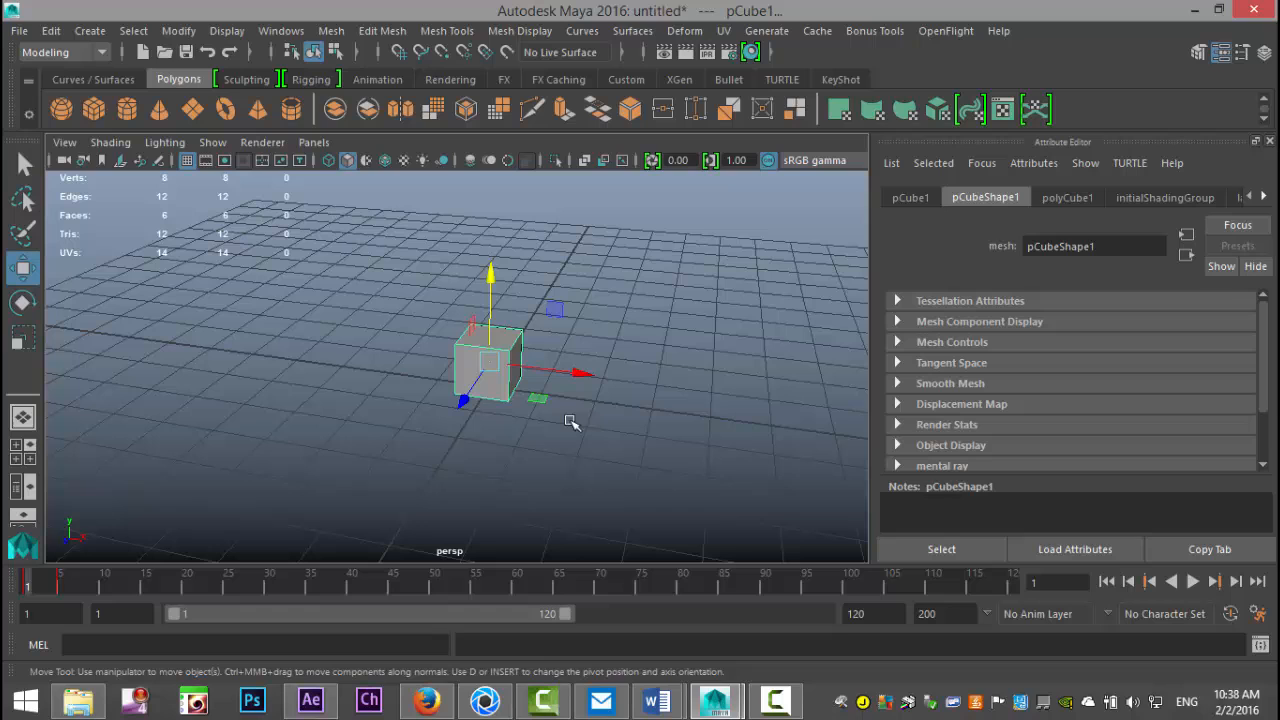
pyautogui.click(840, 80)
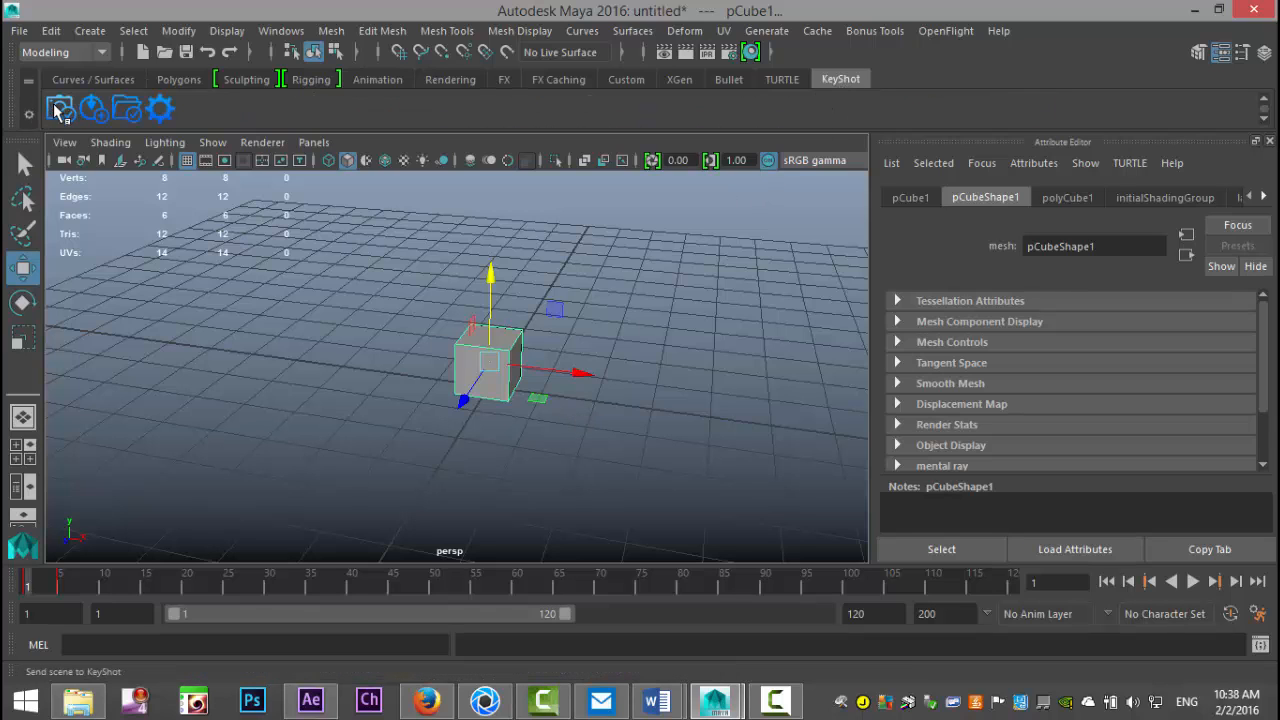
pyautogui.moveTo(60, 110)
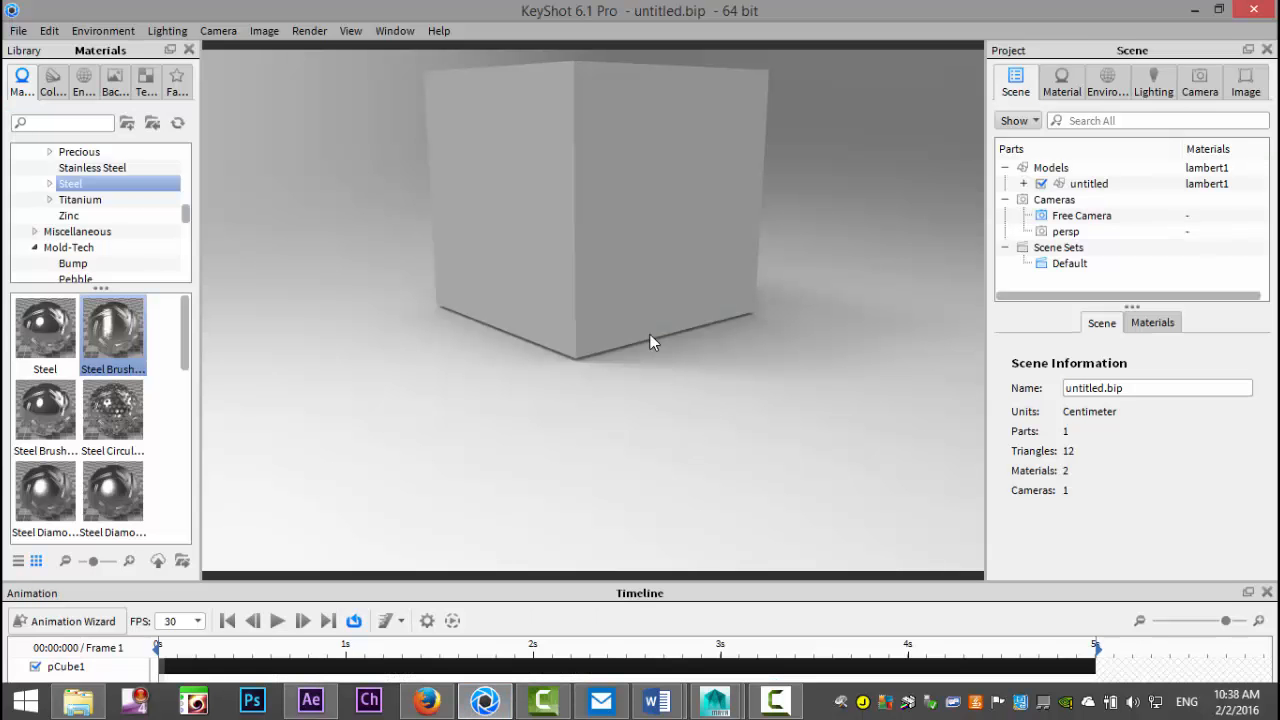
pyautogui.moveTo(650, 340); pyautogui.dragTo(600, 304)
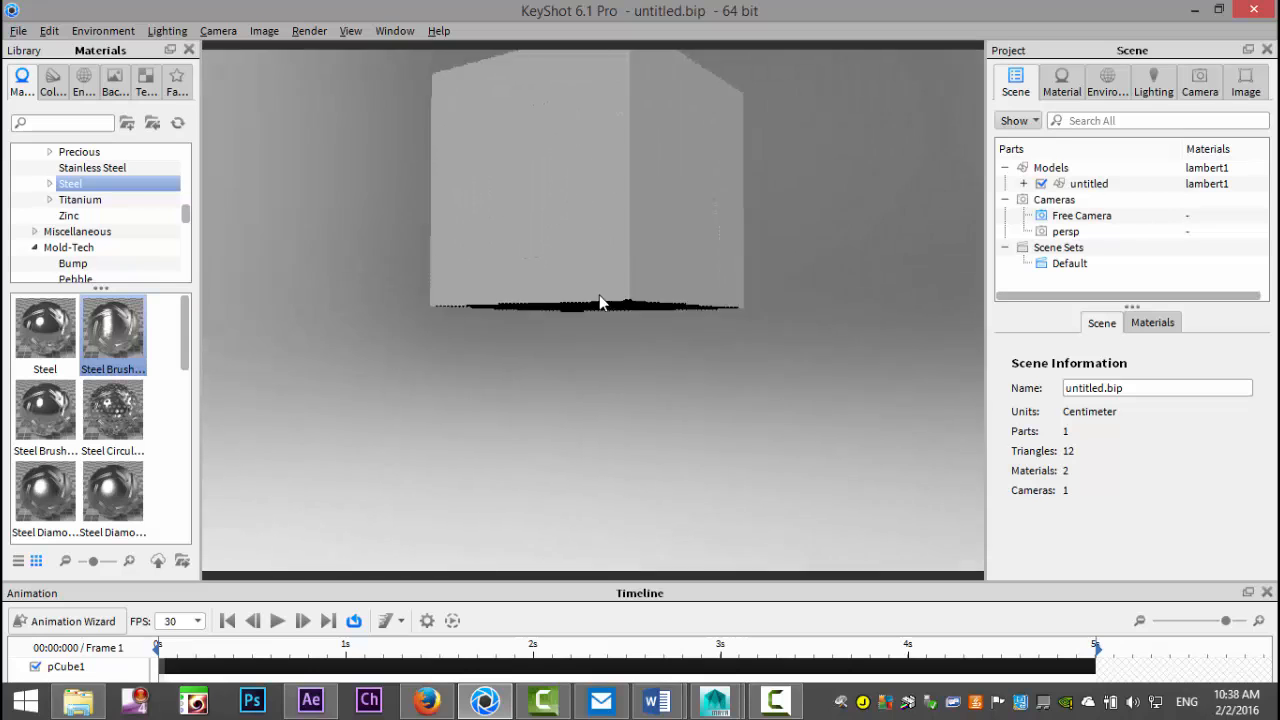
pyautogui.moveTo(600, 304); pyautogui.dragTo(644, 436)
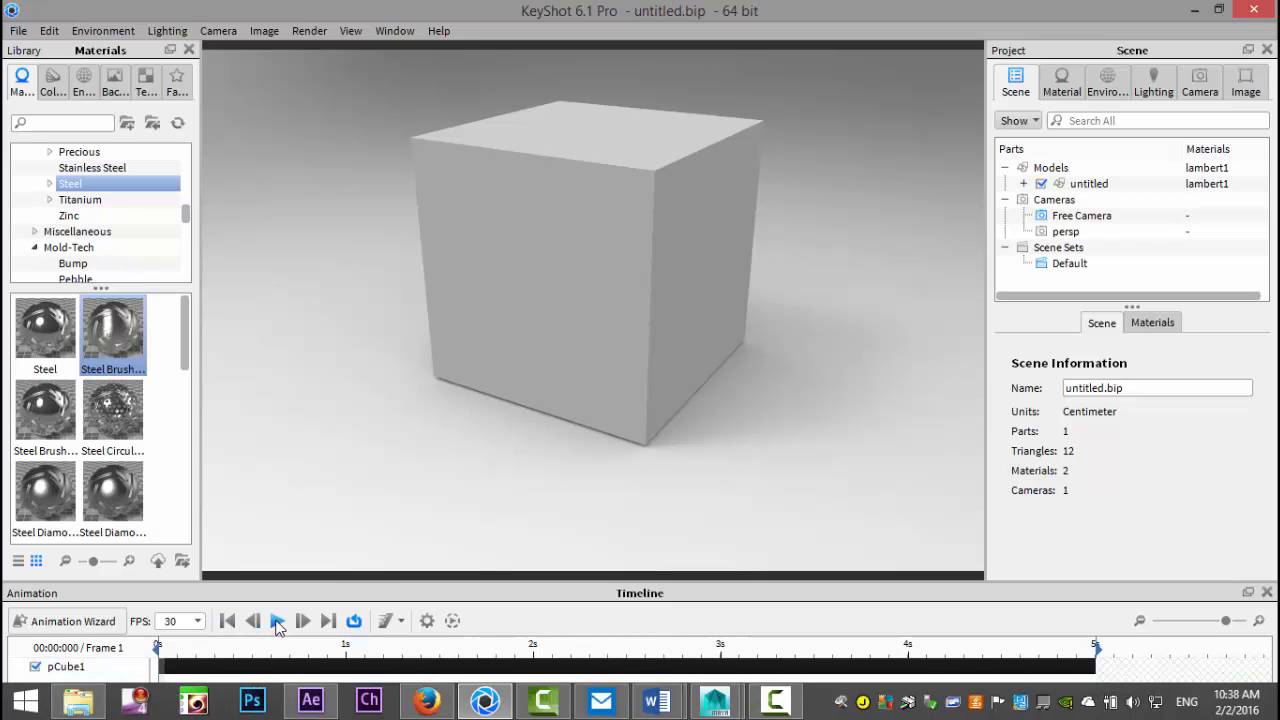
pyautogui.click(276, 620)
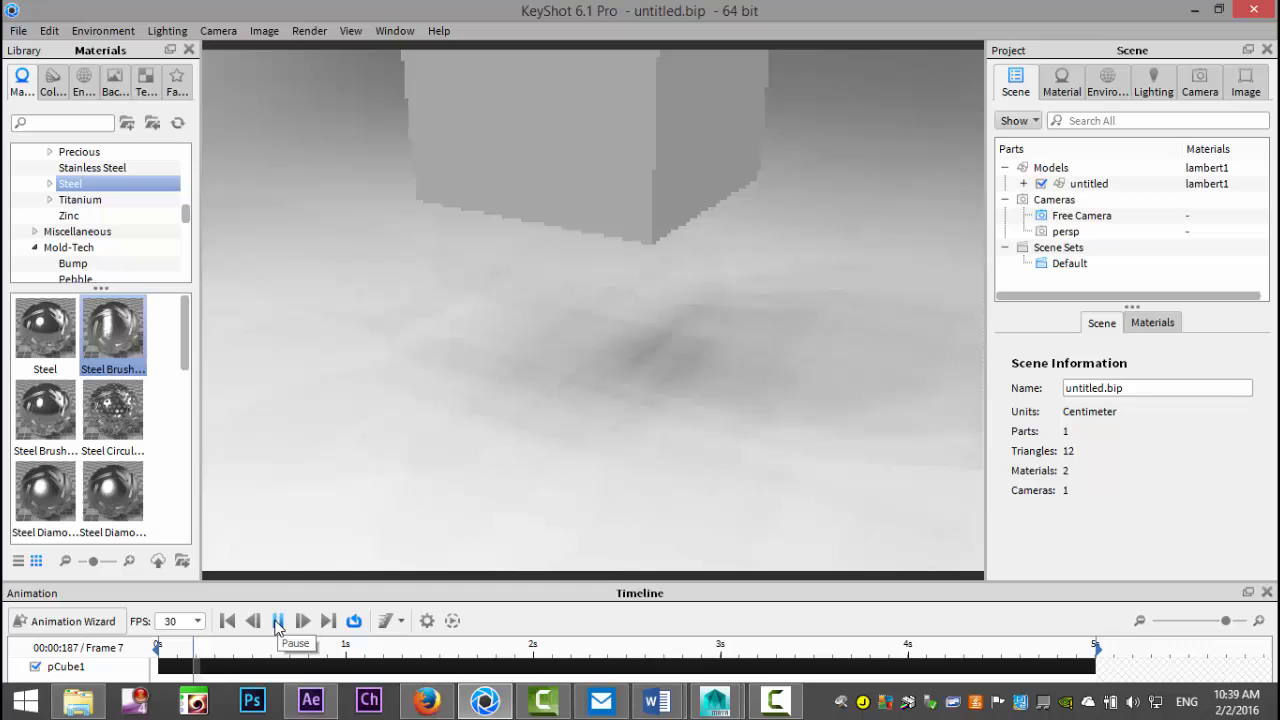
pyautogui.click(302, 620)
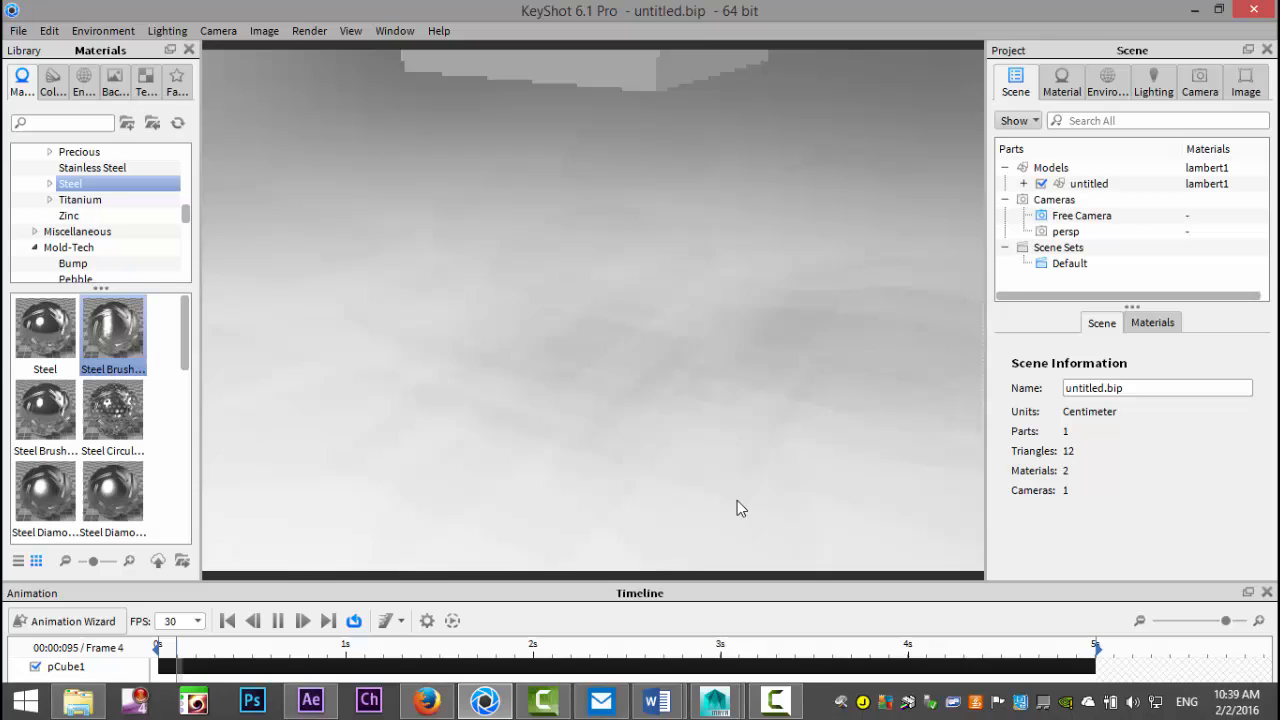
pyautogui.click(278, 620)
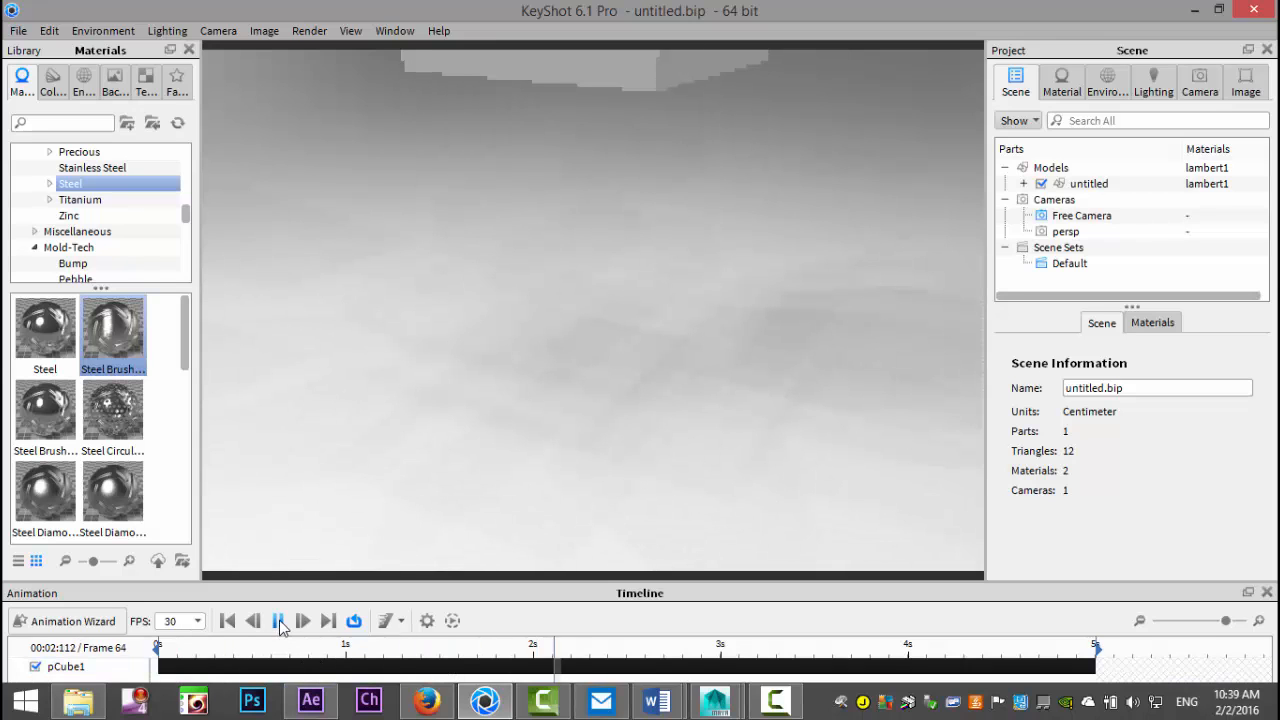
pyautogui.click(228, 620)
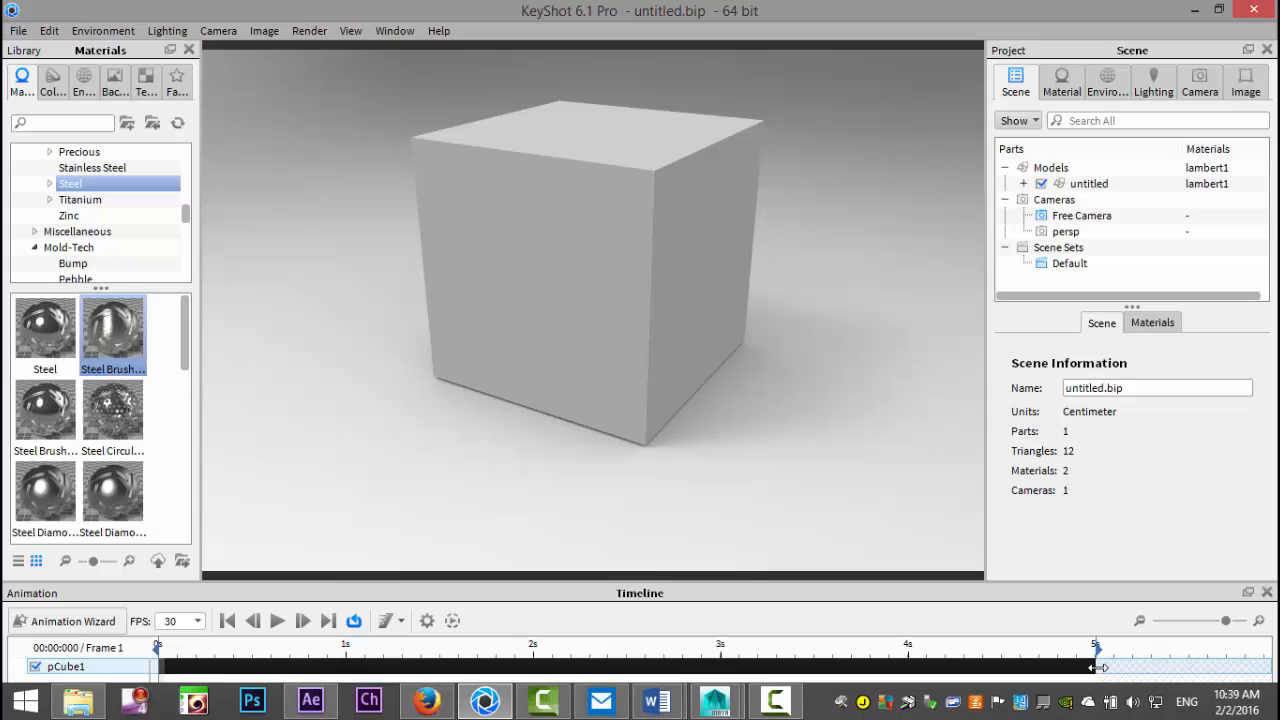
pyautogui.click(1024, 200)
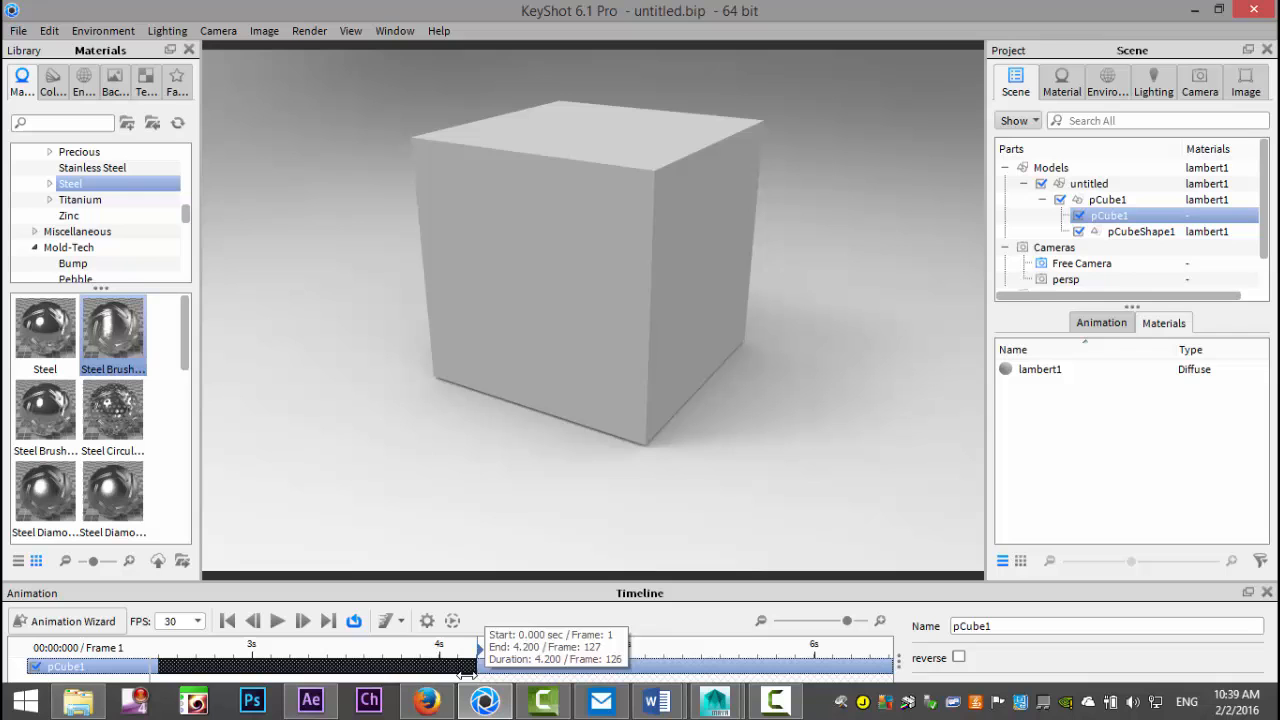
pyautogui.moveTo(464, 664); pyautogui.dragTo(260, 664)
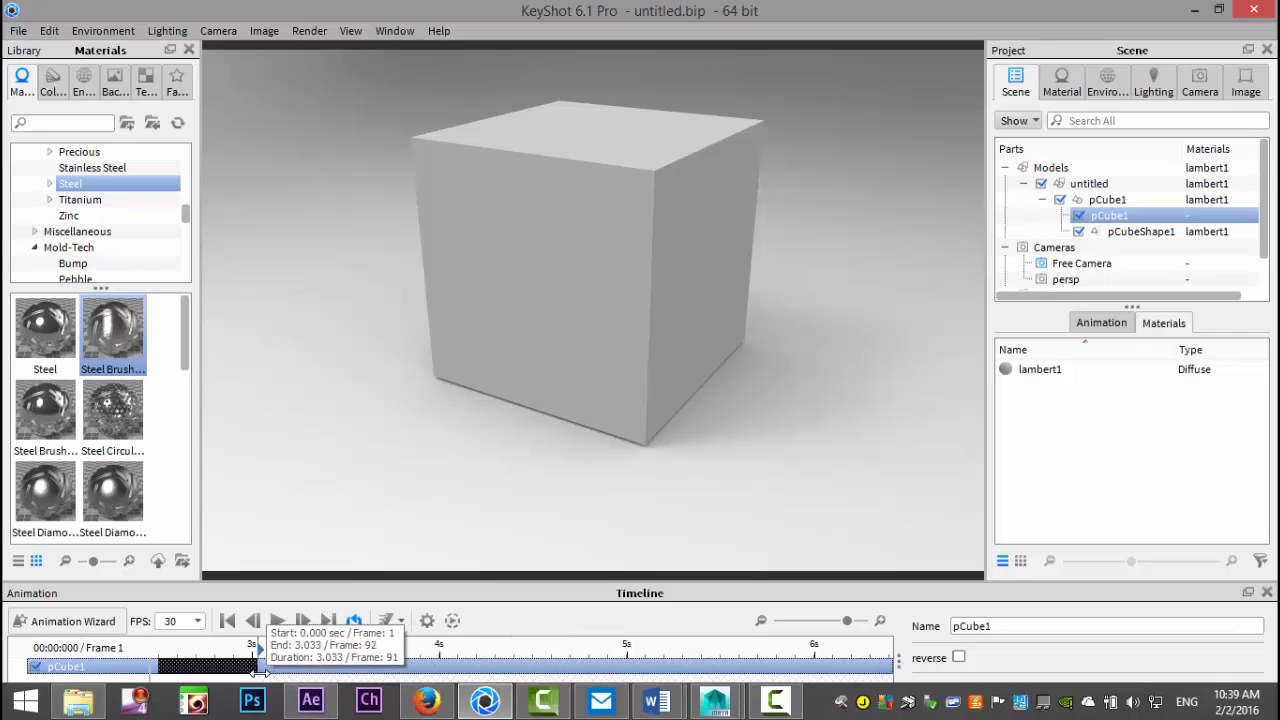
pyautogui.click(228, 620)
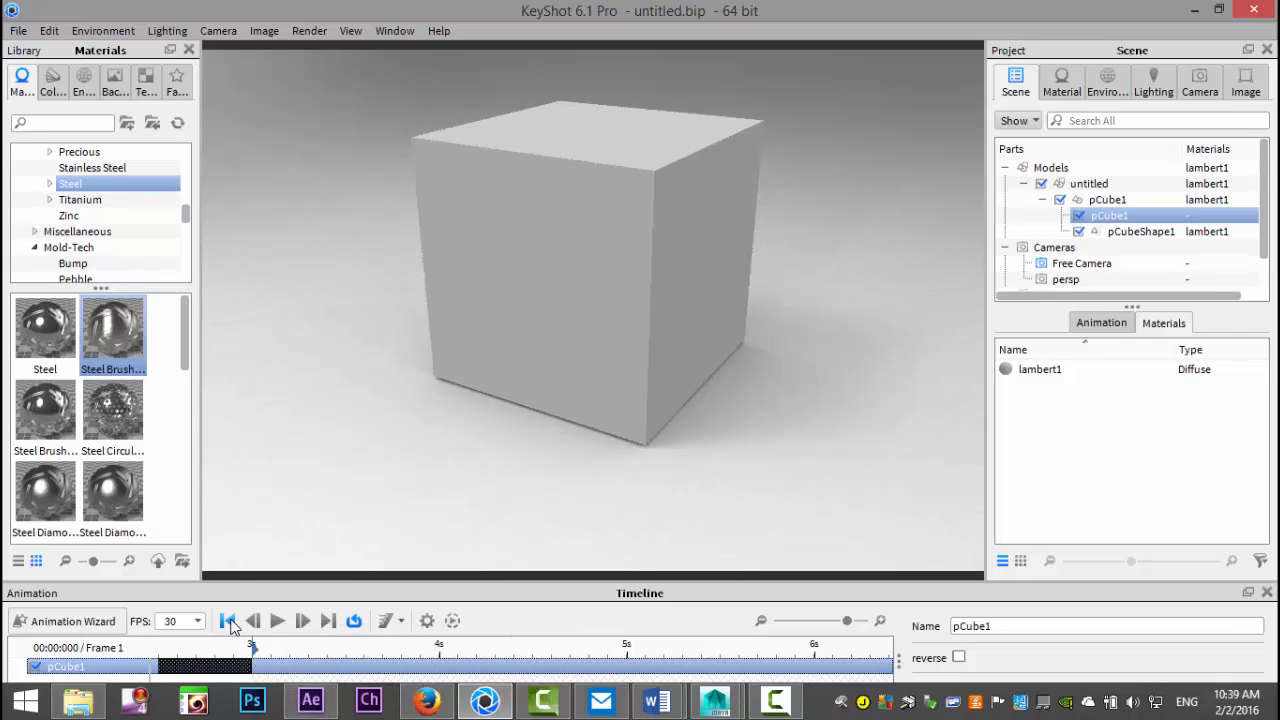
pyautogui.click(276, 620)
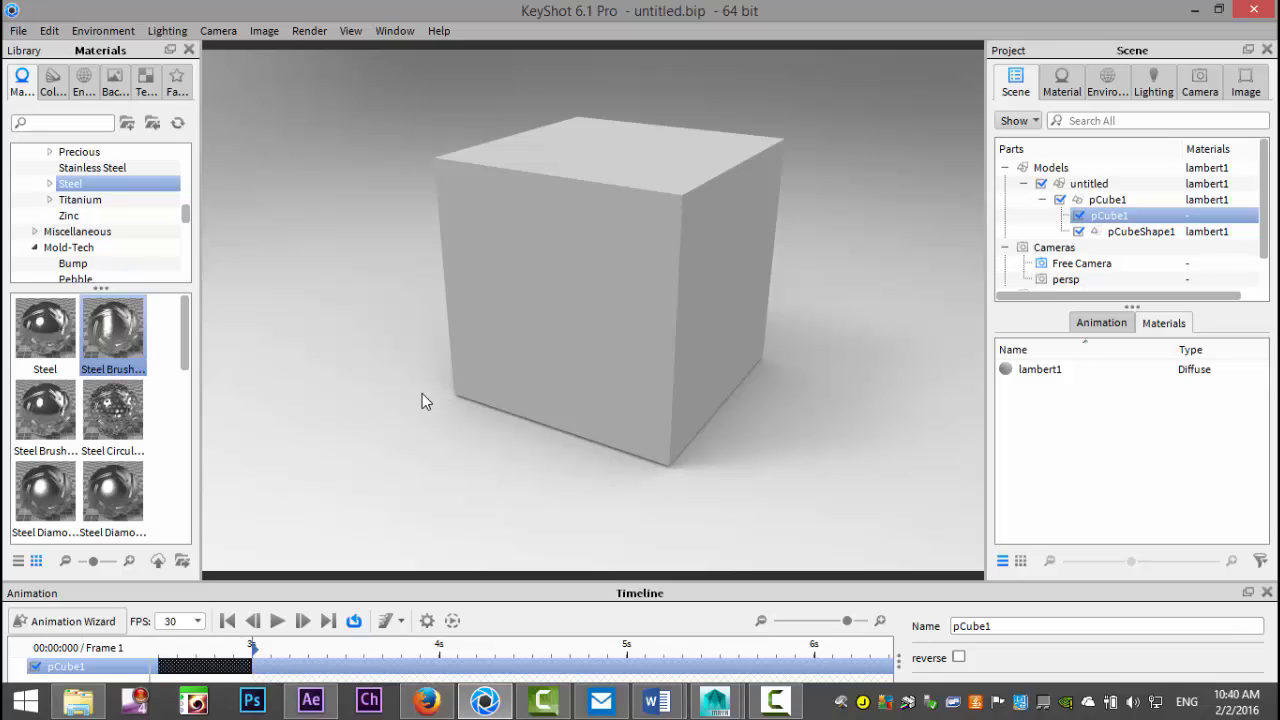
pyautogui.moveTo(150, 338)
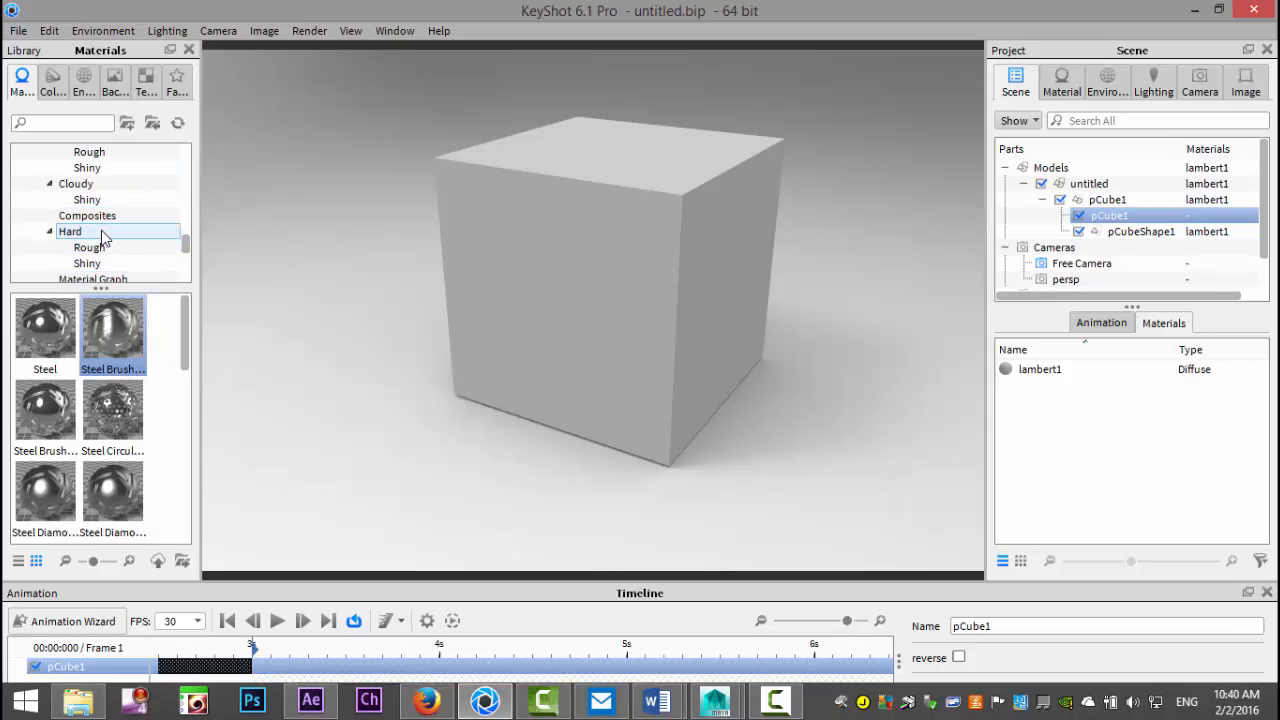
# Step: Apply Hard Rough Plastic Blue, then replace it with Shiny Cloudy Plastic Blue on the cube
pyautogui.click(90, 248)
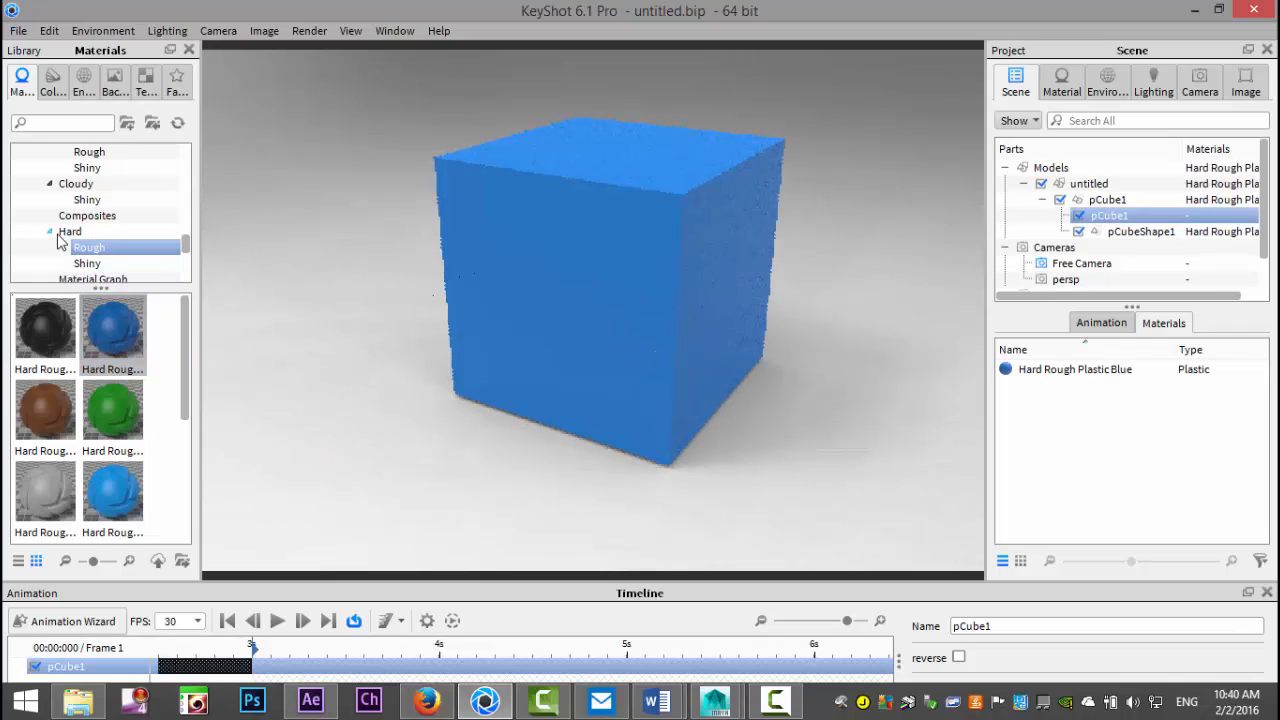
pyautogui.click(88, 200)
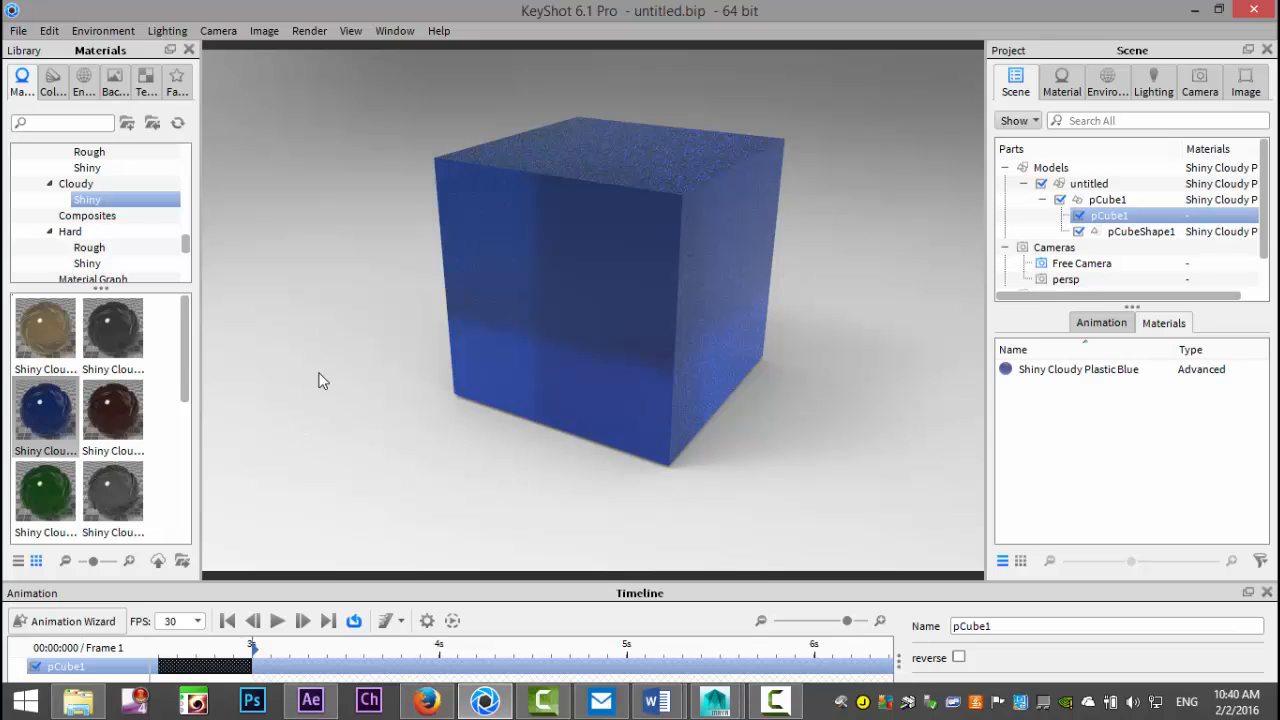
# Step: Enable Global Illumination and Ground Illumination from the Lighting menu
pyautogui.click(168, 30)
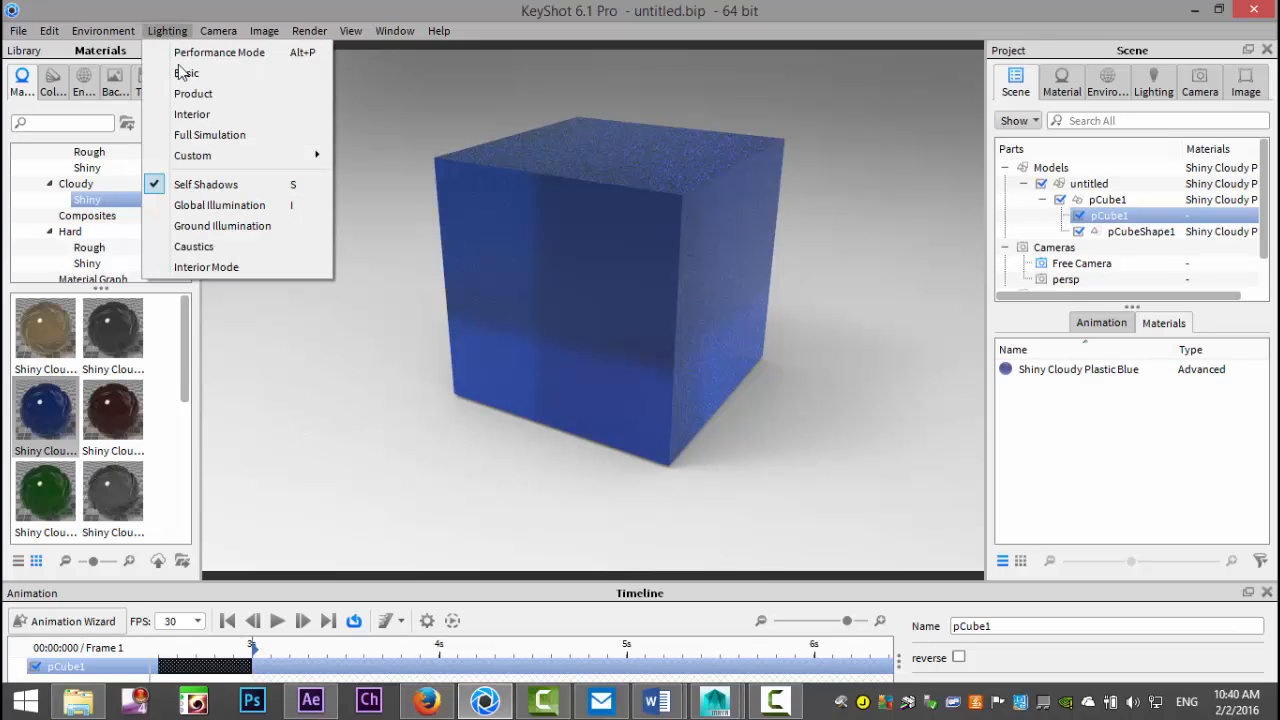
pyautogui.moveTo(220, 204)
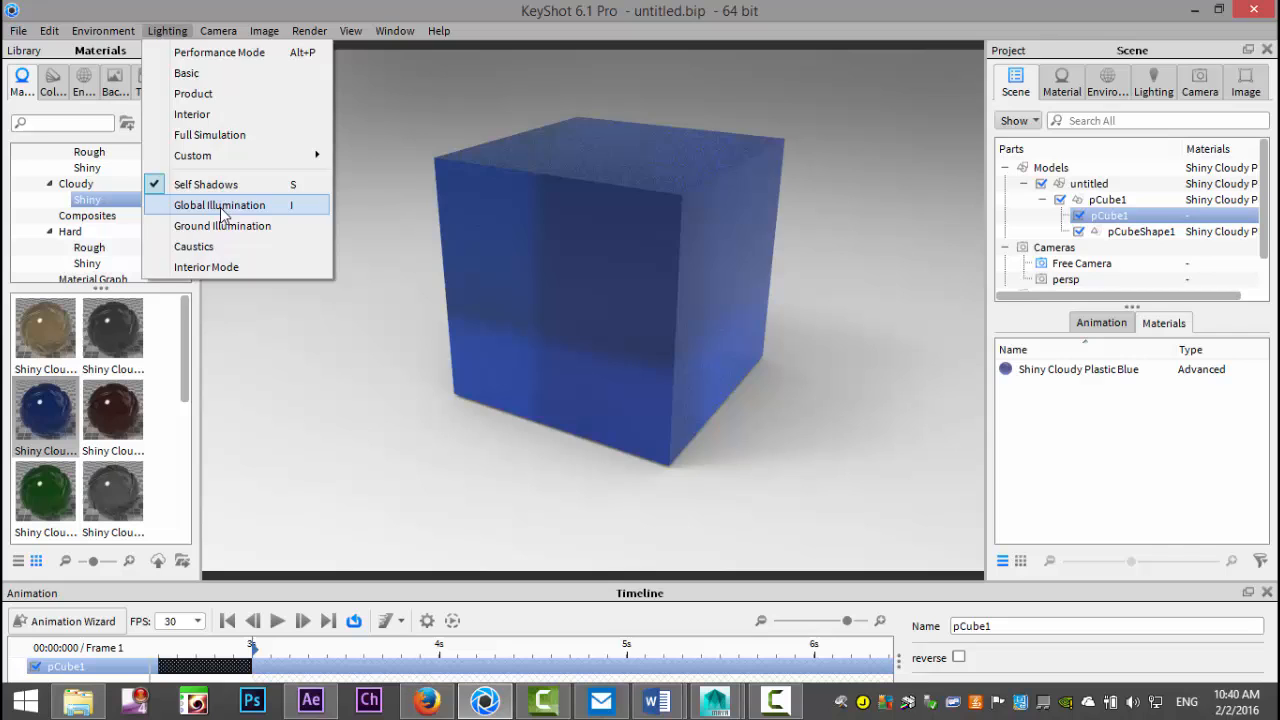
pyautogui.click(220, 204)
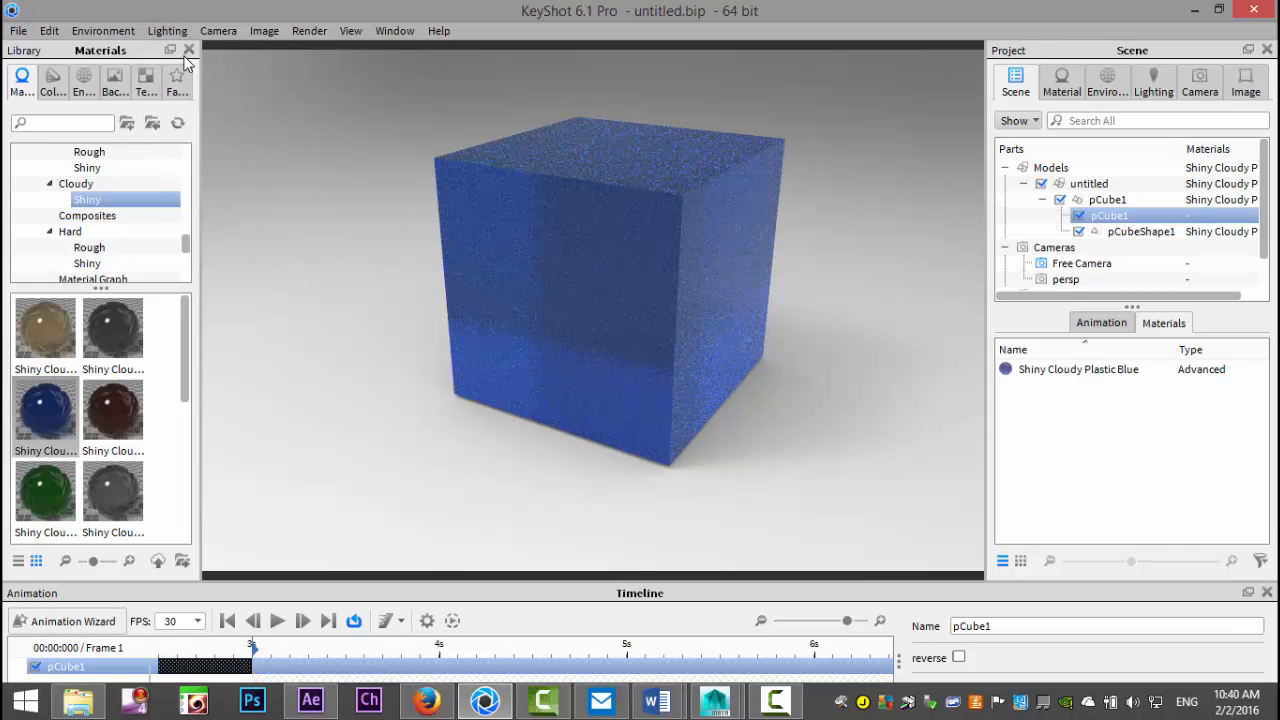
pyautogui.click(168, 30)
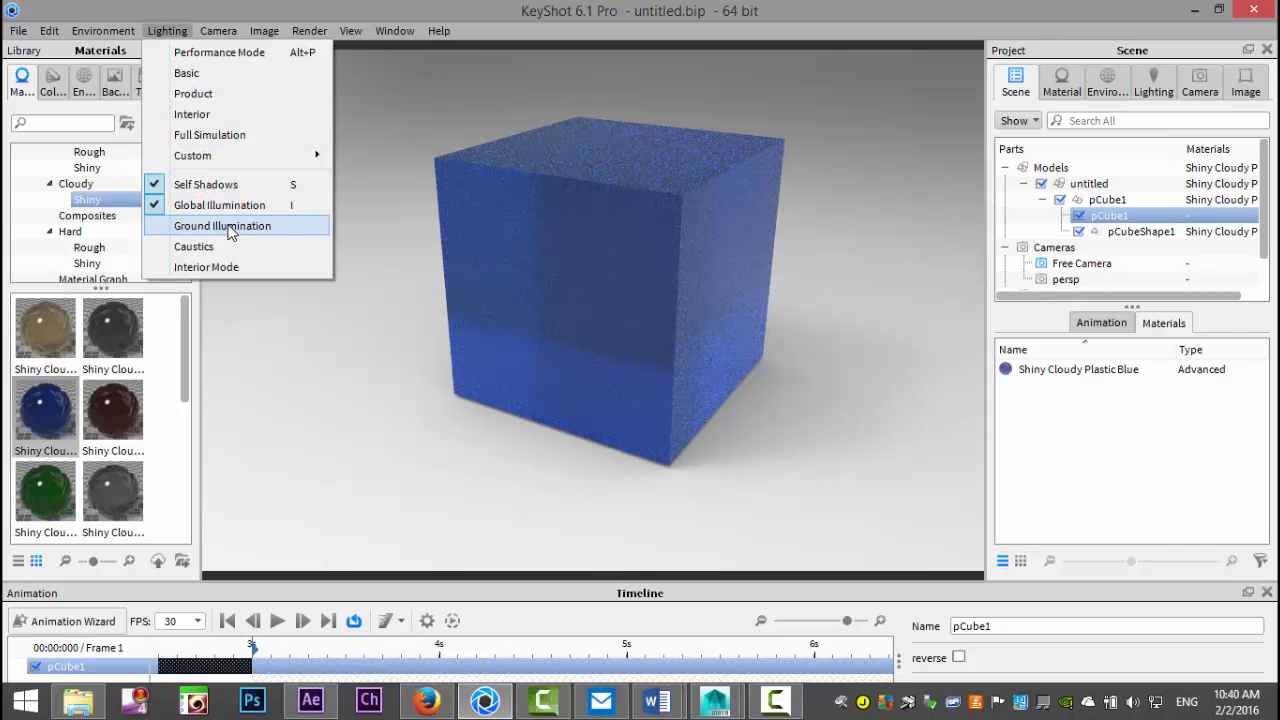
pyautogui.click(220, 224)
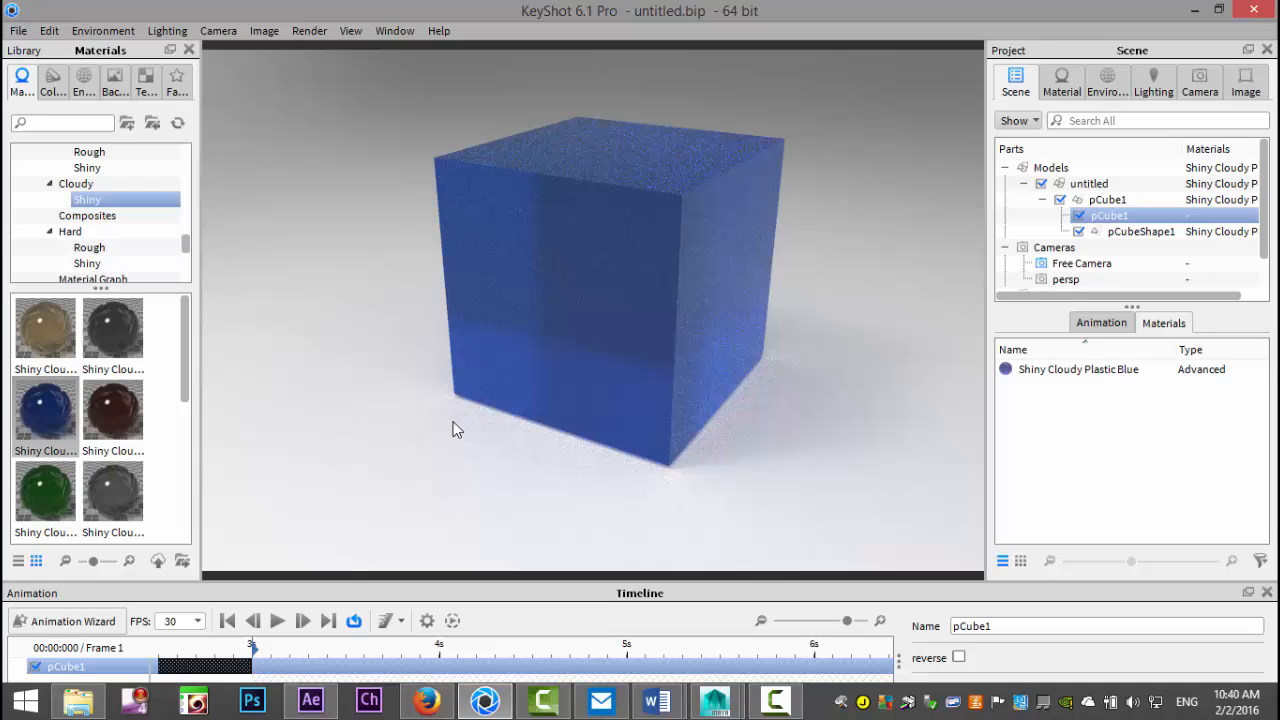
pyautogui.moveTo(702, 452)
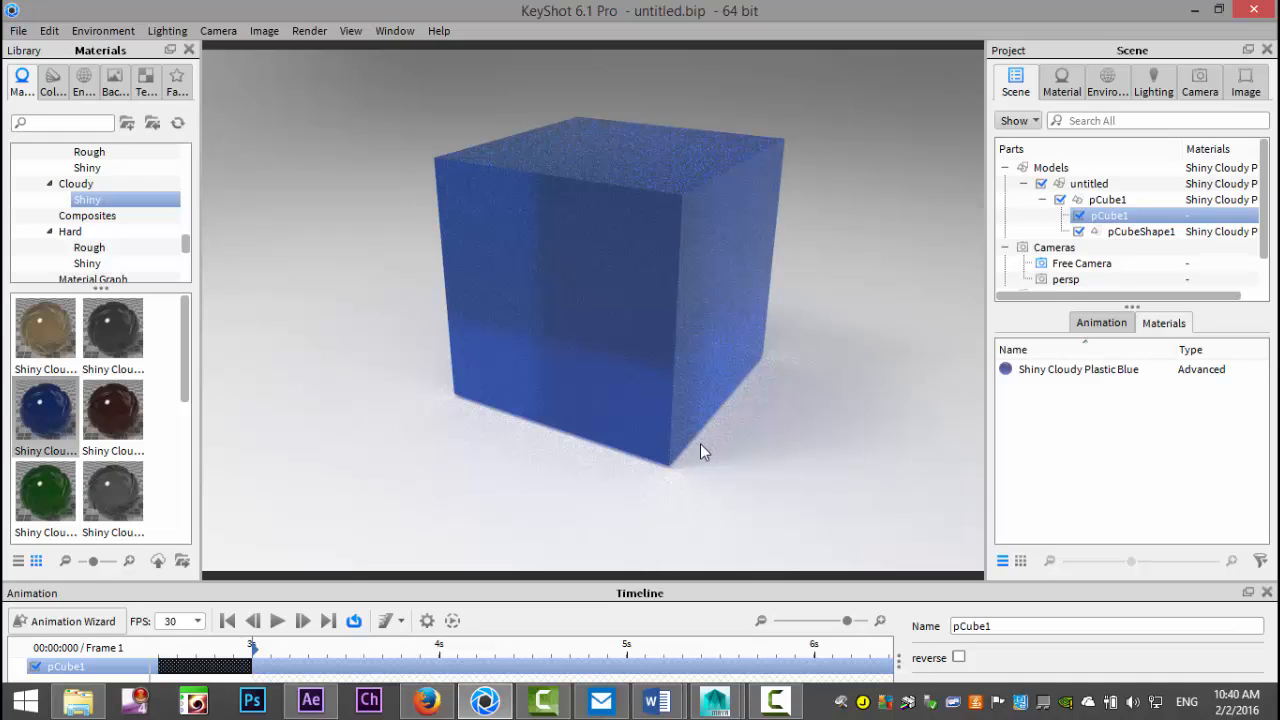
pyautogui.moveTo(304, 44)
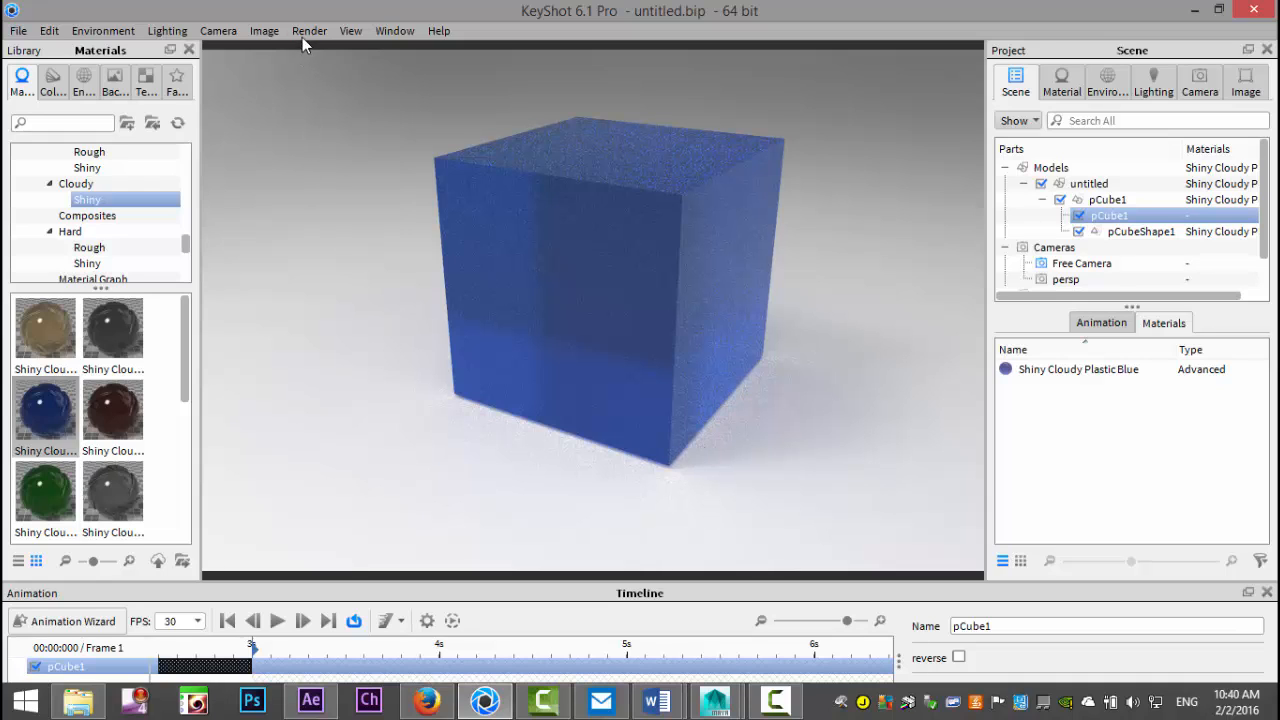
# Step: In Render settings, choose the Animation output with the 640 × 427 resolution preset
pyautogui.click(308, 30)
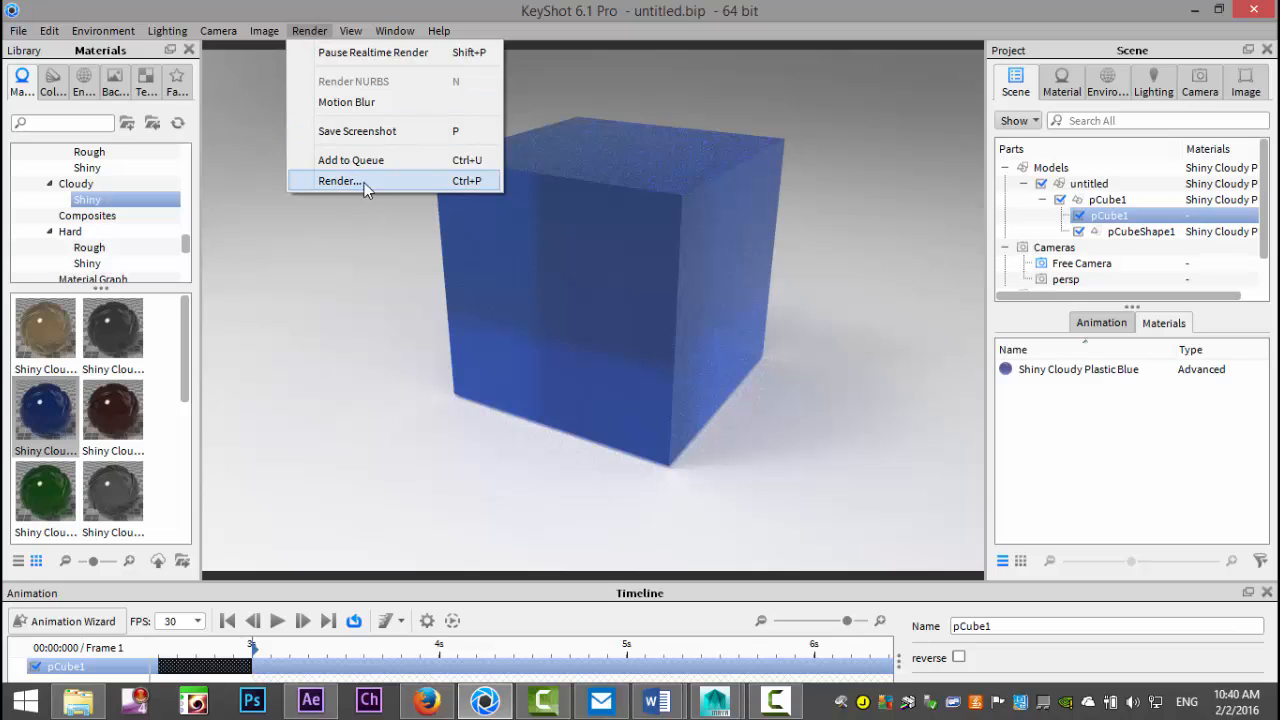
pyautogui.click(340, 180)
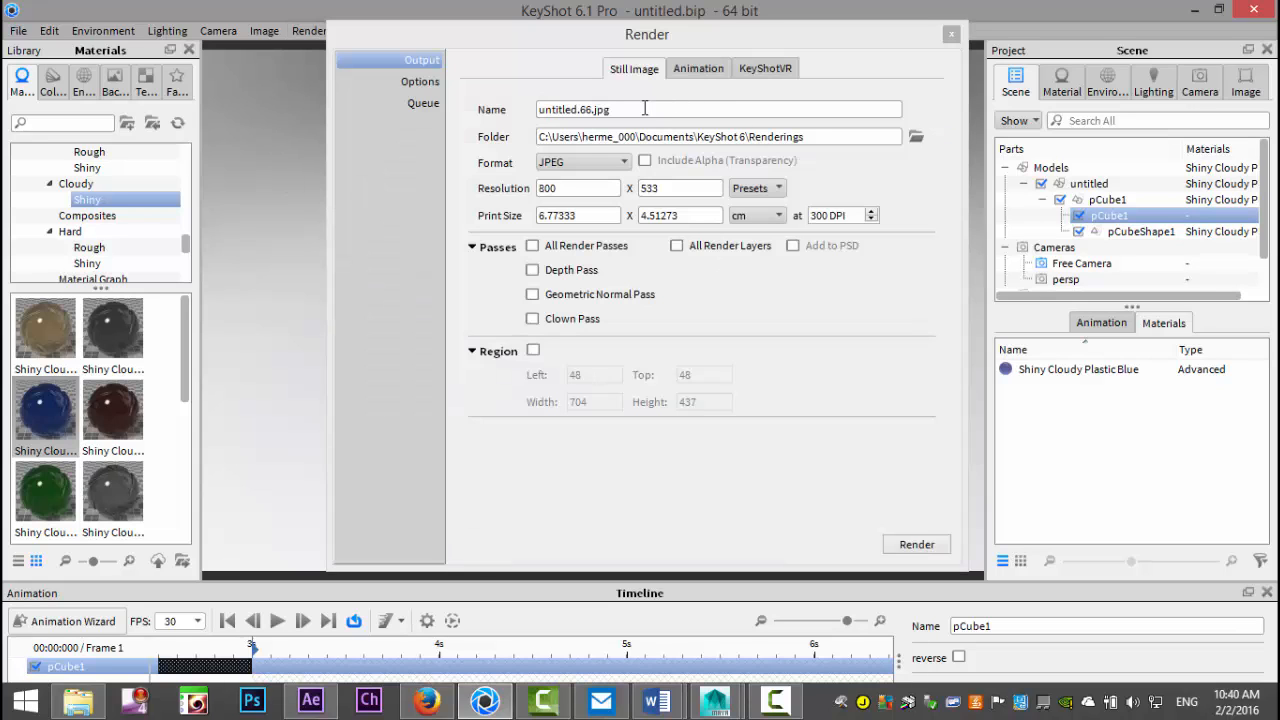
pyautogui.moveTo(800, 464)
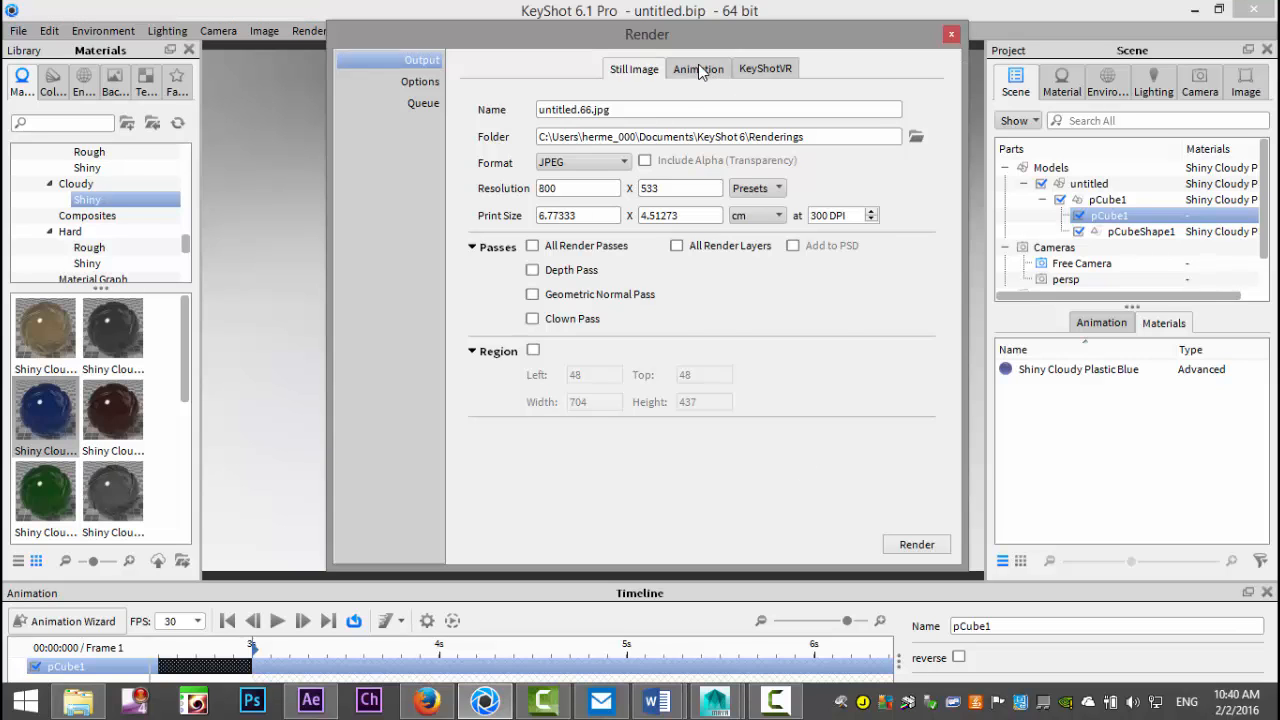
pyautogui.click(698, 68)
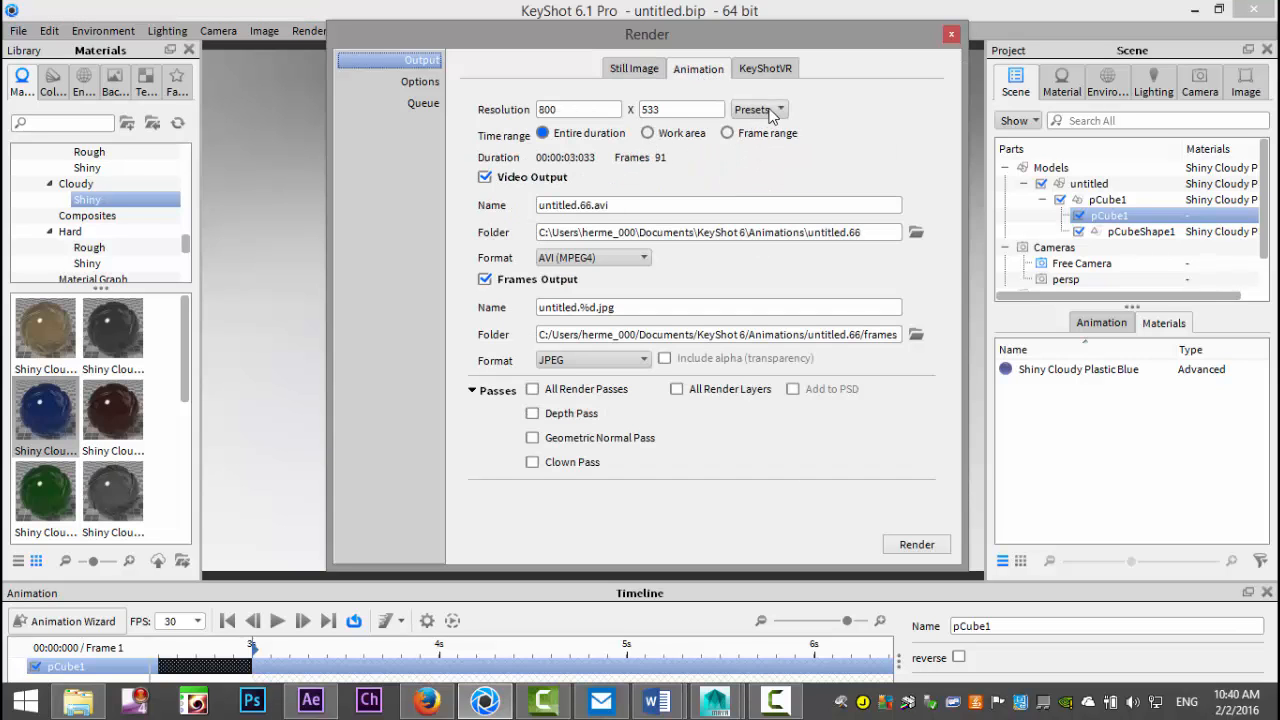
pyautogui.click(758, 108)
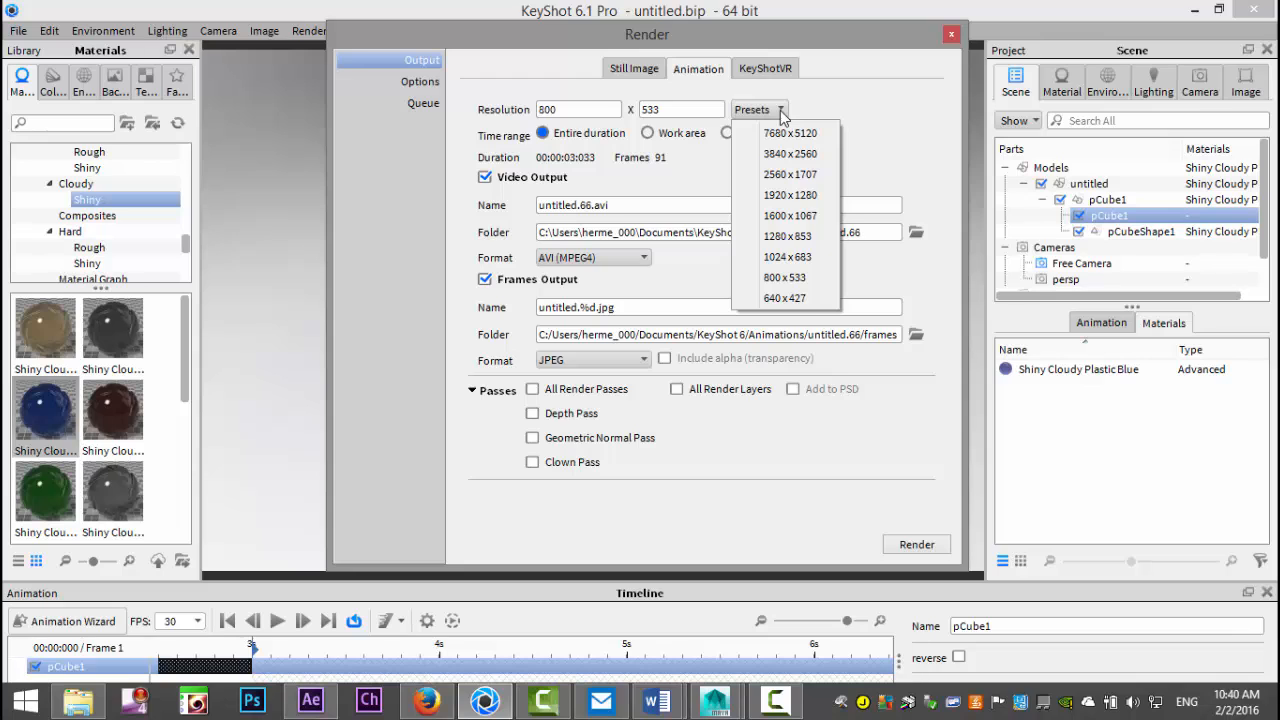
pyautogui.moveTo(808, 298)
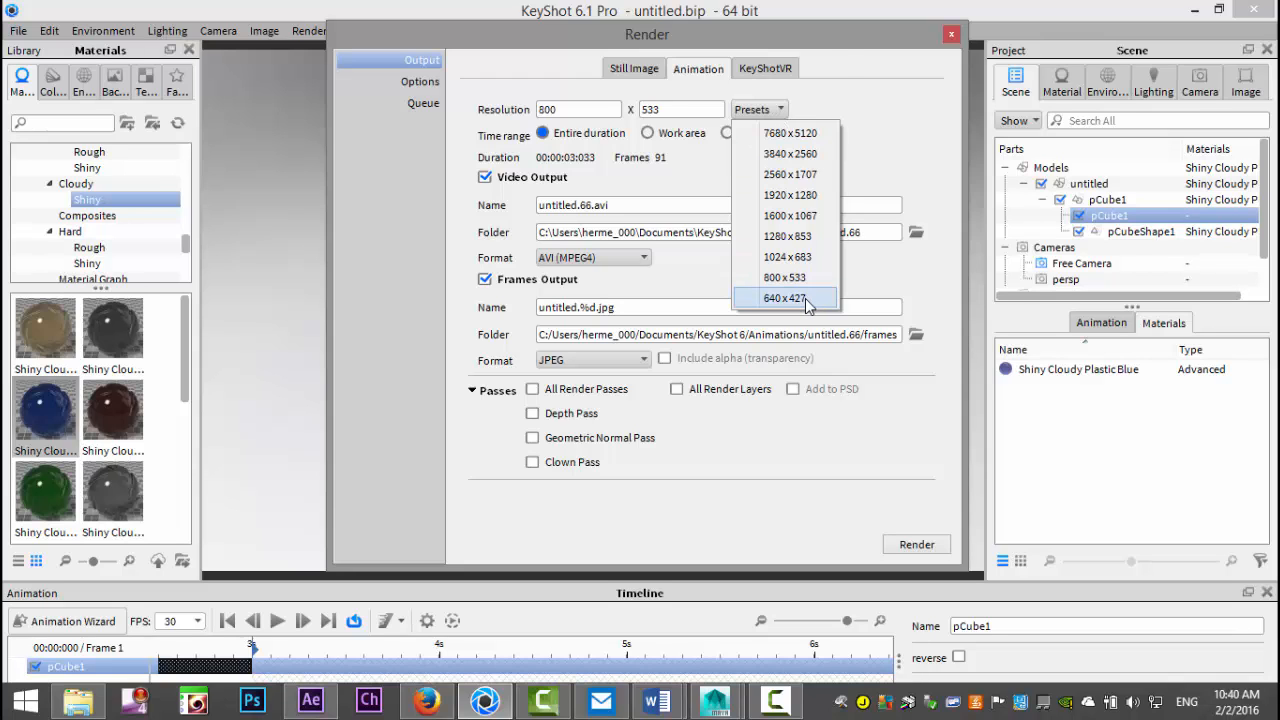
pyautogui.click(784, 296)
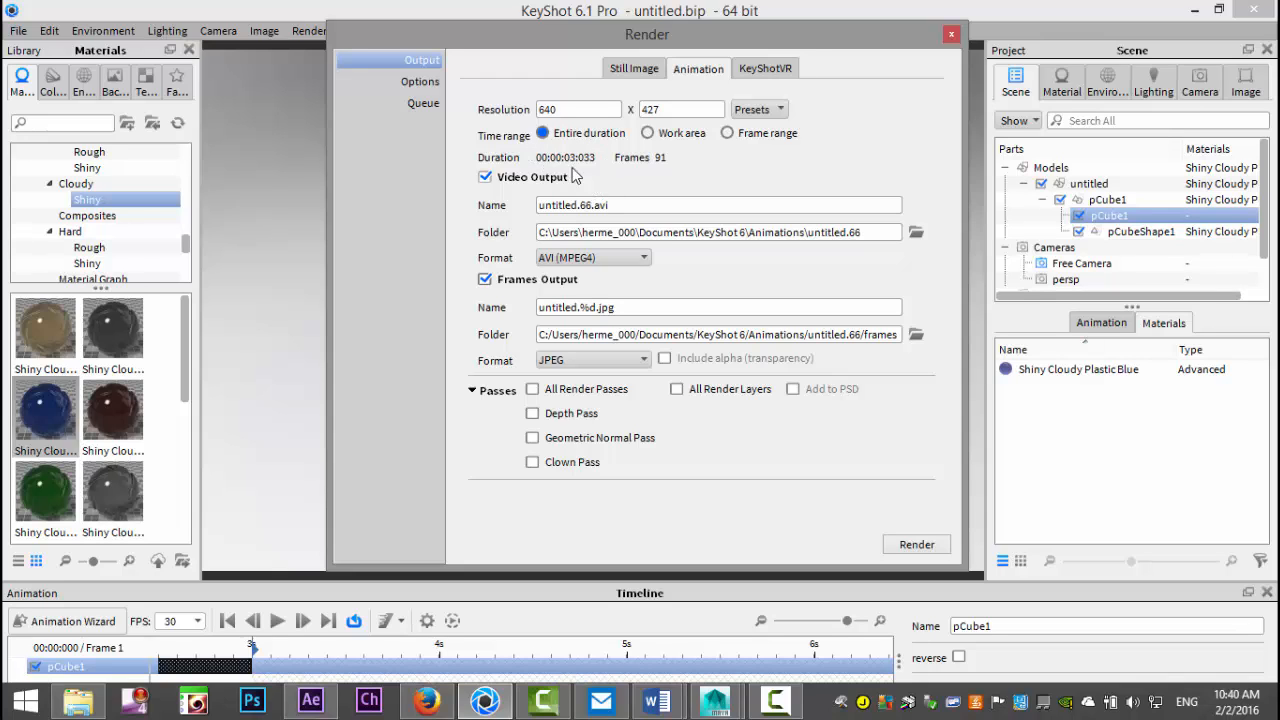
pyautogui.moveTo(608, 198)
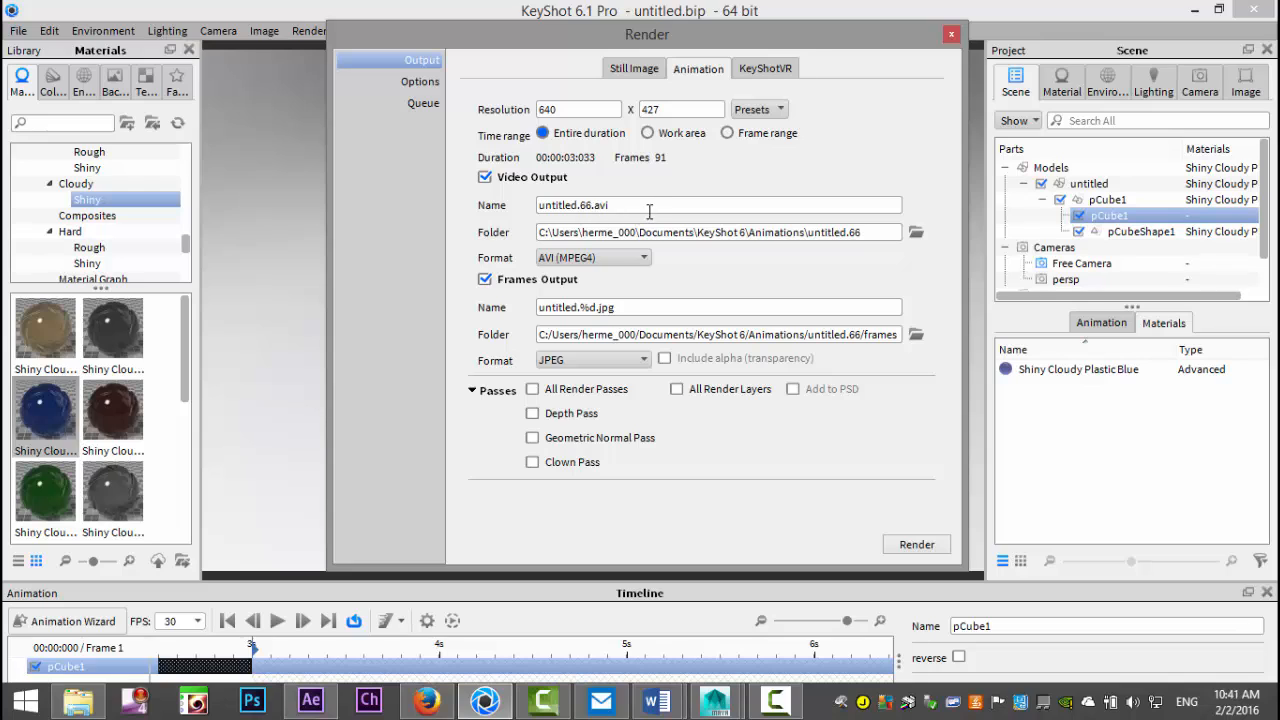
# Step: Name the video output cube.avi and set its folder to the Desktop
pyautogui.tripleClick(716, 204)
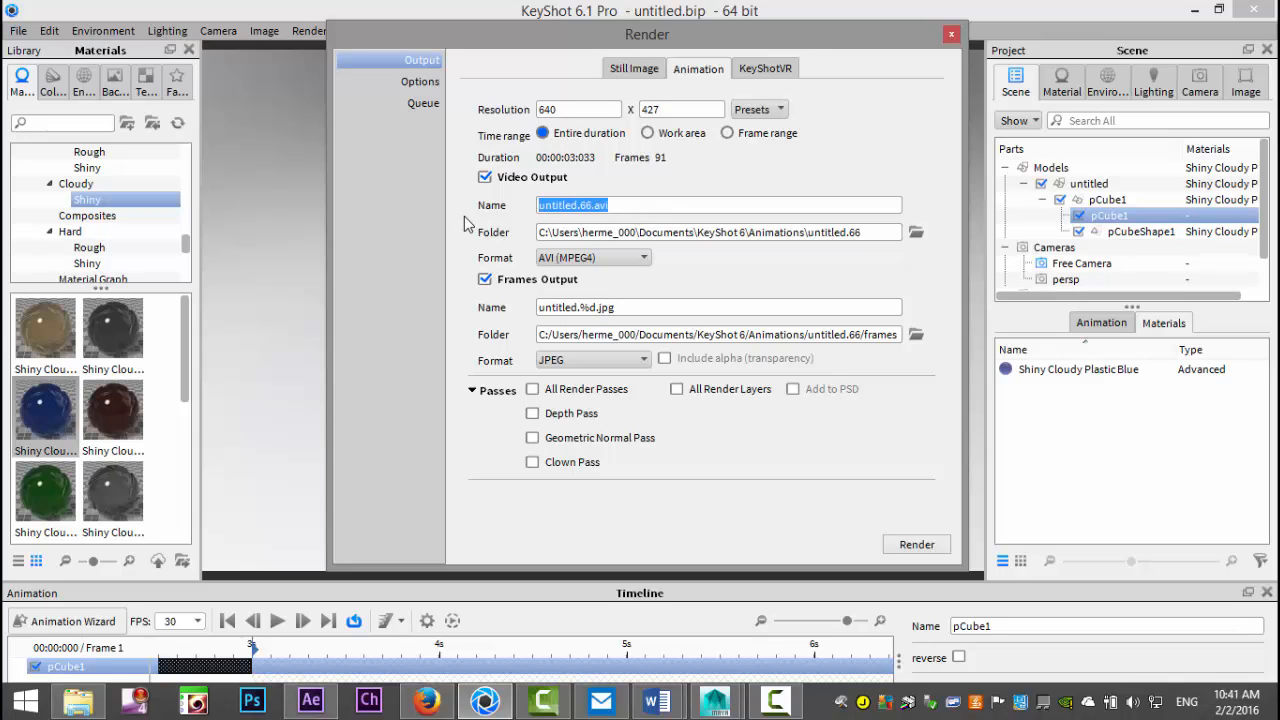
pyautogui.write('cub')
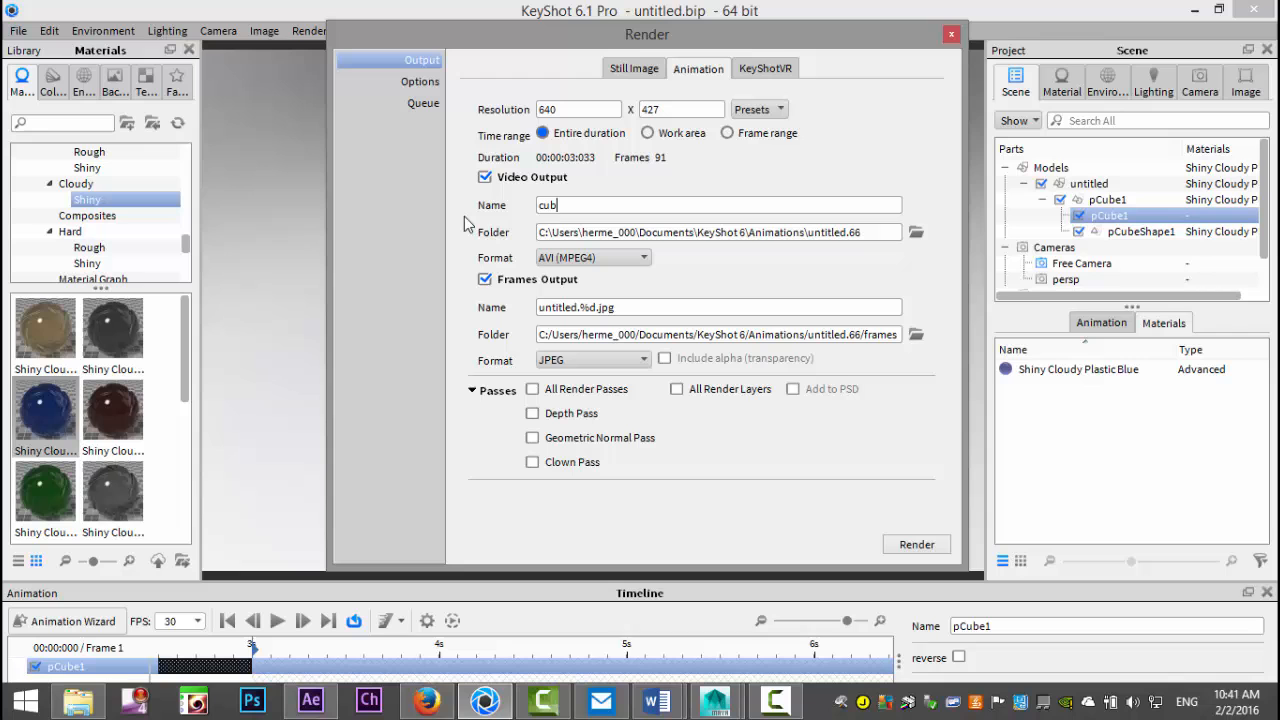
pyautogui.write('e.avi')
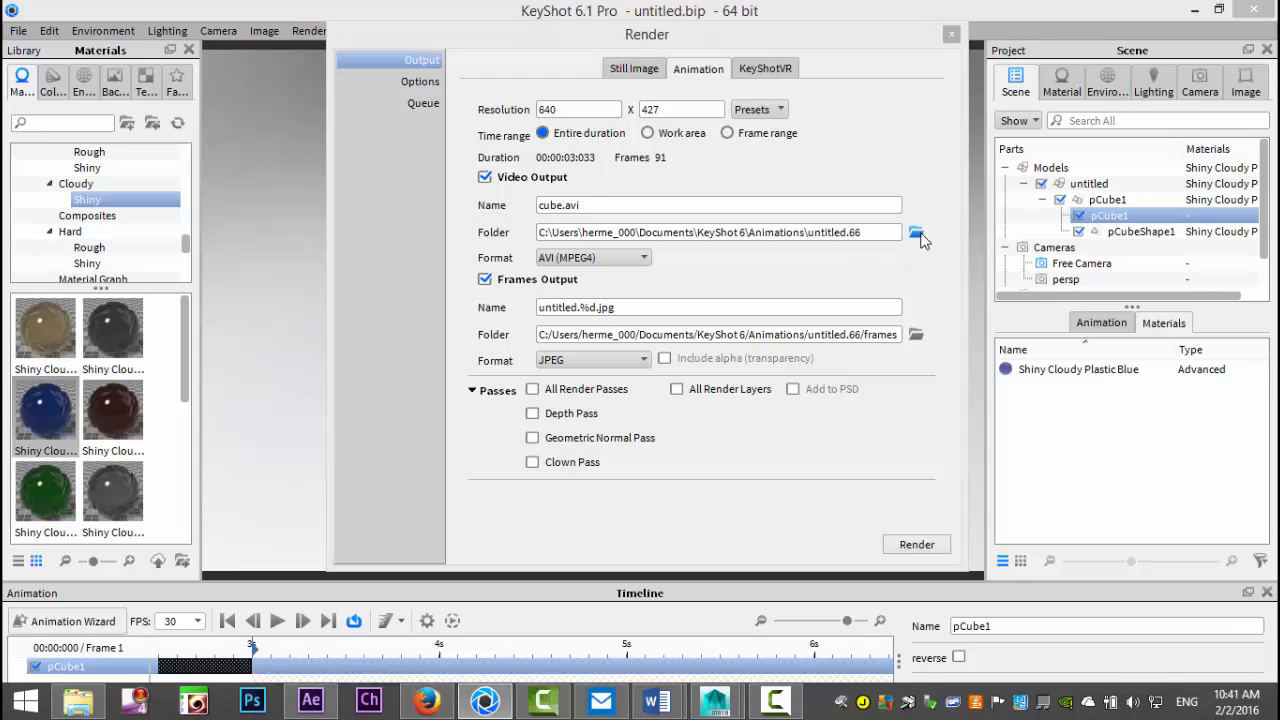
pyautogui.click(916, 232)
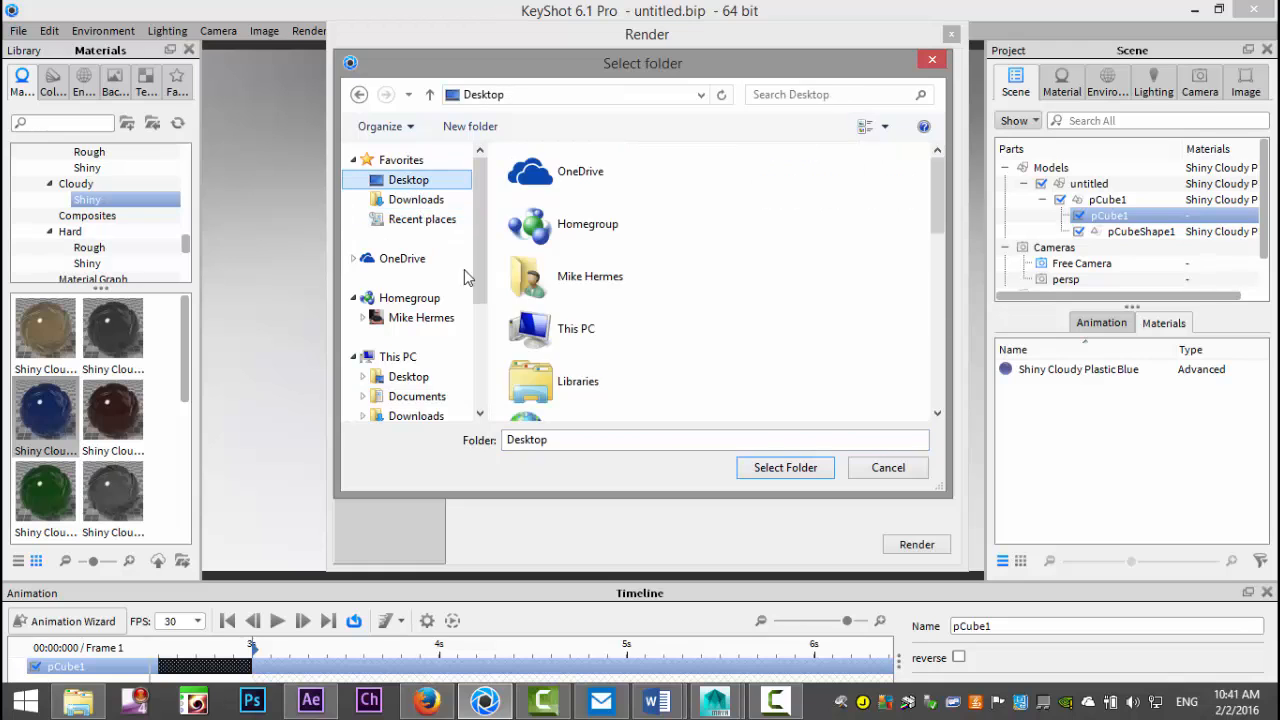
pyautogui.click(784, 468)
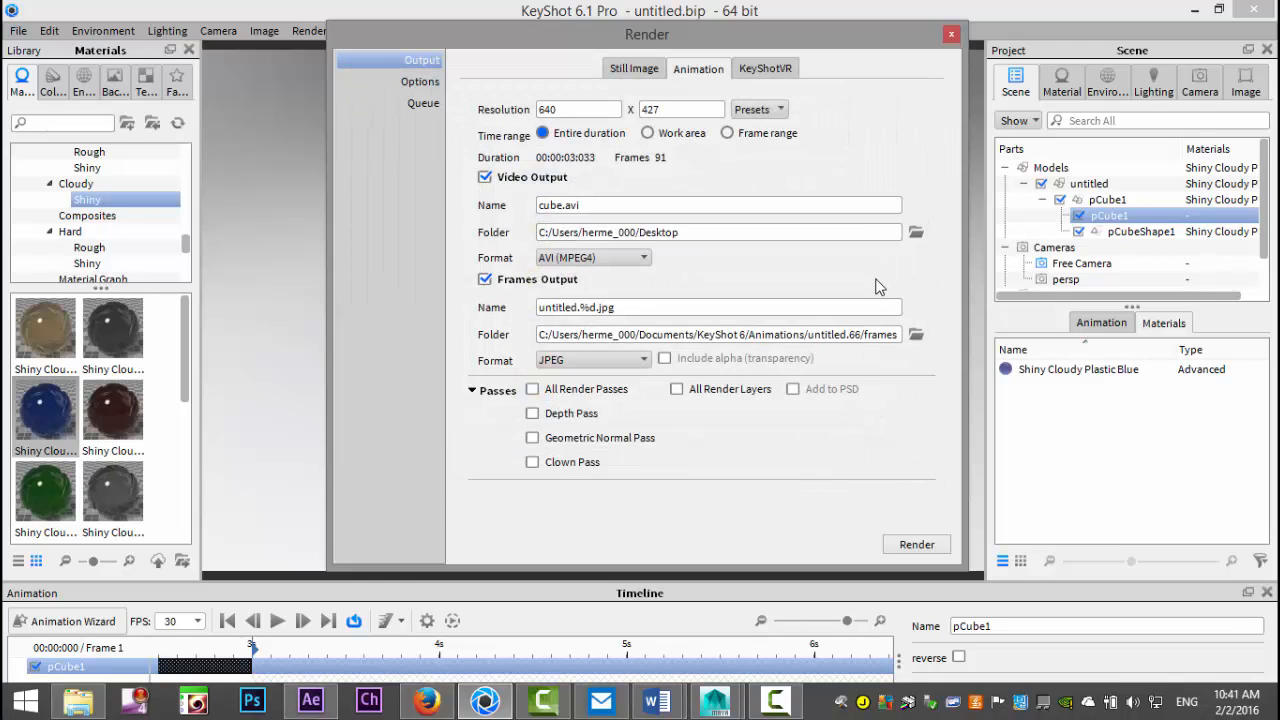
pyautogui.moveTo(476, 324)
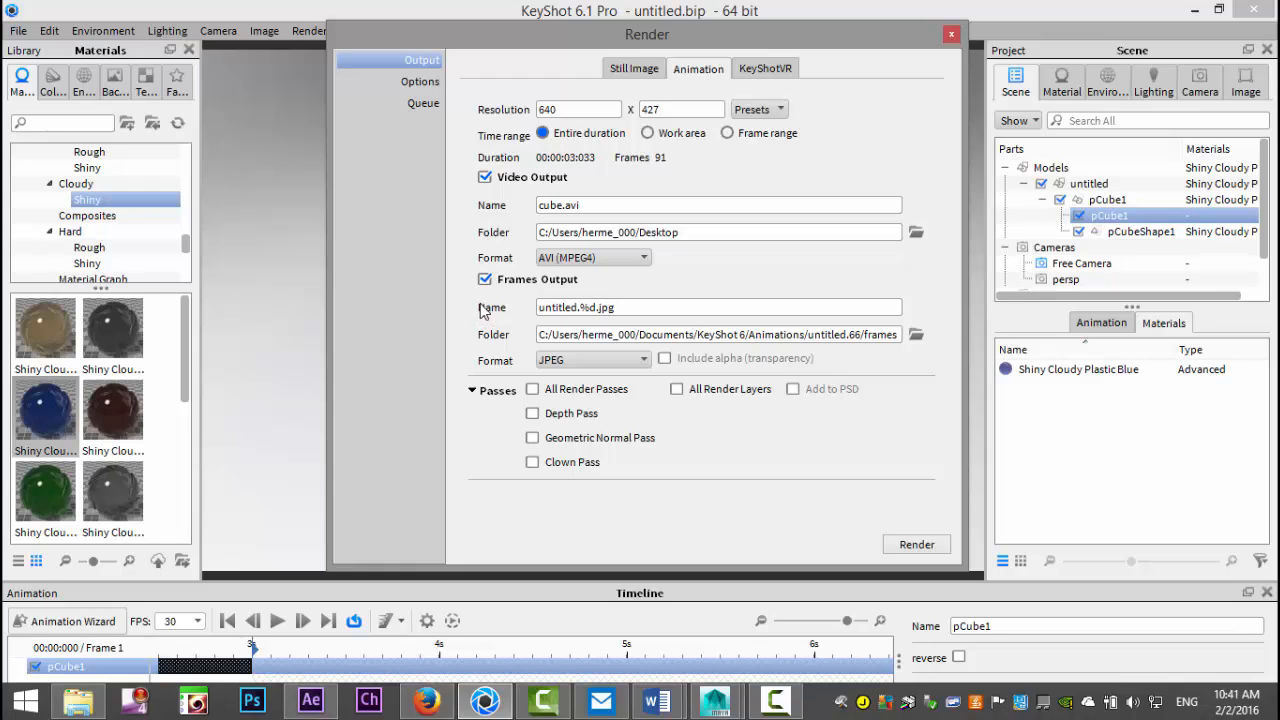
# Step: Turn off Frames Output and start rendering the animation video
pyautogui.click(484, 280)
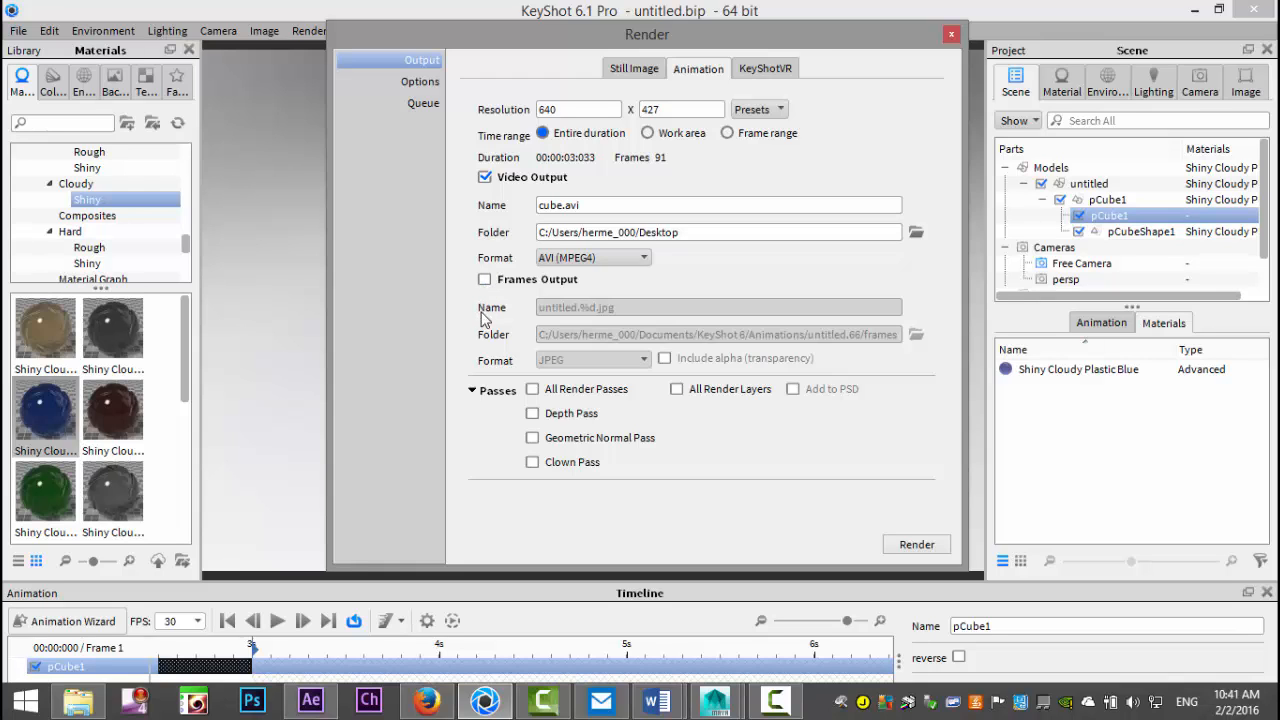
pyautogui.moveTo(640, 392)
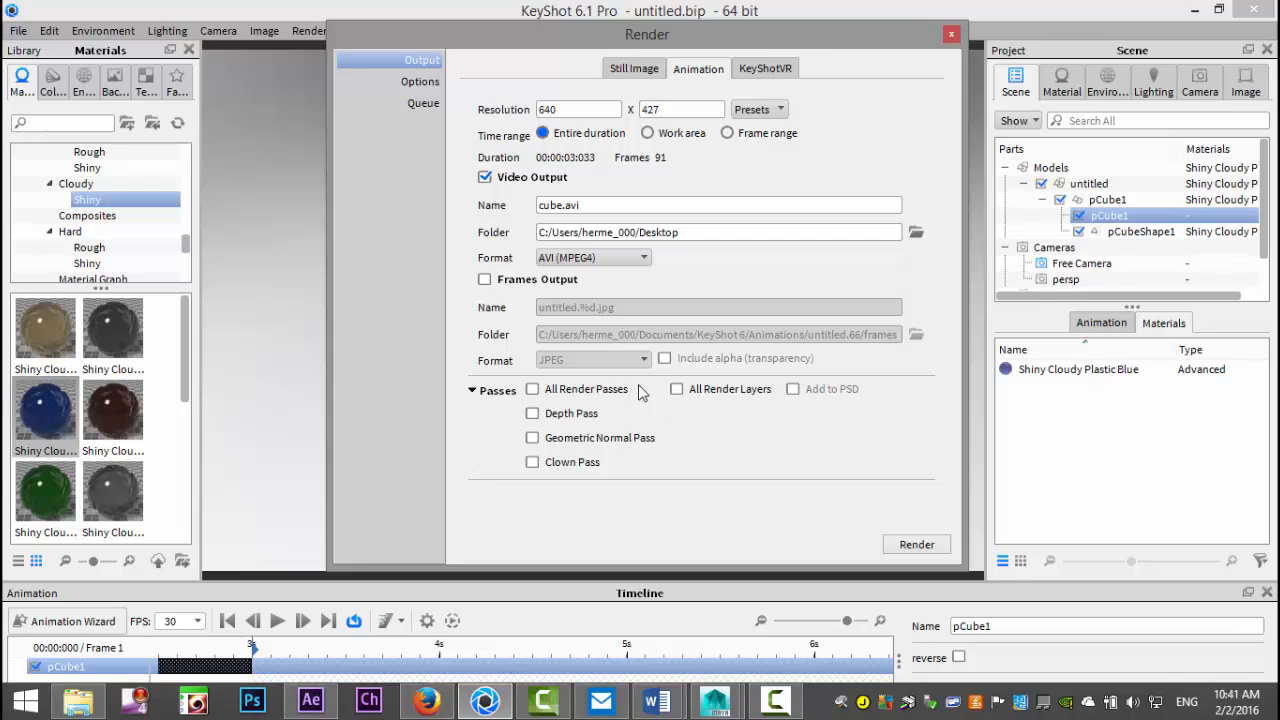
pyautogui.moveTo(724, 504)
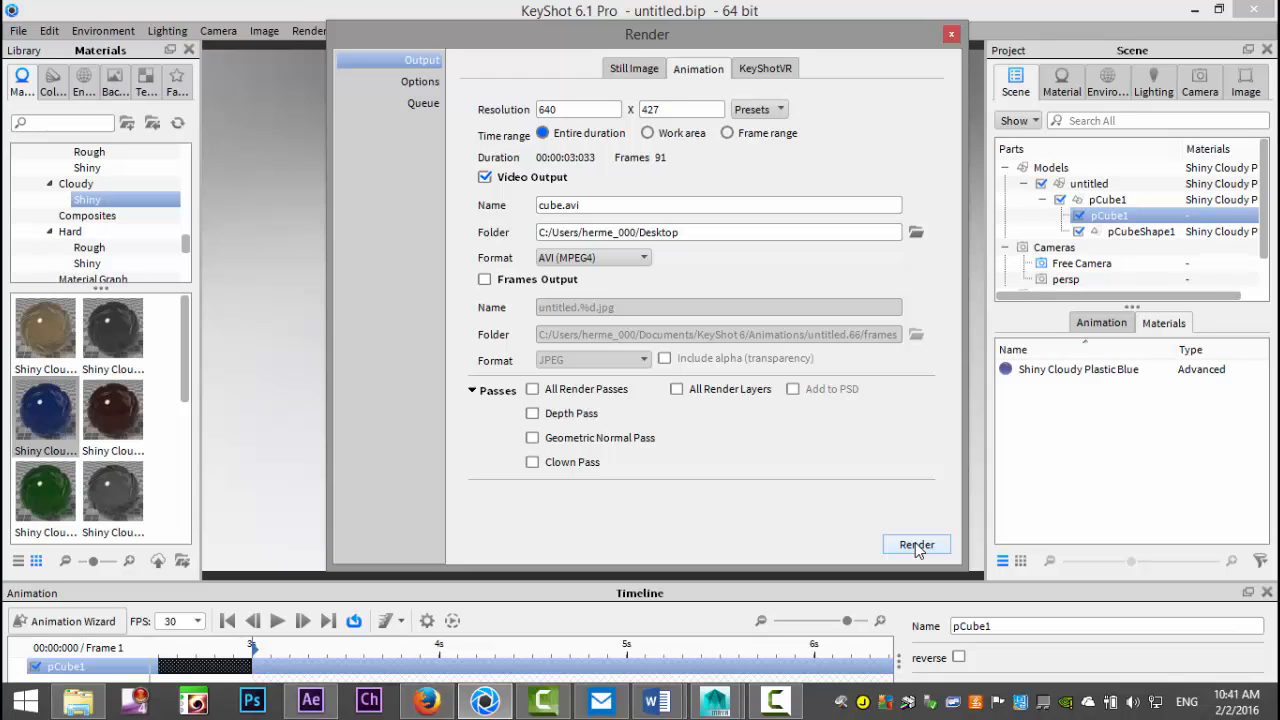
pyautogui.click(916, 544)
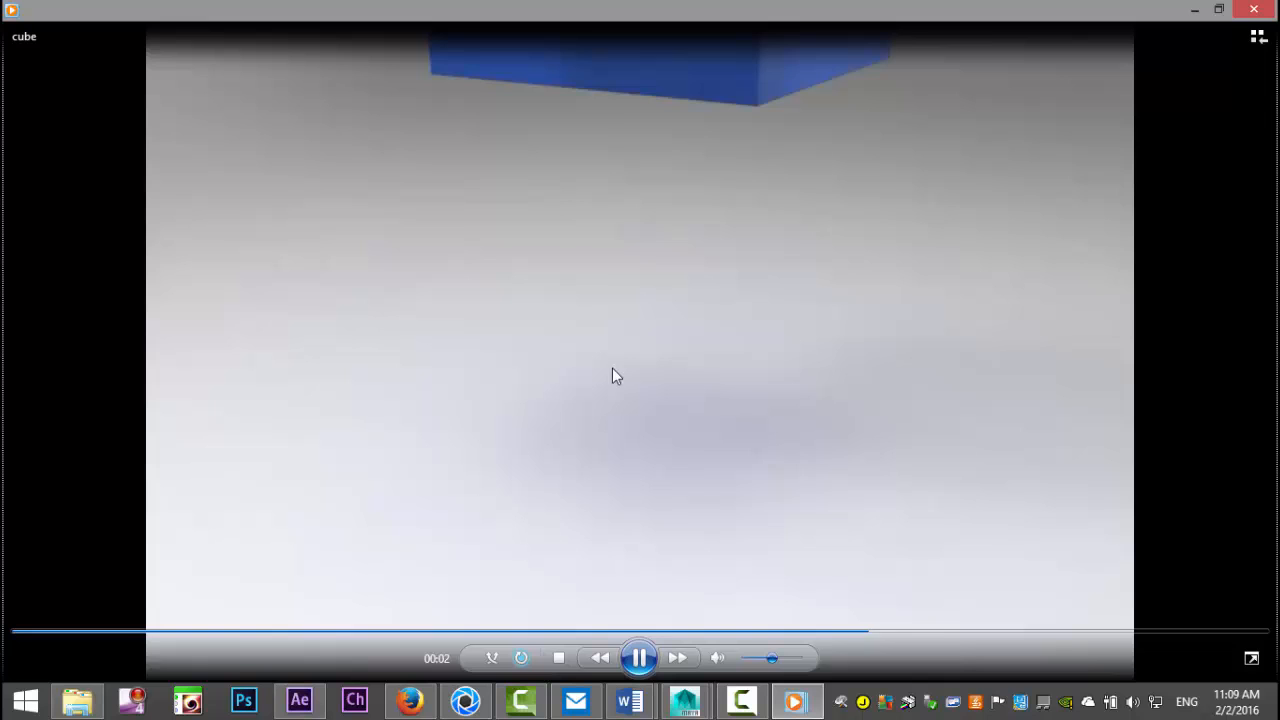
pyautogui.moveTo(48, 236)
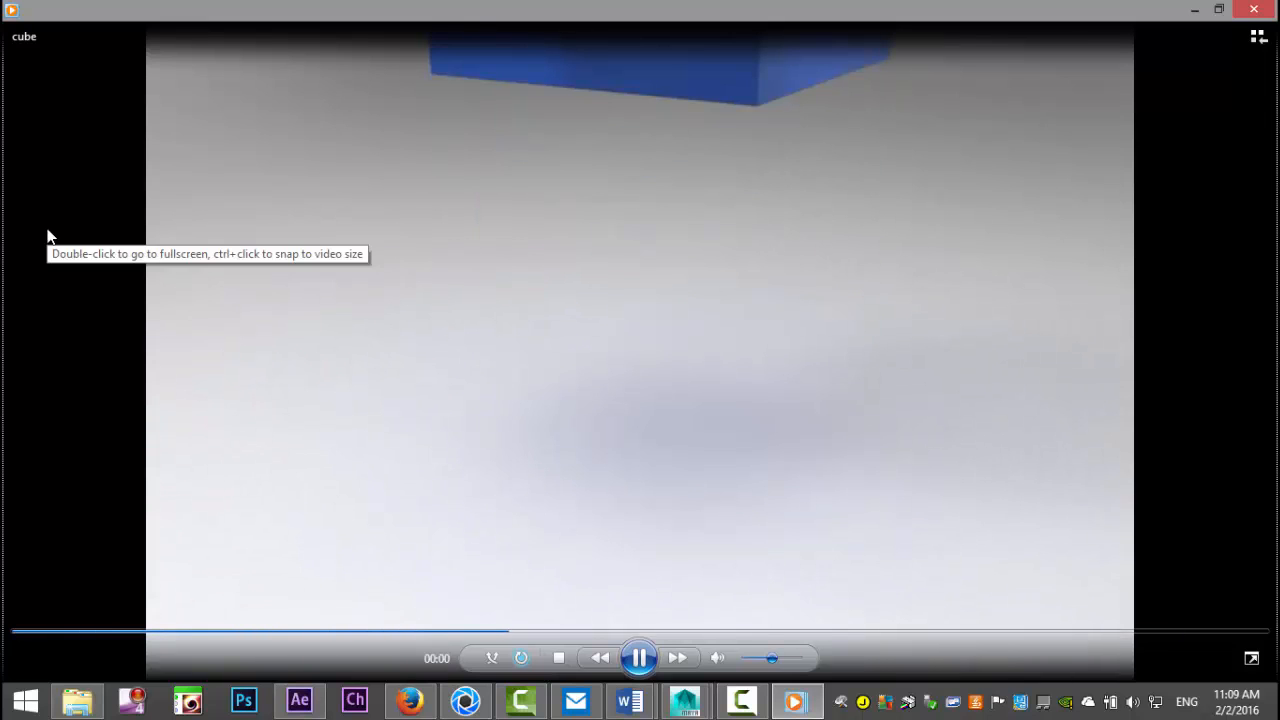